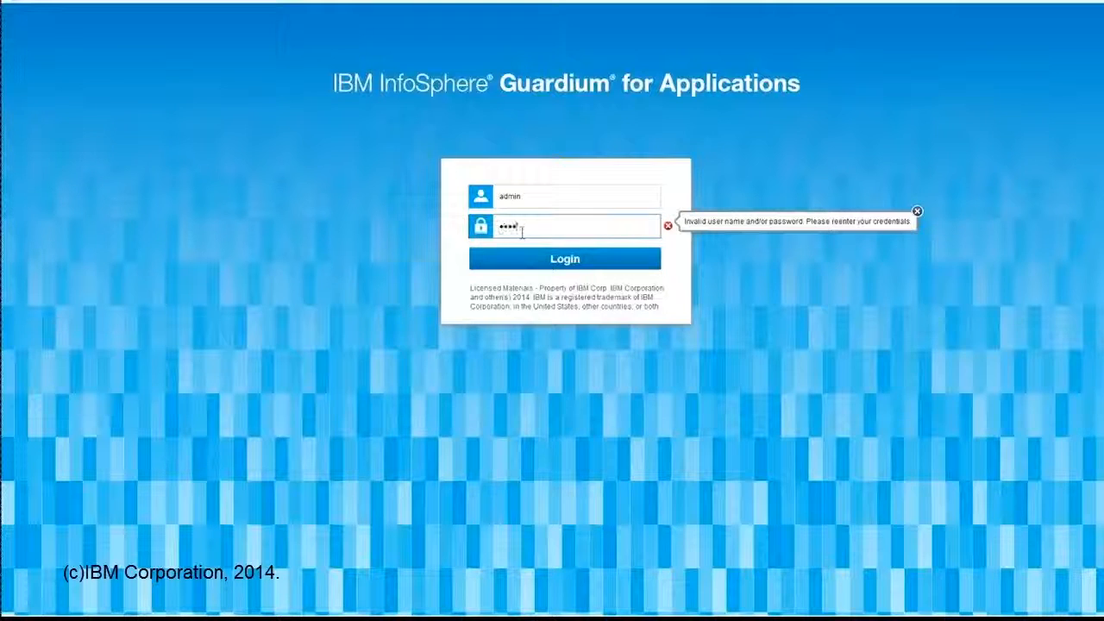
Sign in to Guardium for Applications as admin and reach the Welcome overview
{"action": "left_click", "coordinate": [565, 259]}
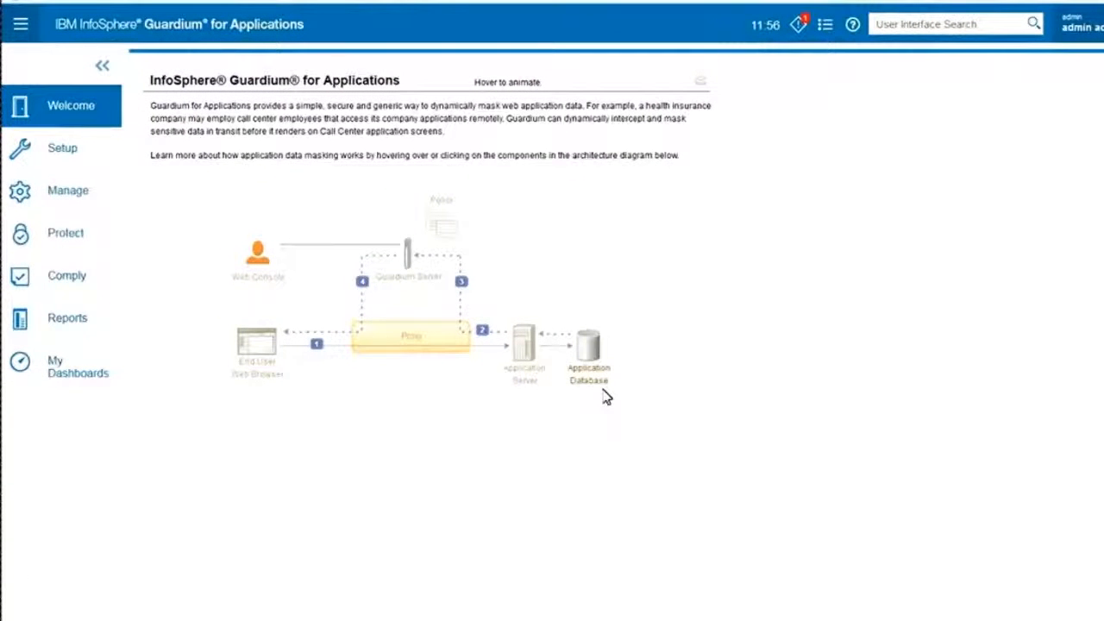
{"action": "mouse_move", "coordinate": [528, 404]}
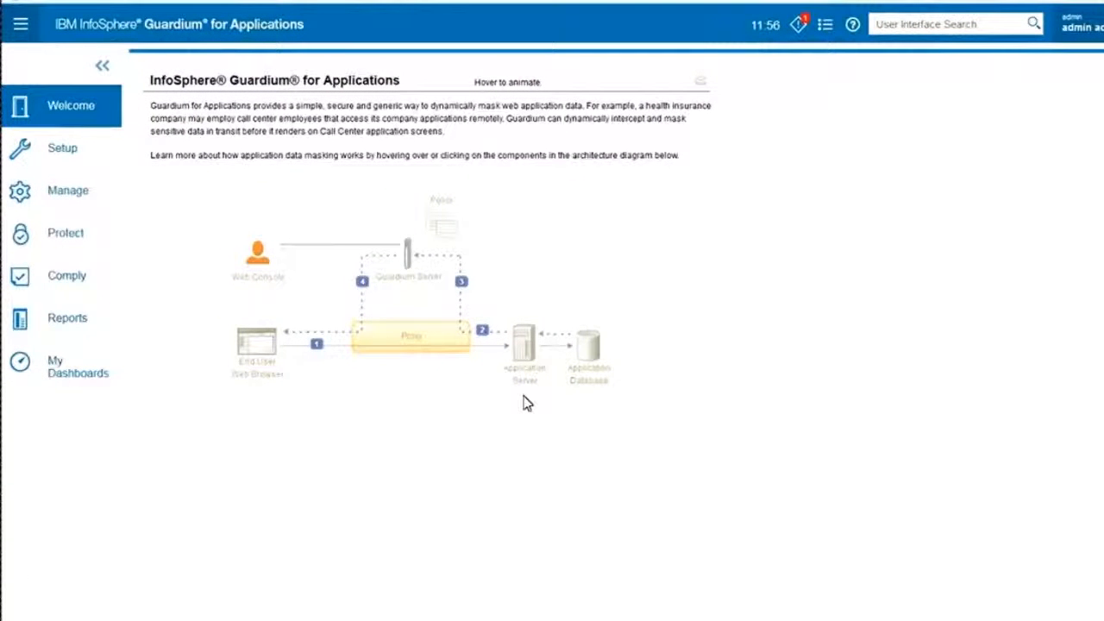
{"action": "mouse_move", "coordinate": [317, 361]}
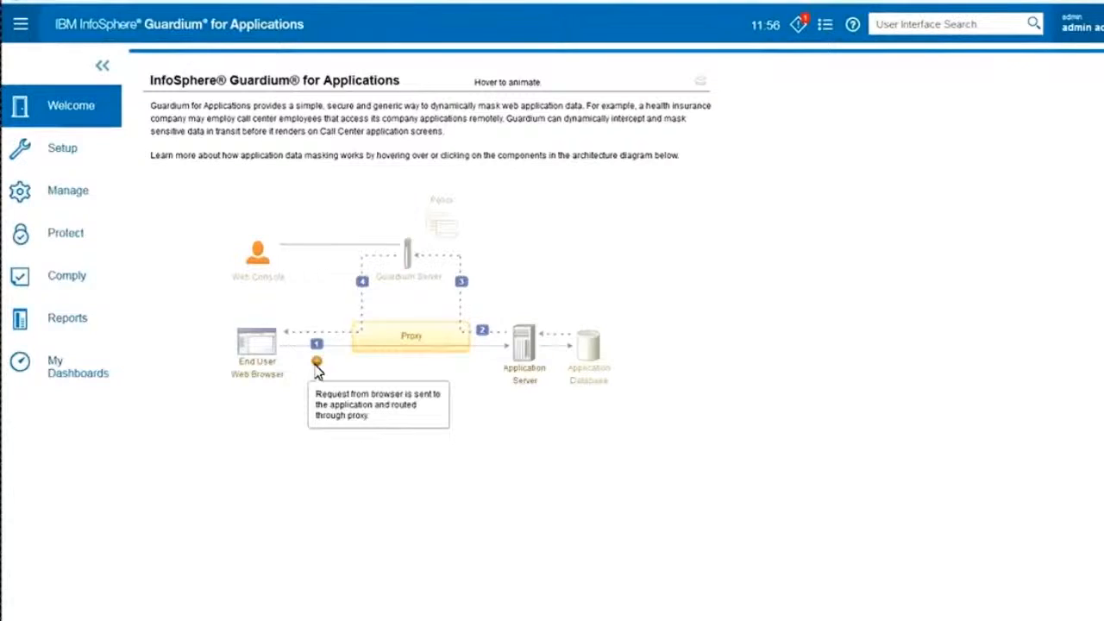
{"action": "mouse_move", "coordinate": [267, 335]}
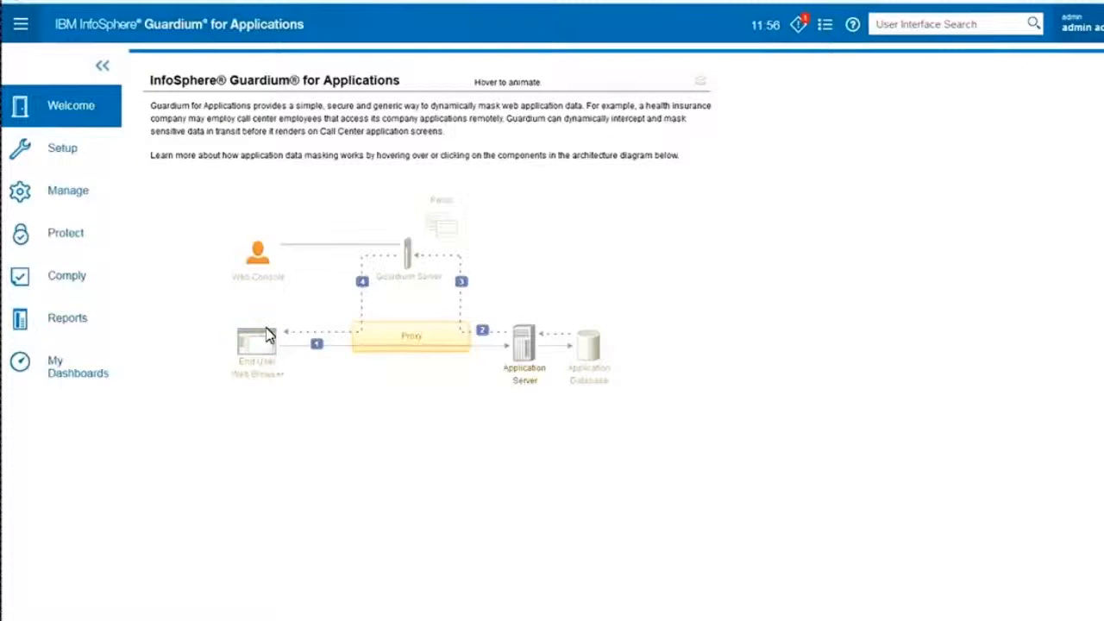
{"action": "mouse_move", "coordinate": [524, 353]}
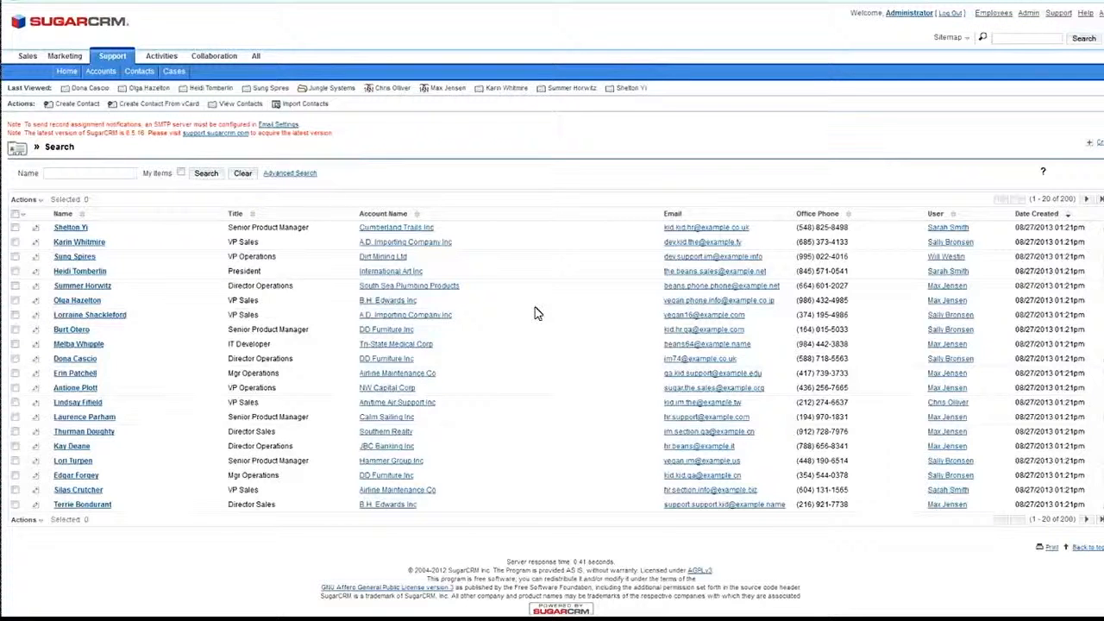
{"action": "mouse_move", "coordinate": [269, 314]}
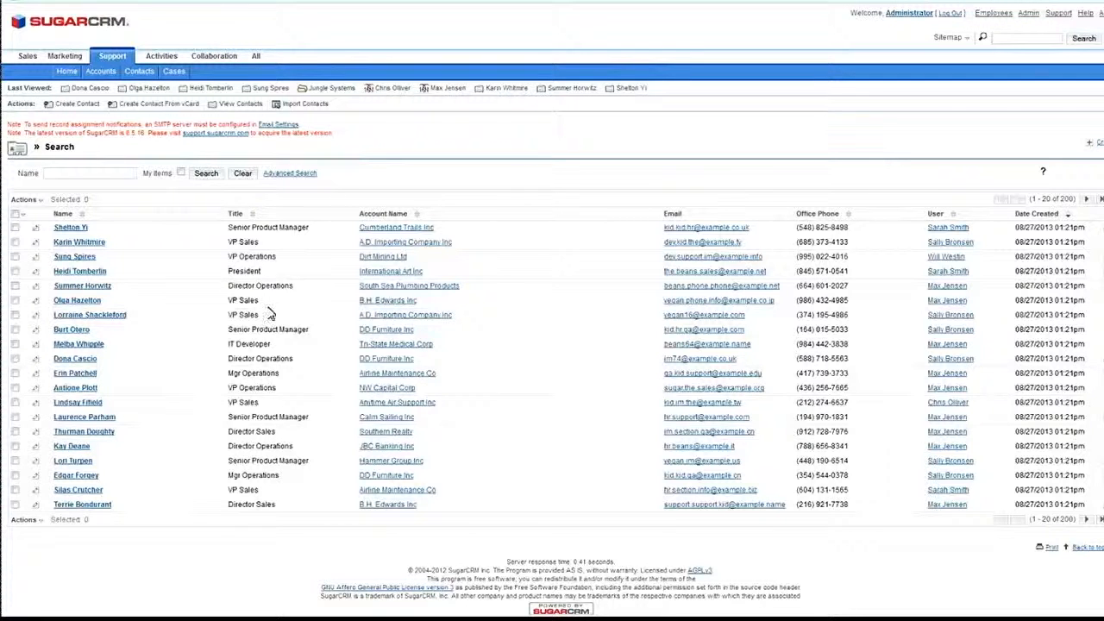
{"action": "mouse_move", "coordinate": [524, 406]}
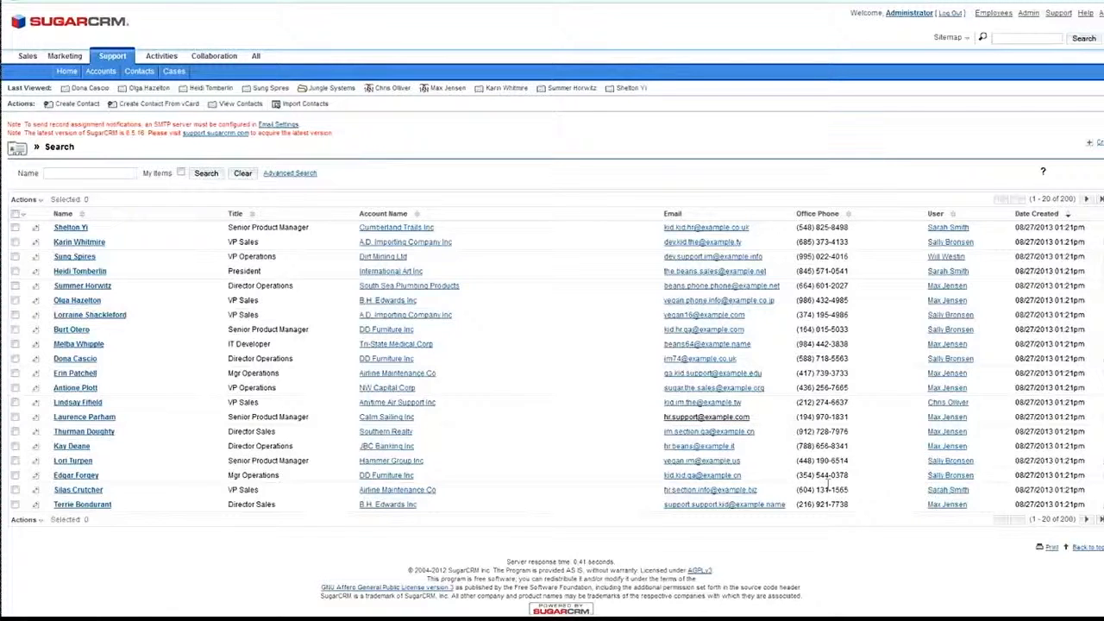
{"action": "mouse_move", "coordinate": [593, 438]}
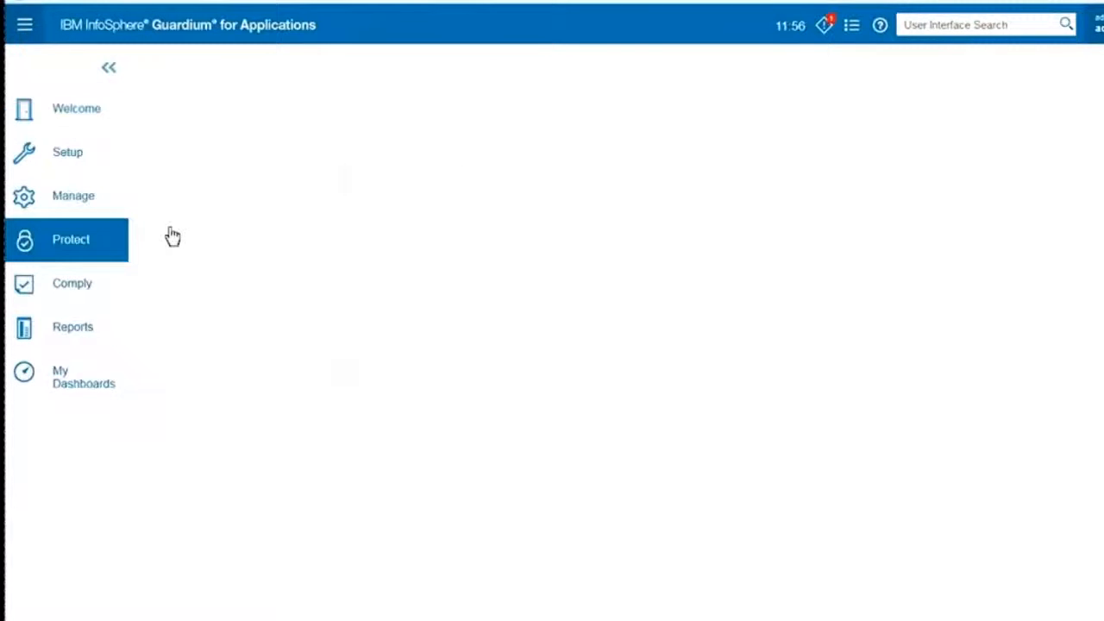
In the Protect area, choose the Demo policy and open its rules list
{"action": "left_click", "coordinate": [71, 238]}
{"action": "type", "text": "demo"}
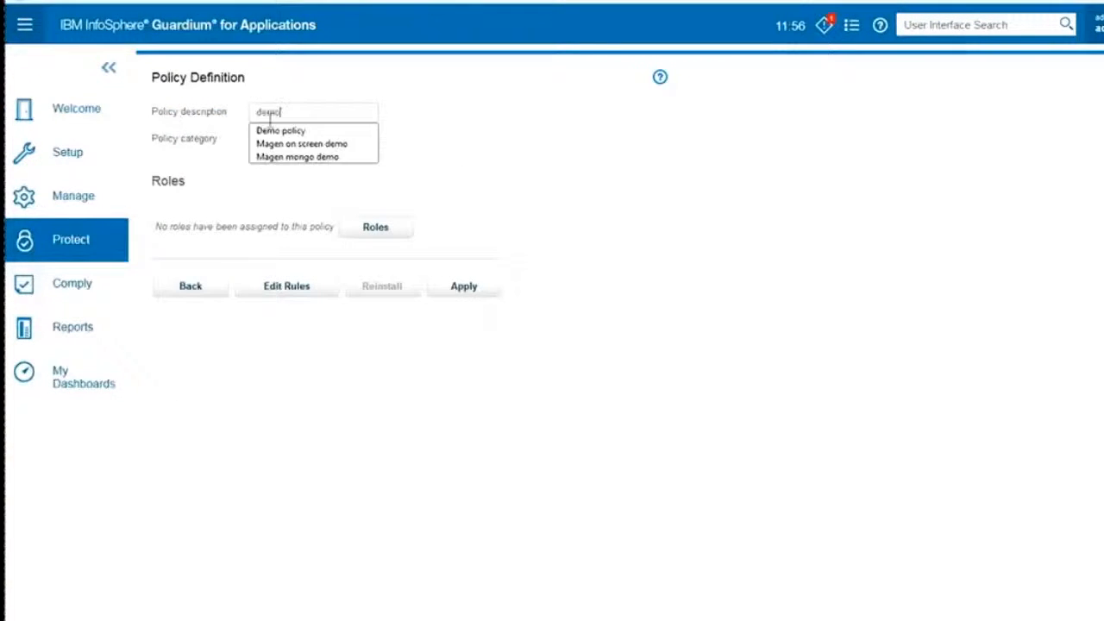
{"action": "left_click", "coordinate": [279, 131]}
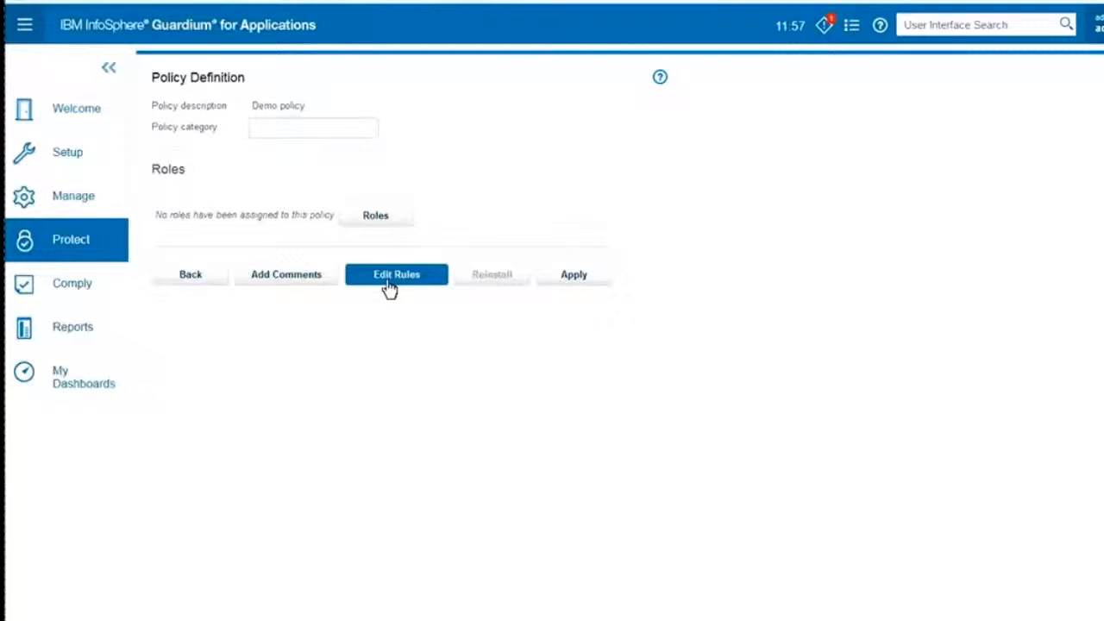
{"action": "left_click", "coordinate": [397, 275]}
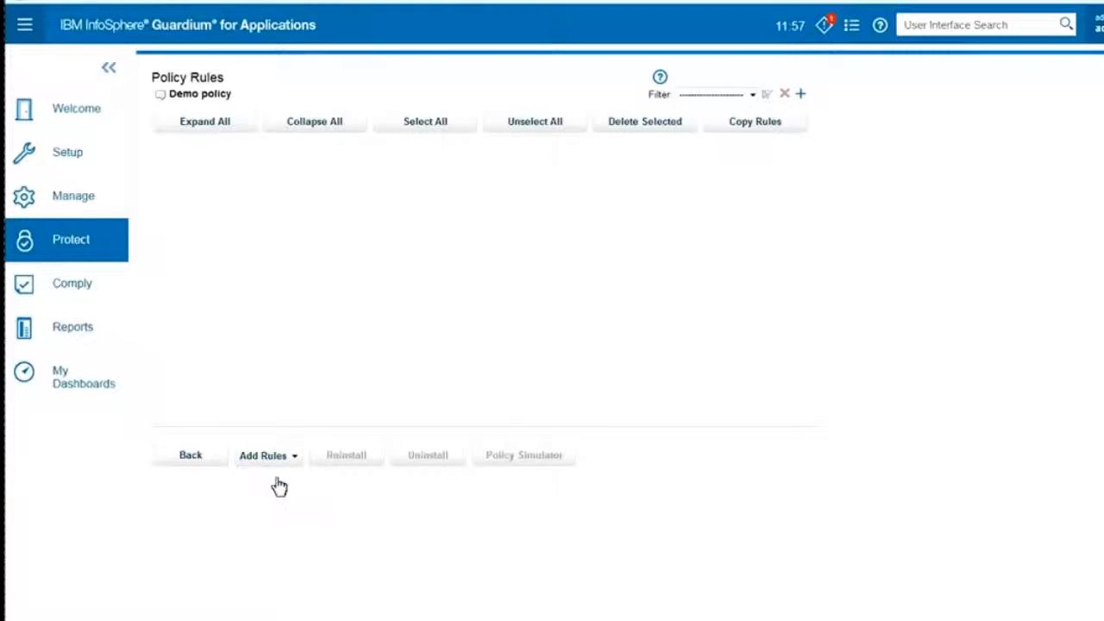
Add a screen masking rule with description 'mask on screen rule 1'
{"action": "left_click", "coordinate": [263, 455]}
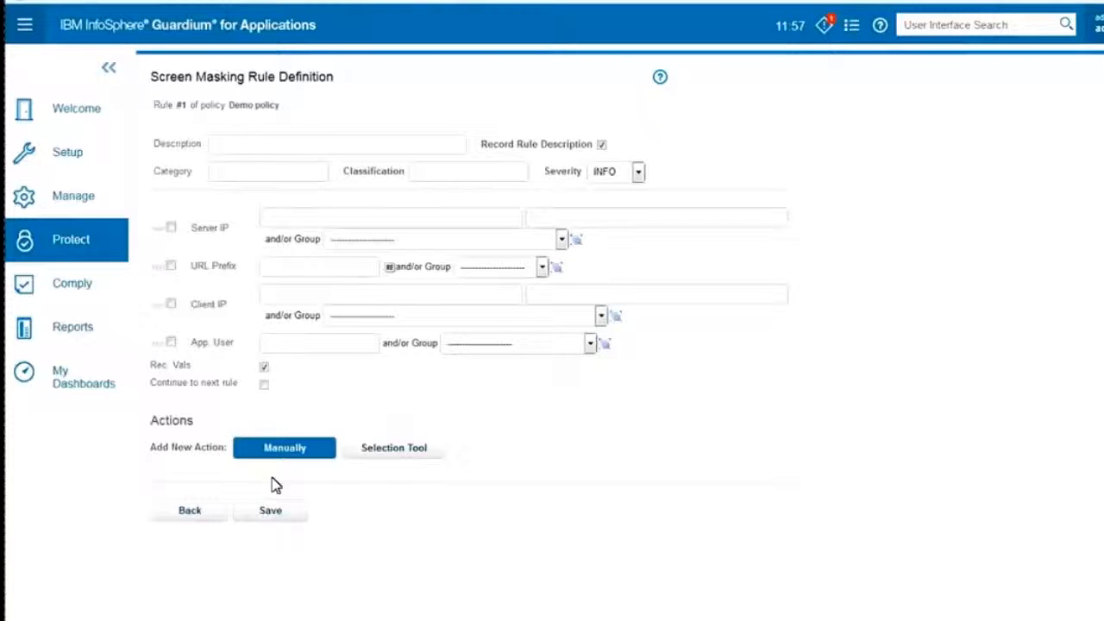
{"action": "type", "text": "m"}
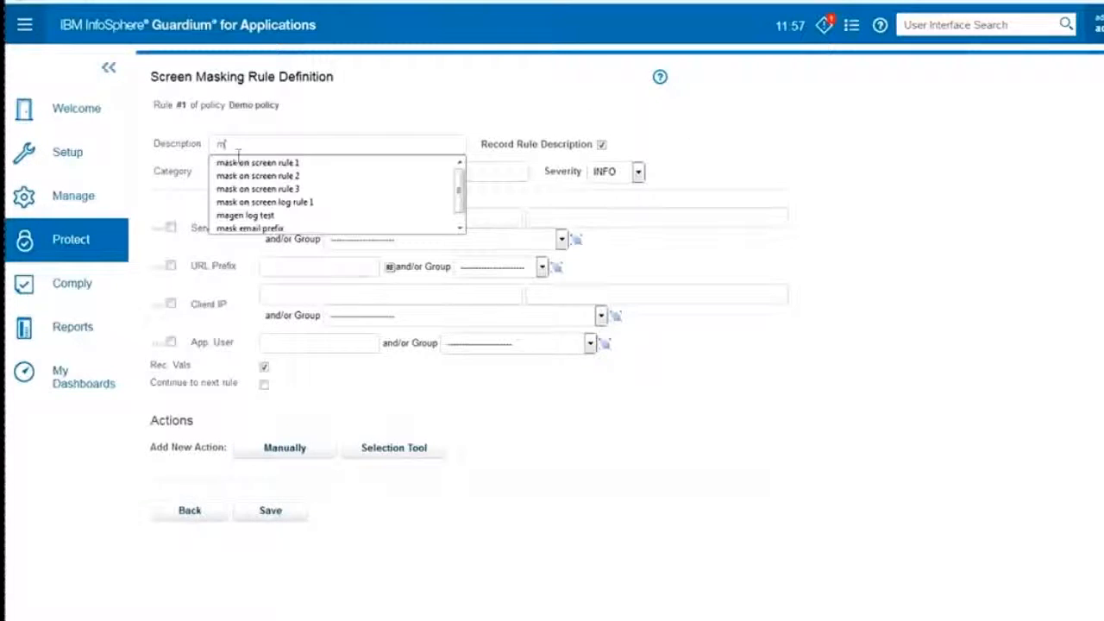
{"action": "left_click", "coordinate": [257, 162]}
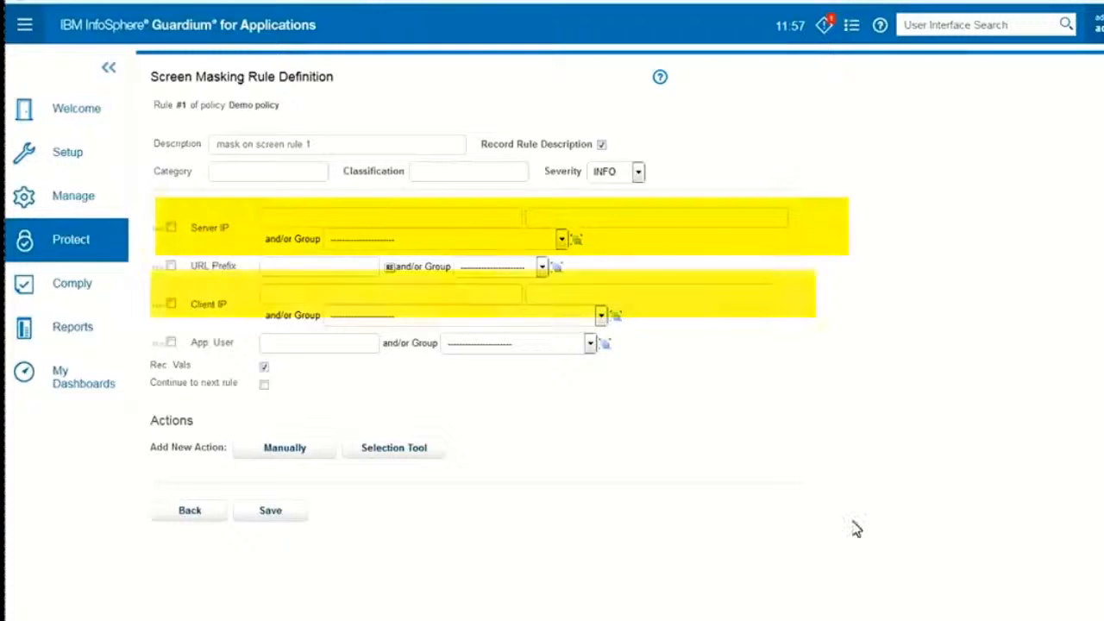
{"action": "left_click", "coordinate": [336, 145]}
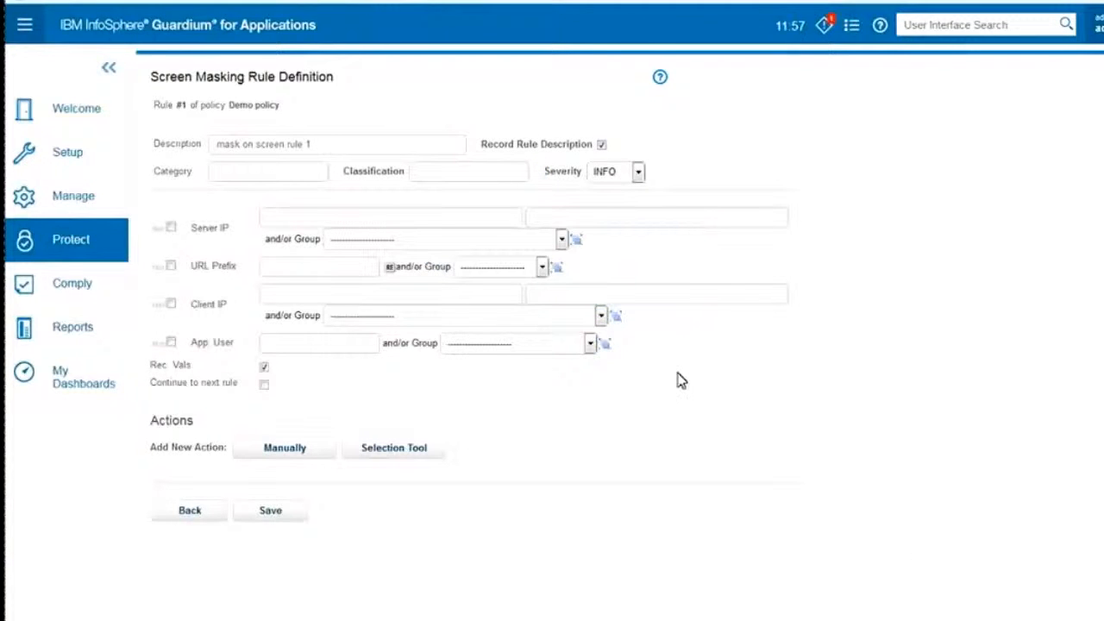
{"action": "left_click", "coordinate": [590, 341]}
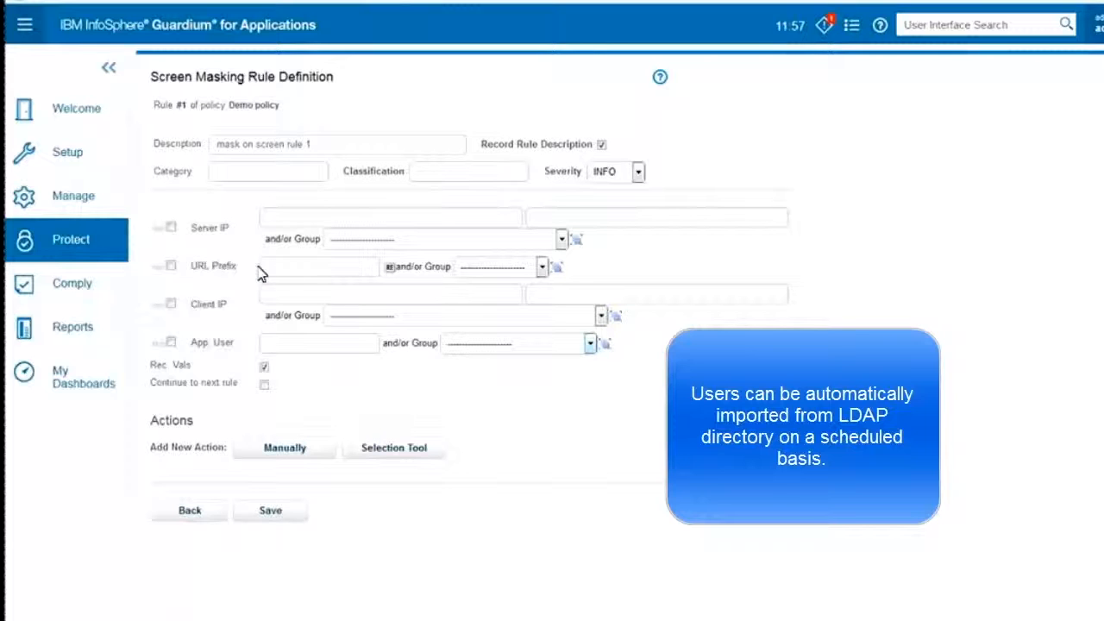
{"action": "mouse_move", "coordinate": [233, 320]}
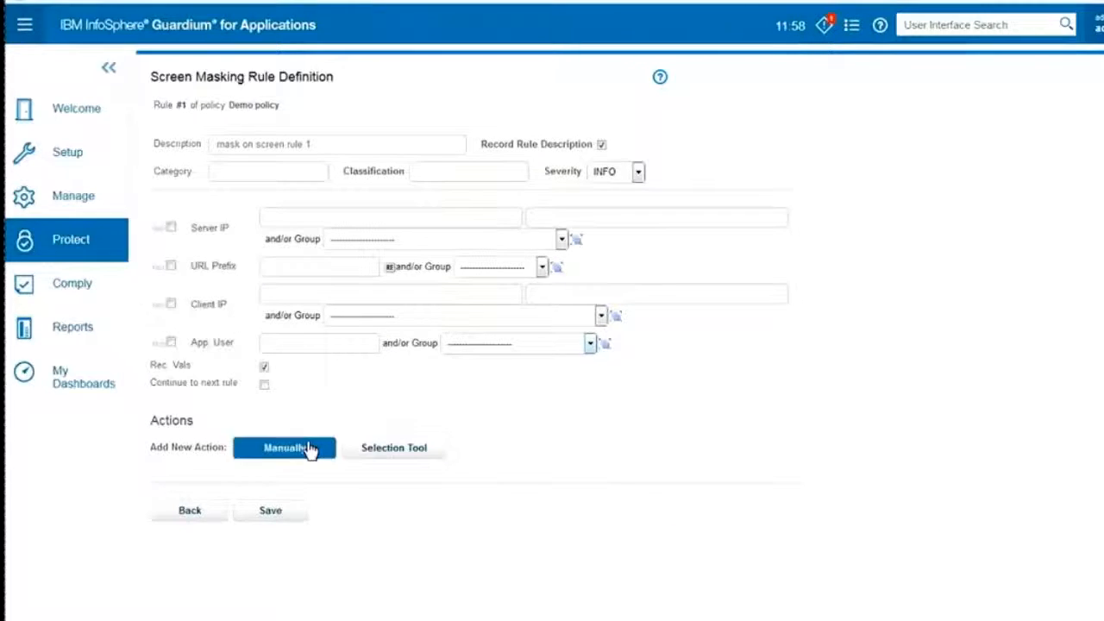
Add a MASK BY CONTENT action described 'mask phone numbers' using the Phone Number classifier
{"action": "left_click", "coordinate": [285, 449]}
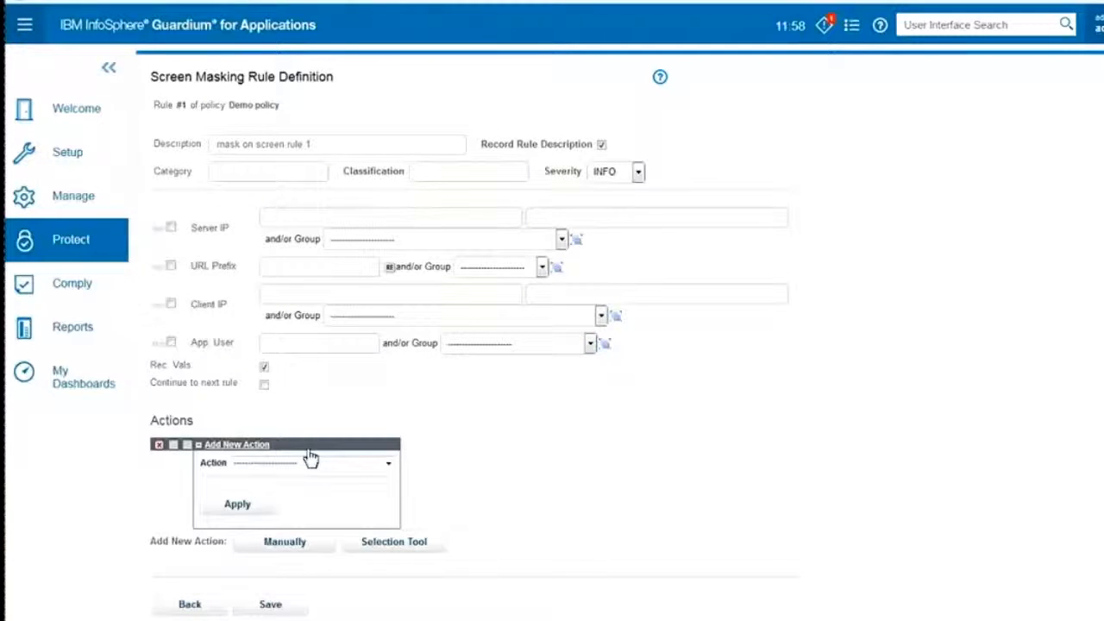
{"action": "left_click", "coordinate": [388, 462]}
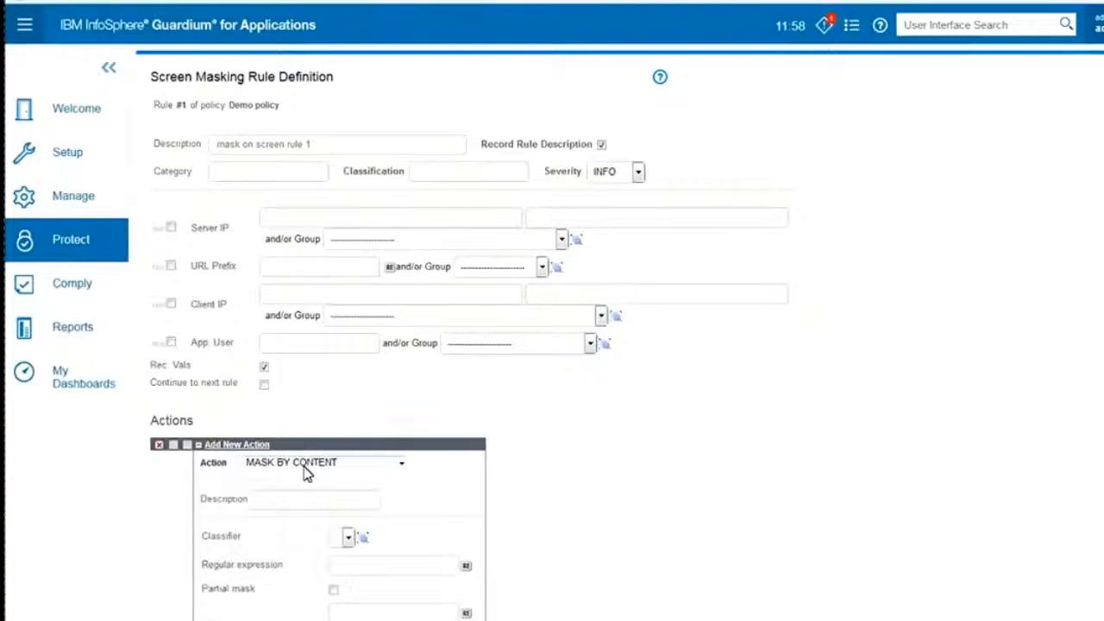
{"action": "scroll", "scroll_direction": "down", "scroll_amount": 3}
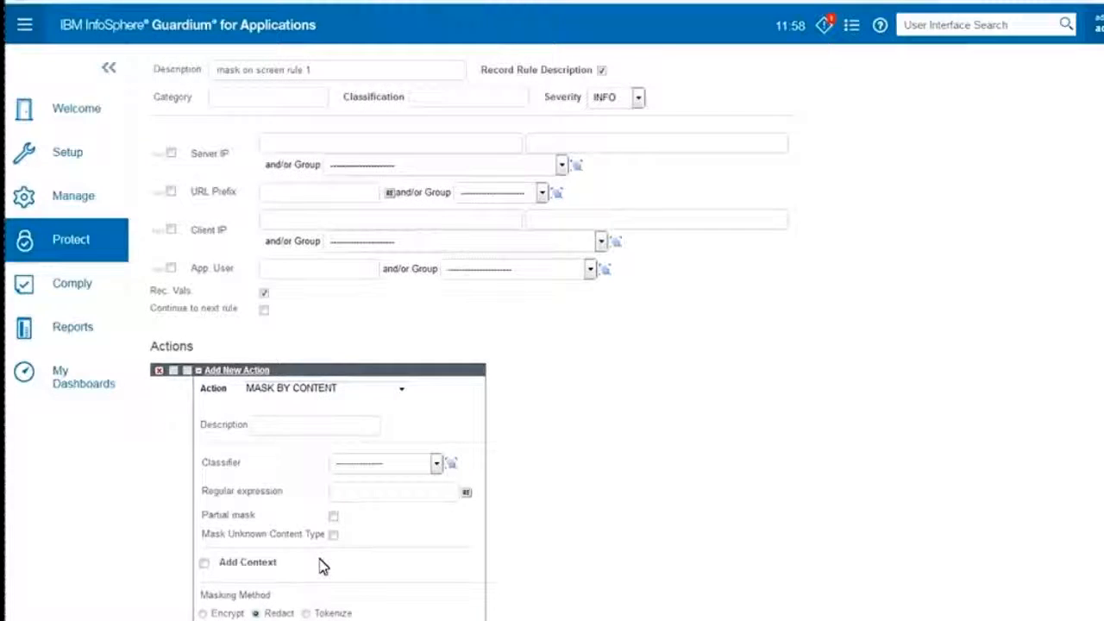
{"action": "scroll", "scroll_direction": "down", "scroll_amount": 3}
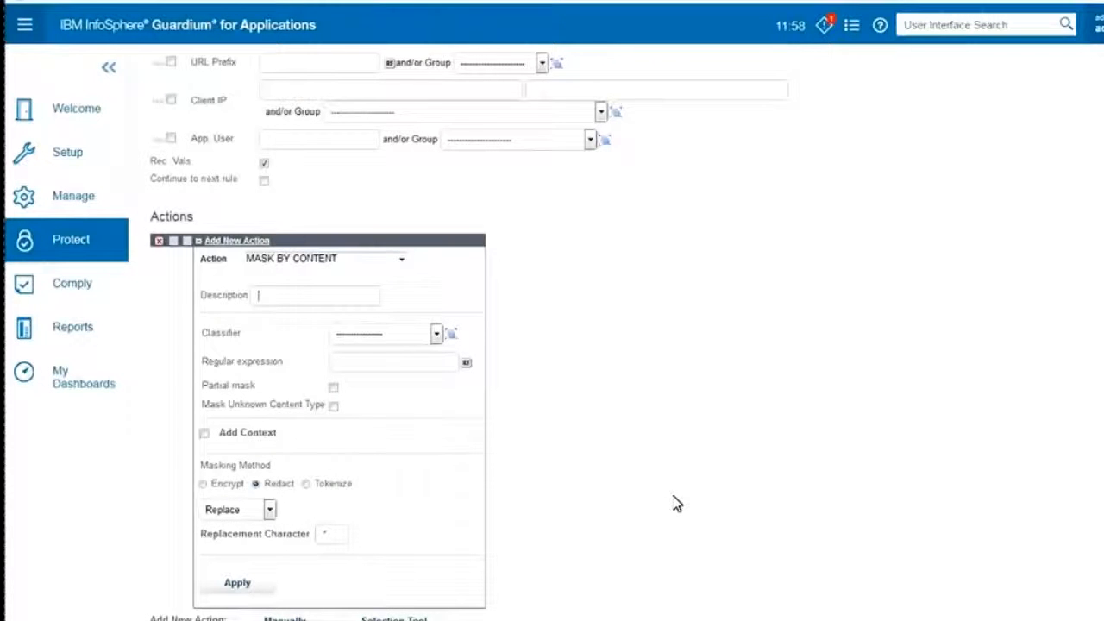
{"action": "type", "text": "mask phone numbers"}
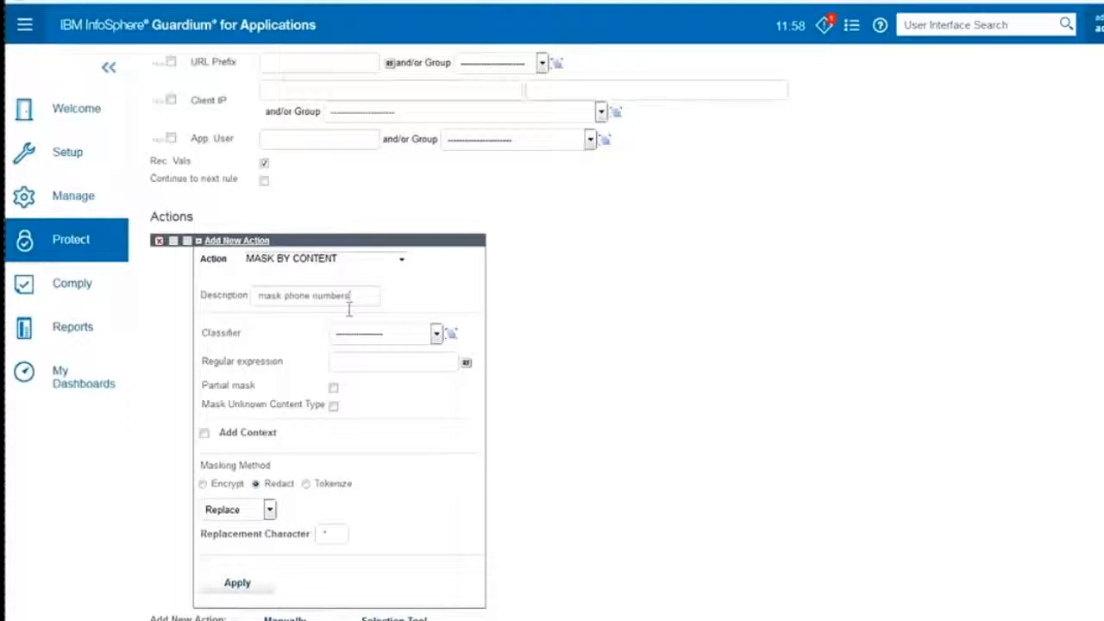
{"action": "left_click", "coordinate": [434, 334]}
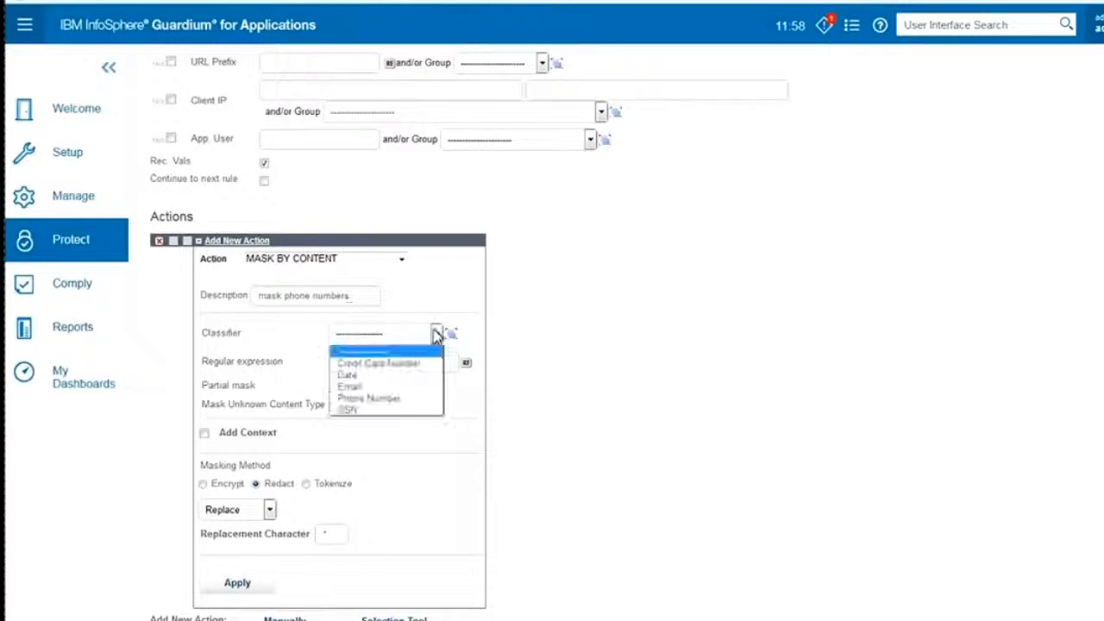
{"action": "left_click", "coordinate": [369, 399]}
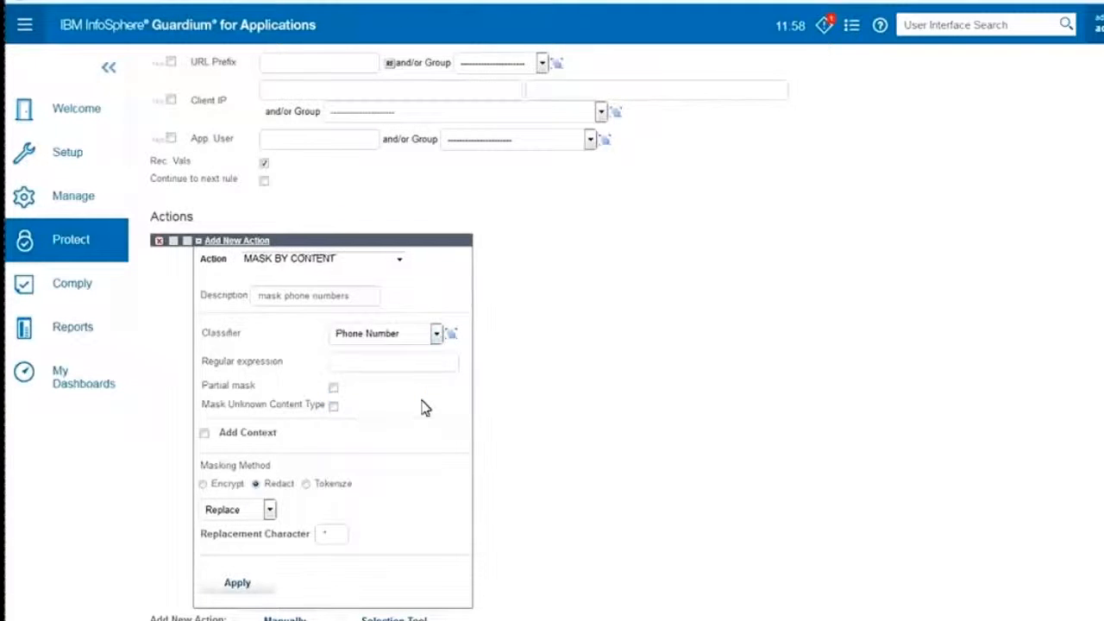
{"action": "mouse_move", "coordinate": [555, 366]}
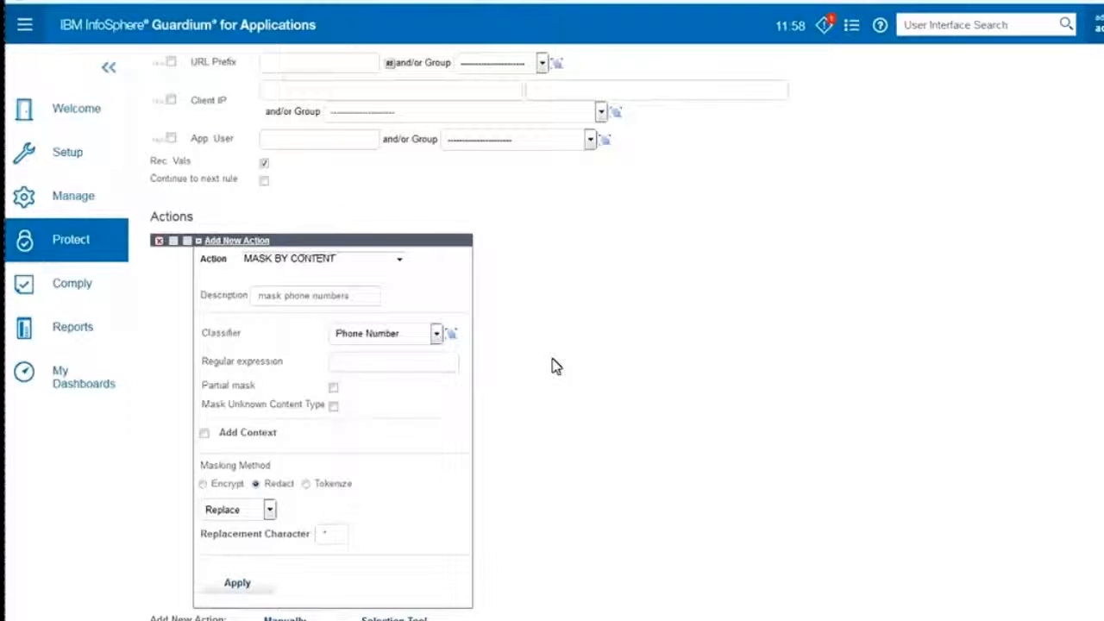
View the Phone Number classifier's REGEXP type and pattern in the Data Classifier window
{"action": "left_click", "coordinate": [451, 335]}
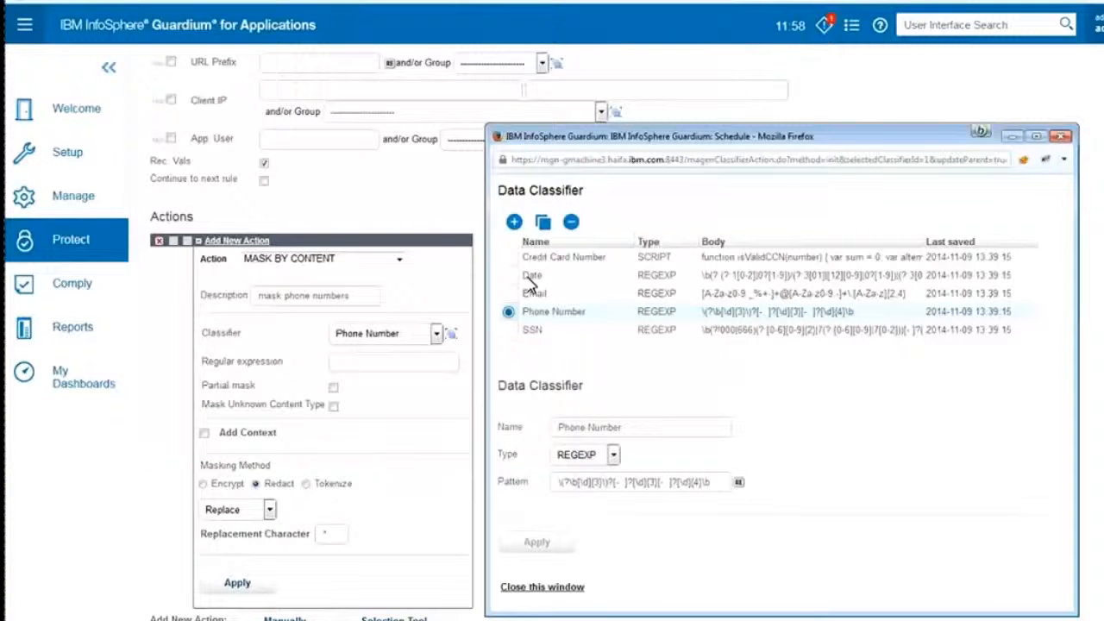
{"action": "mouse_move", "coordinate": [880, 438]}
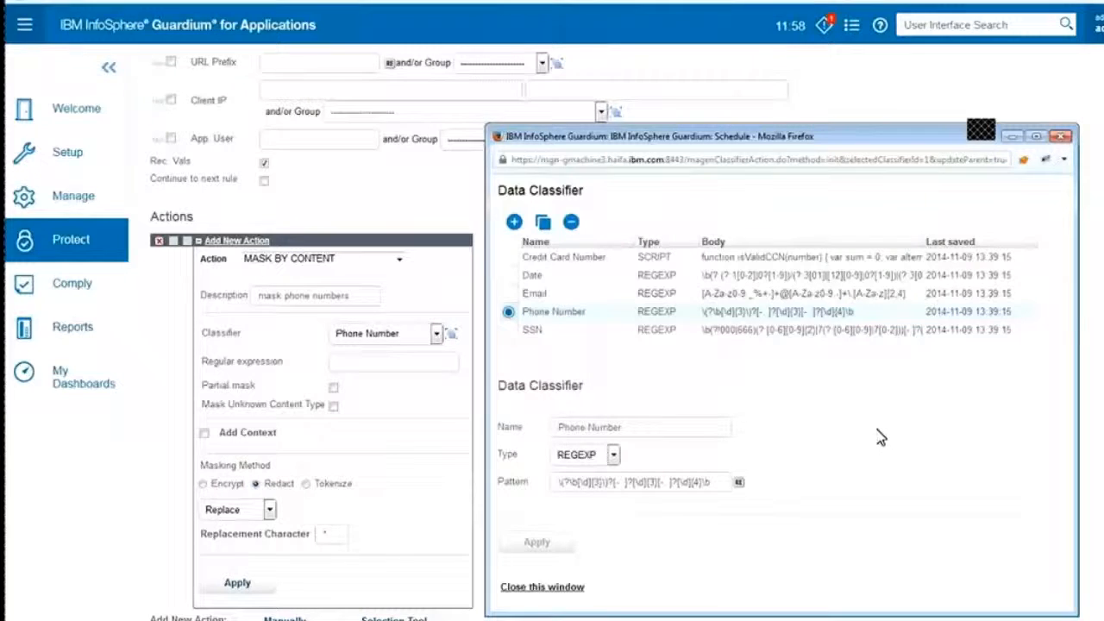
{"action": "mouse_move", "coordinate": [538, 320]}
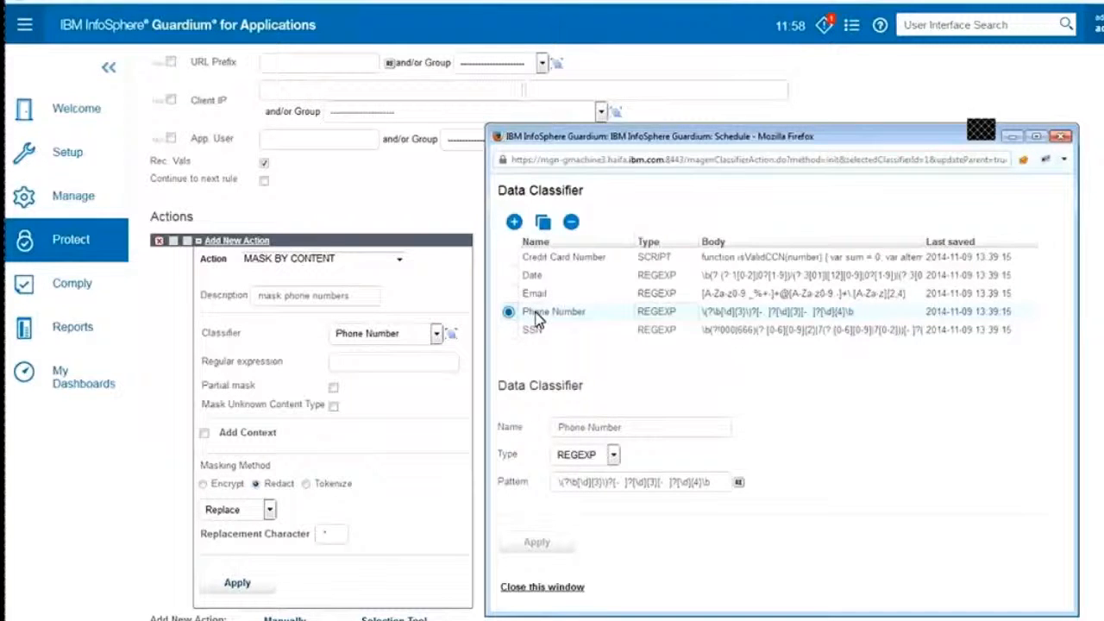
{"action": "mouse_move", "coordinate": [665, 324]}
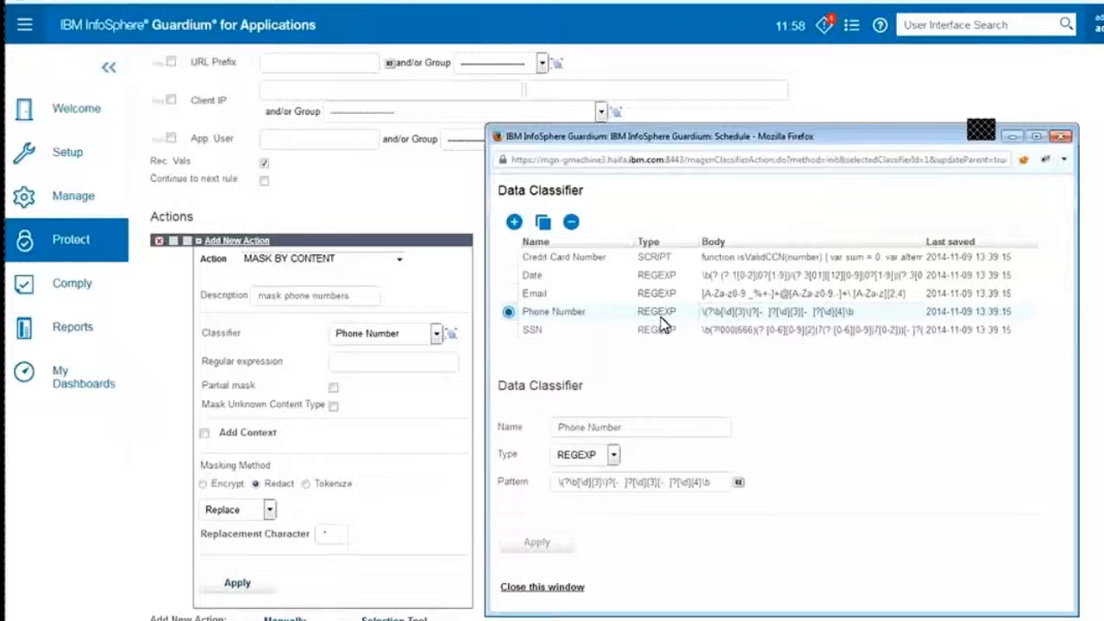
{"action": "mouse_move", "coordinate": [785, 325]}
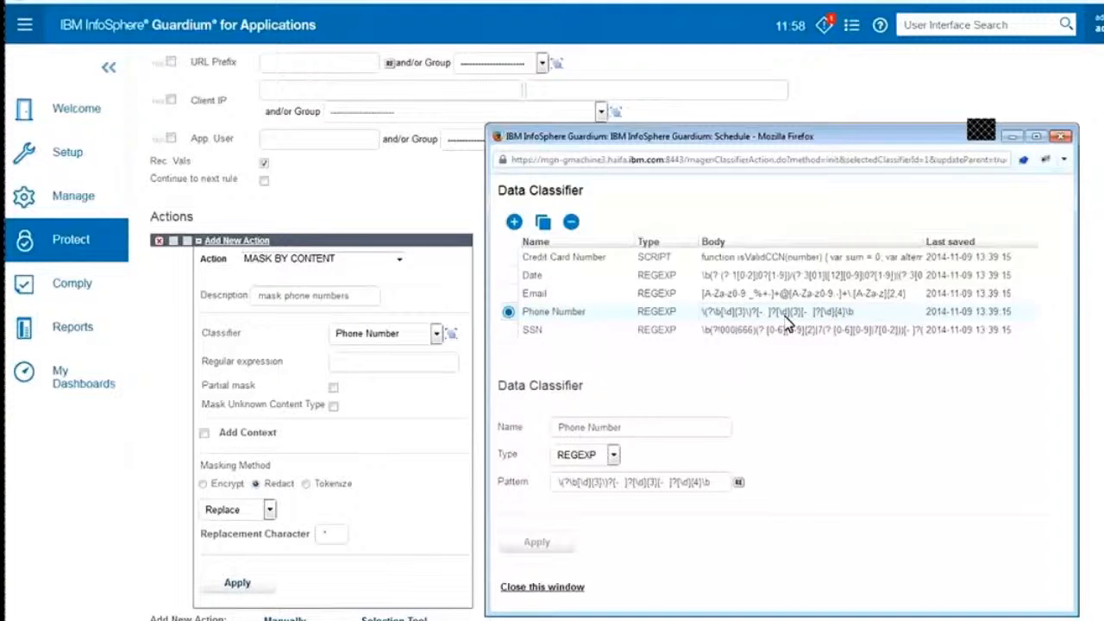
{"action": "left_click", "coordinate": [613, 455]}
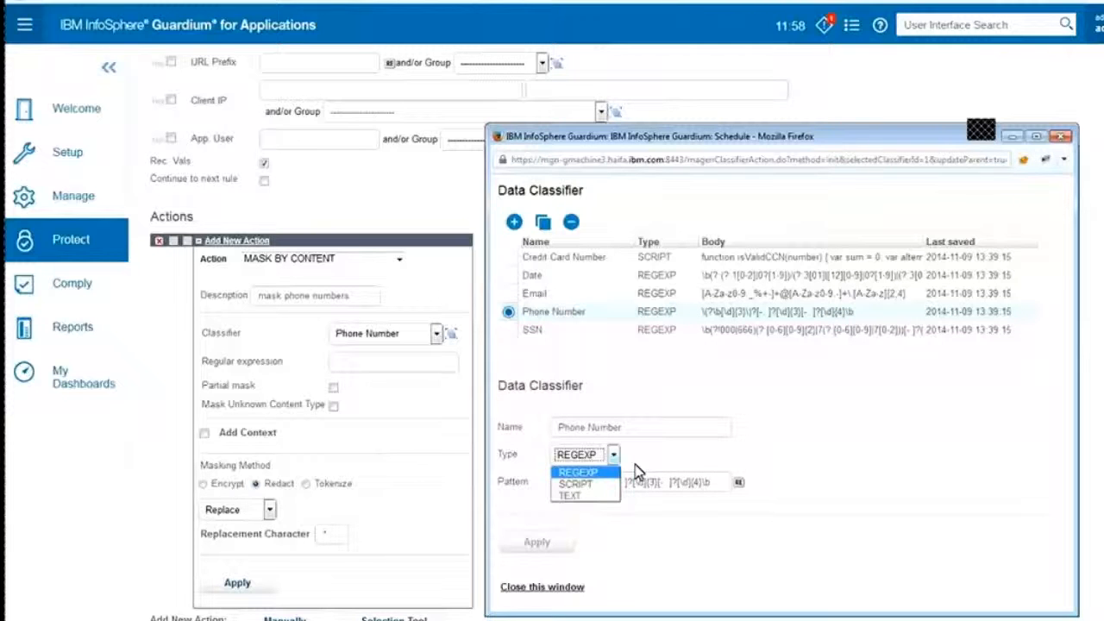
{"action": "left_click", "coordinate": [576, 472]}
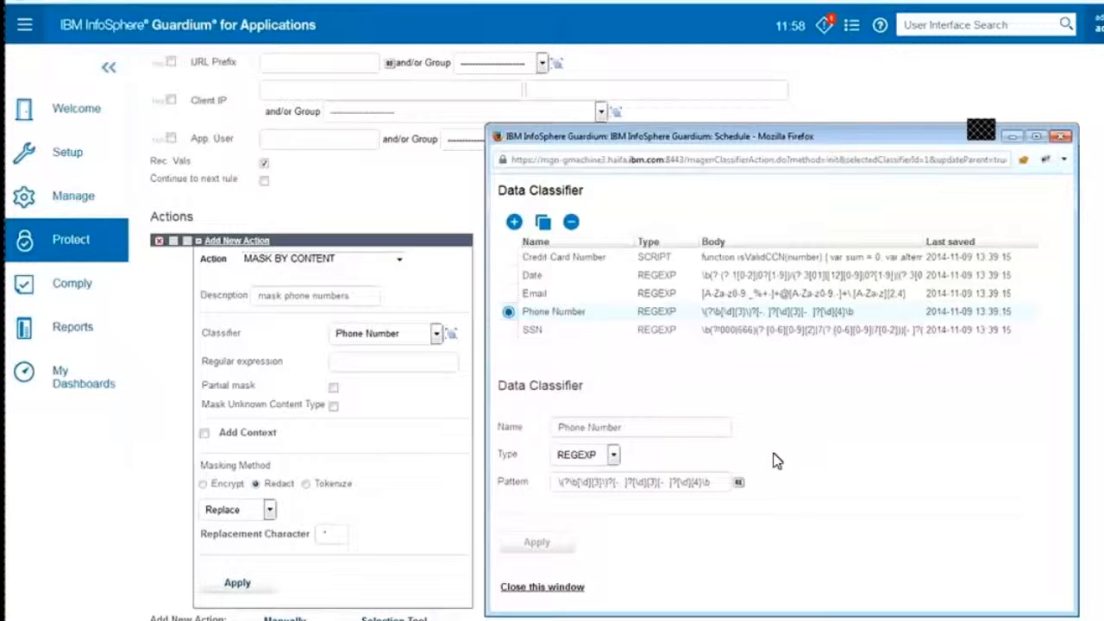
{"action": "mouse_move", "coordinate": [673, 266]}
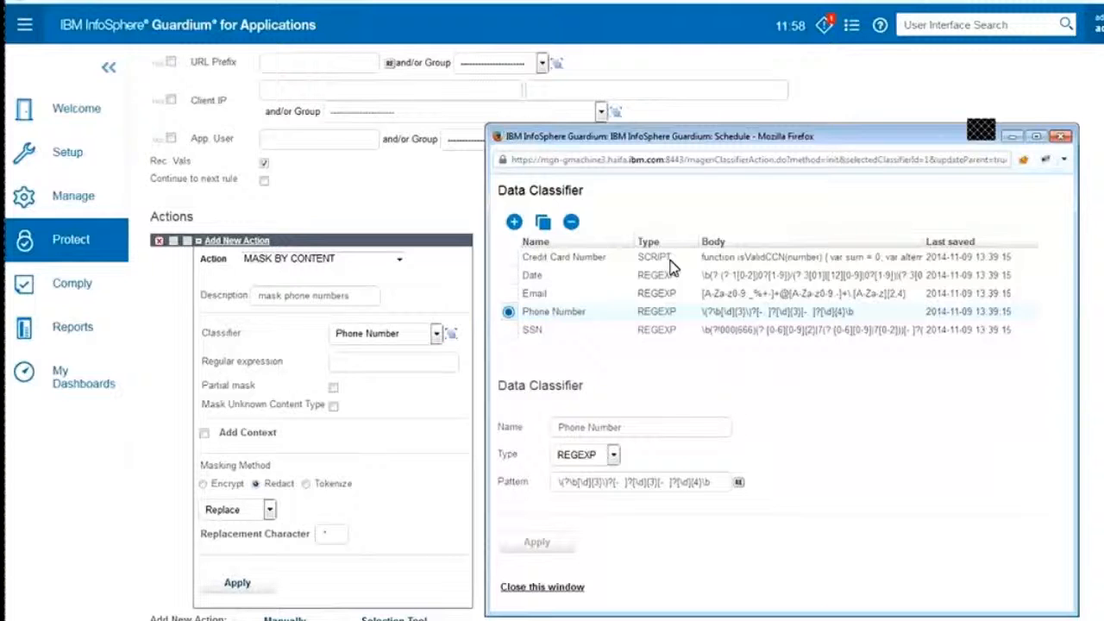
{"action": "mouse_move", "coordinate": [863, 480]}
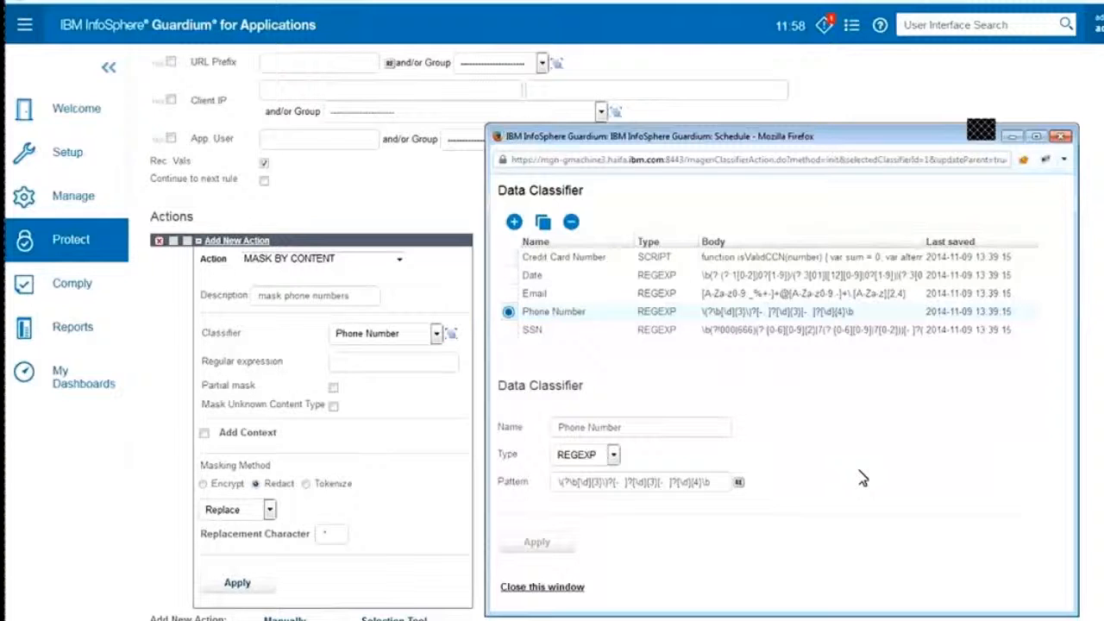
{"action": "mouse_move", "coordinate": [792, 309]}
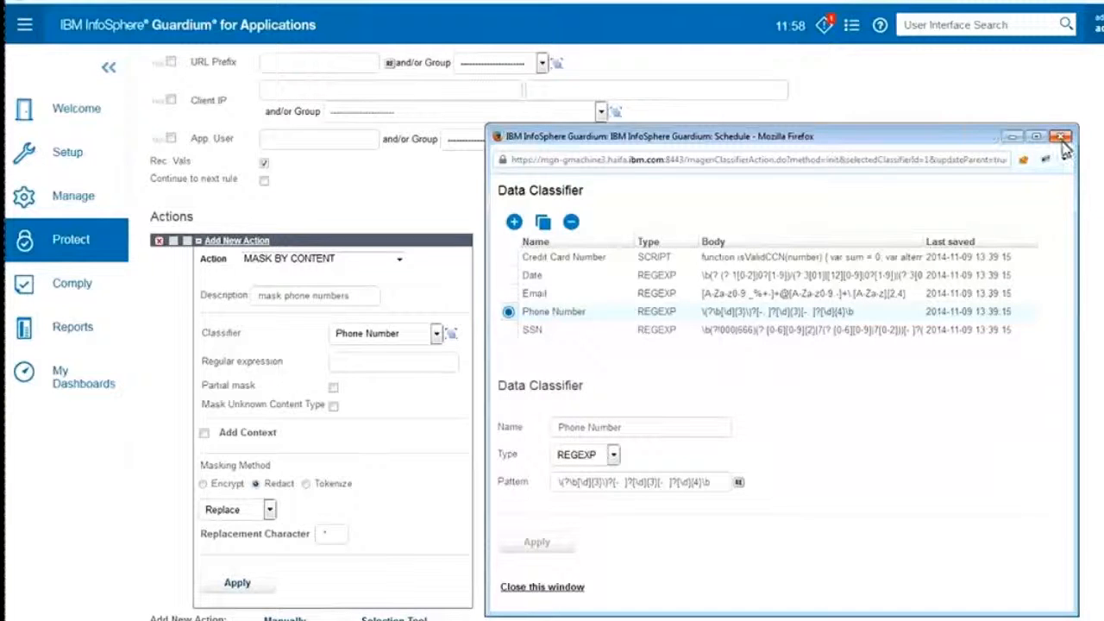
Apply the mask phone numbers action and save the screen masking rule
{"action": "left_click", "coordinate": [1063, 136]}
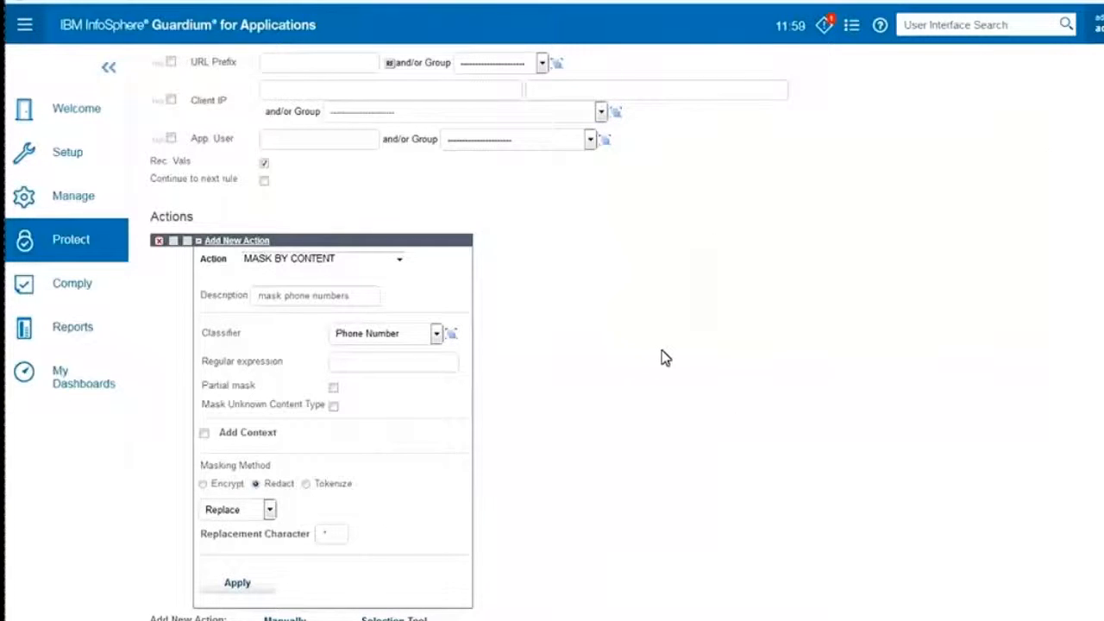
{"action": "mouse_move", "coordinate": [607, 345]}
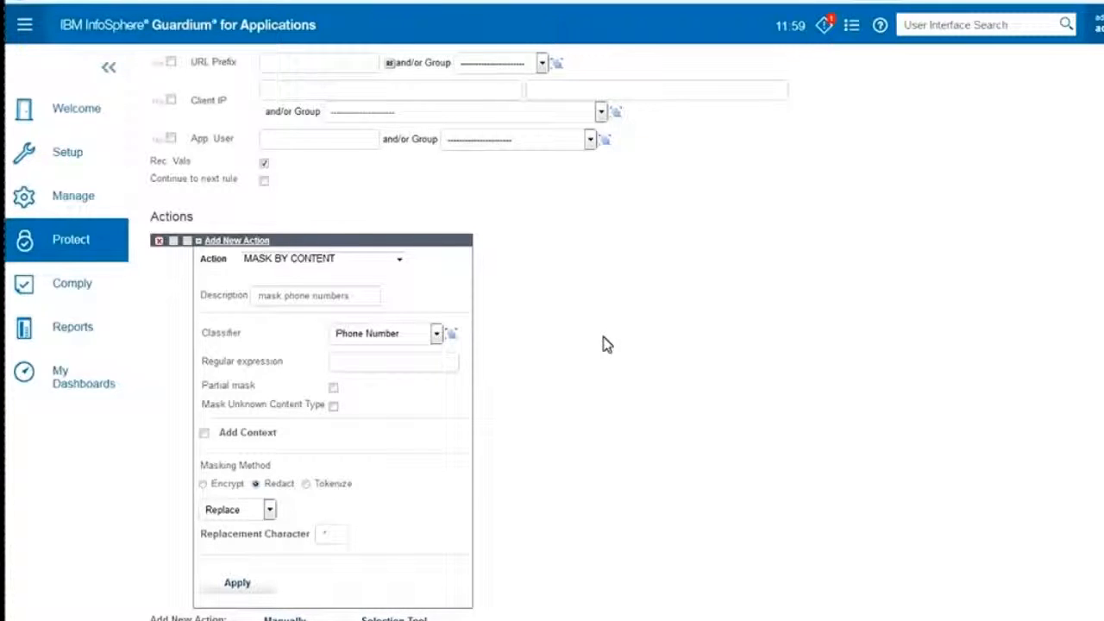
{"action": "scroll", "scroll_direction": "down", "scroll_amount": 3}
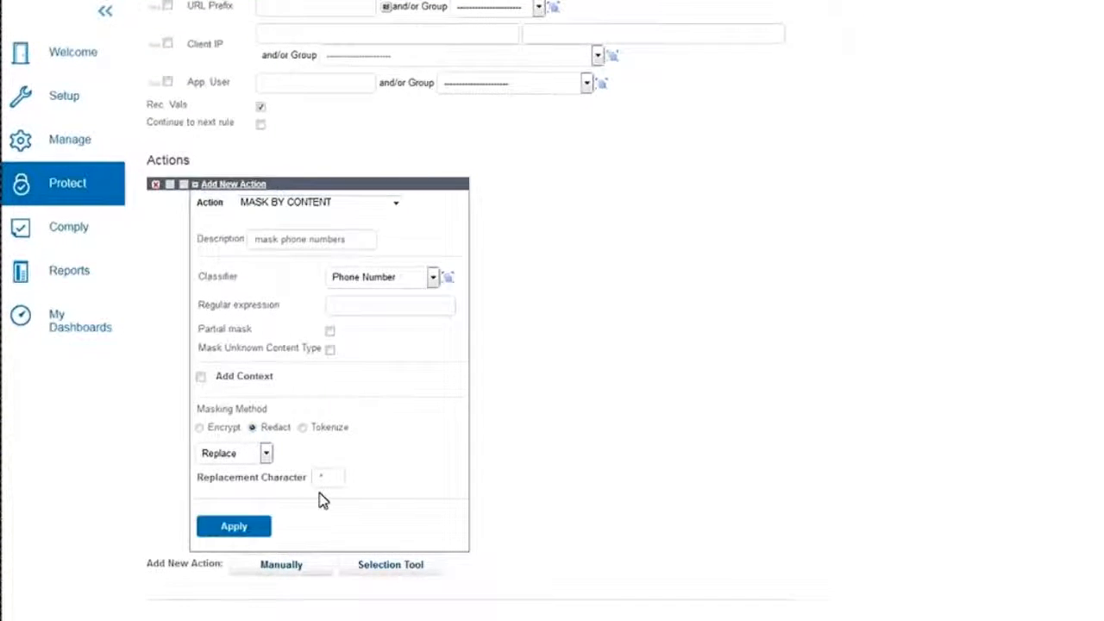
{"action": "left_click", "coordinate": [233, 524]}
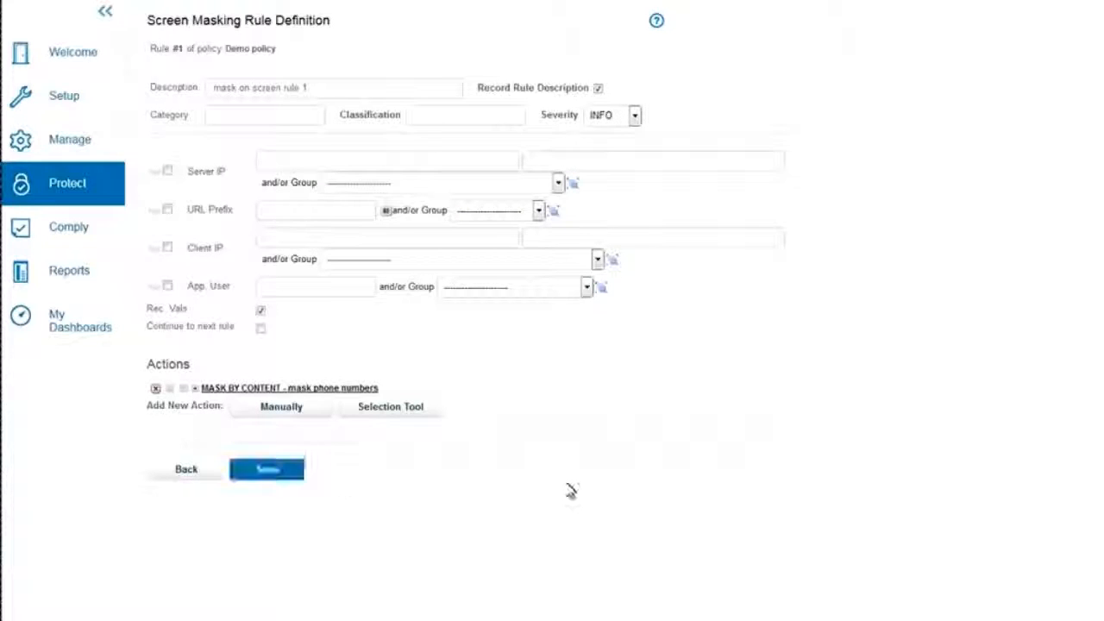
{"action": "left_click", "coordinate": [265, 469]}
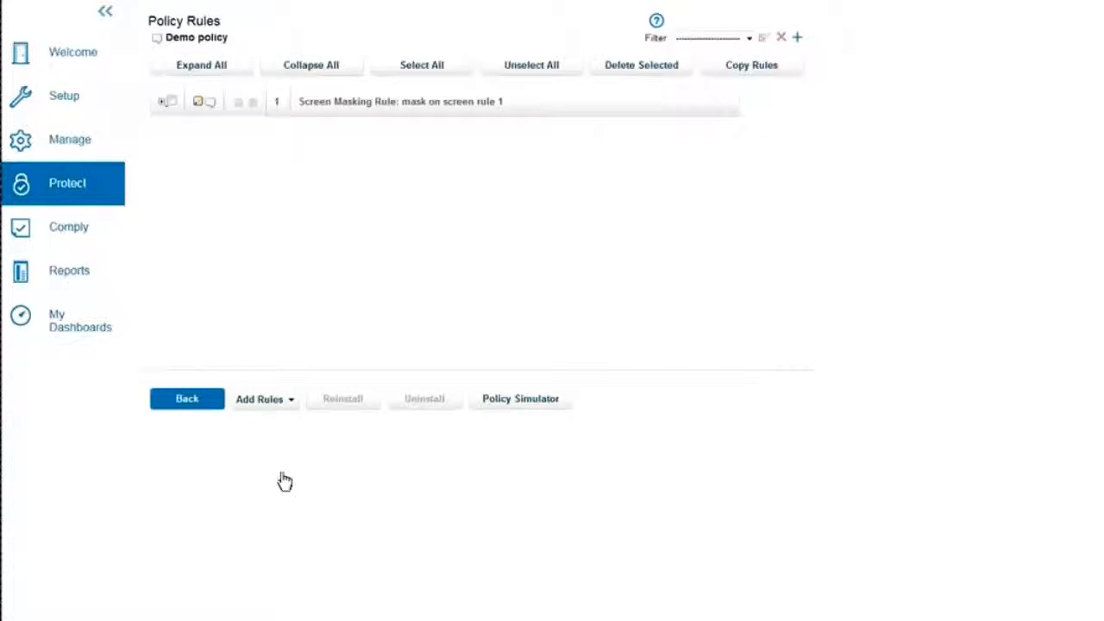
Return from the policy rules to the Policy Finder list
{"action": "left_click", "coordinate": [186, 398]}
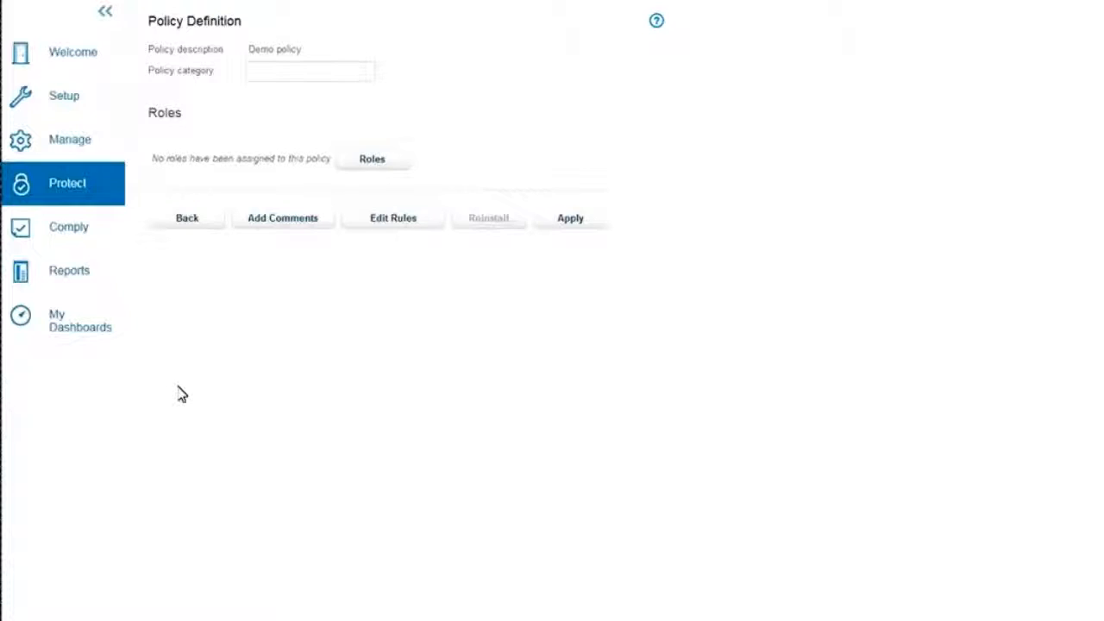
{"action": "left_click", "coordinate": [186, 218]}
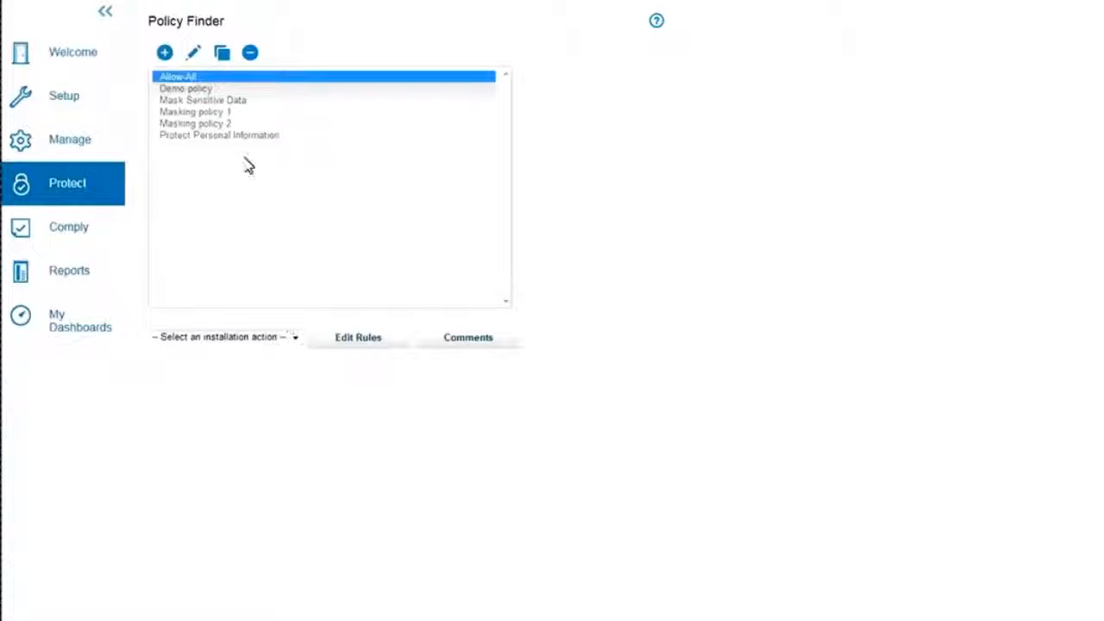
Install Demo policy with Install & Override and confirm it on the inspection engines
{"action": "left_click", "coordinate": [295, 337]}
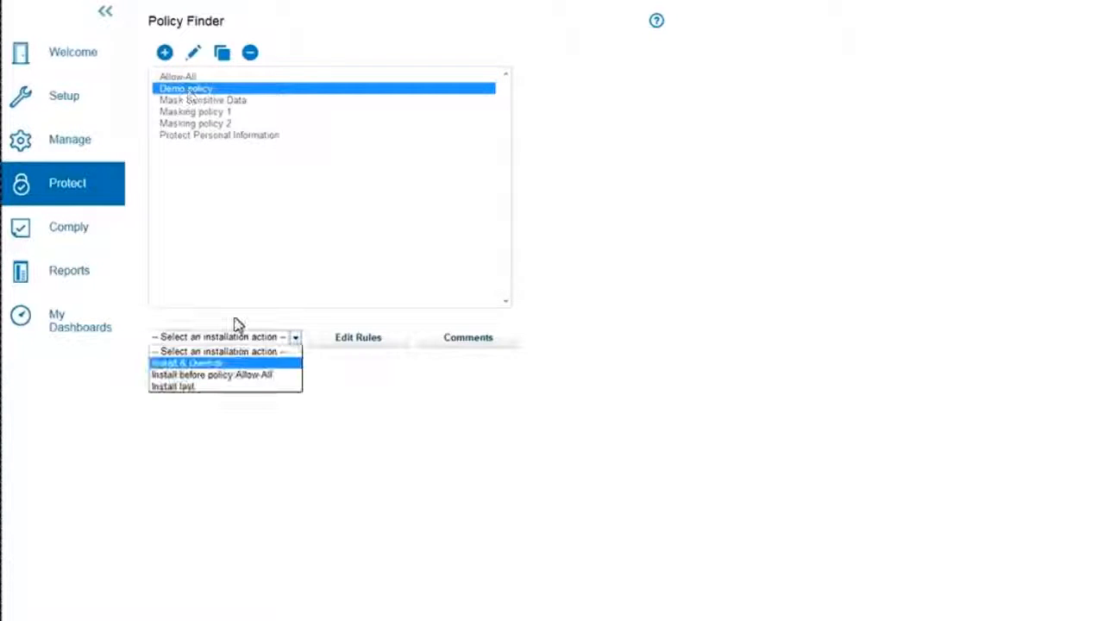
{"action": "left_click", "coordinate": [187, 362]}
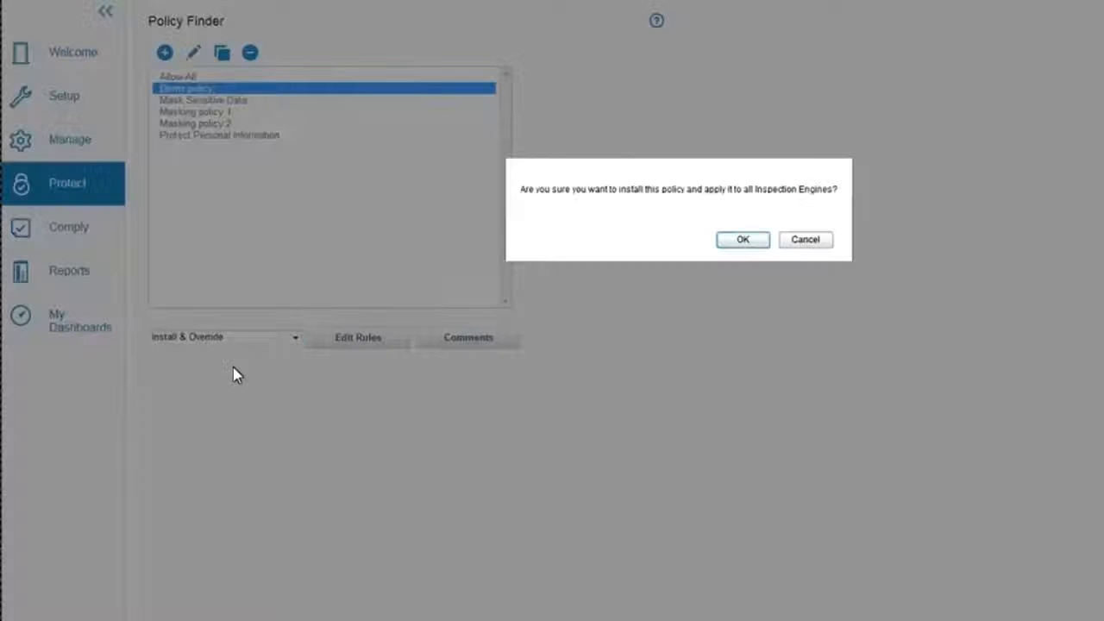
{"action": "mouse_move", "coordinate": [719, 349]}
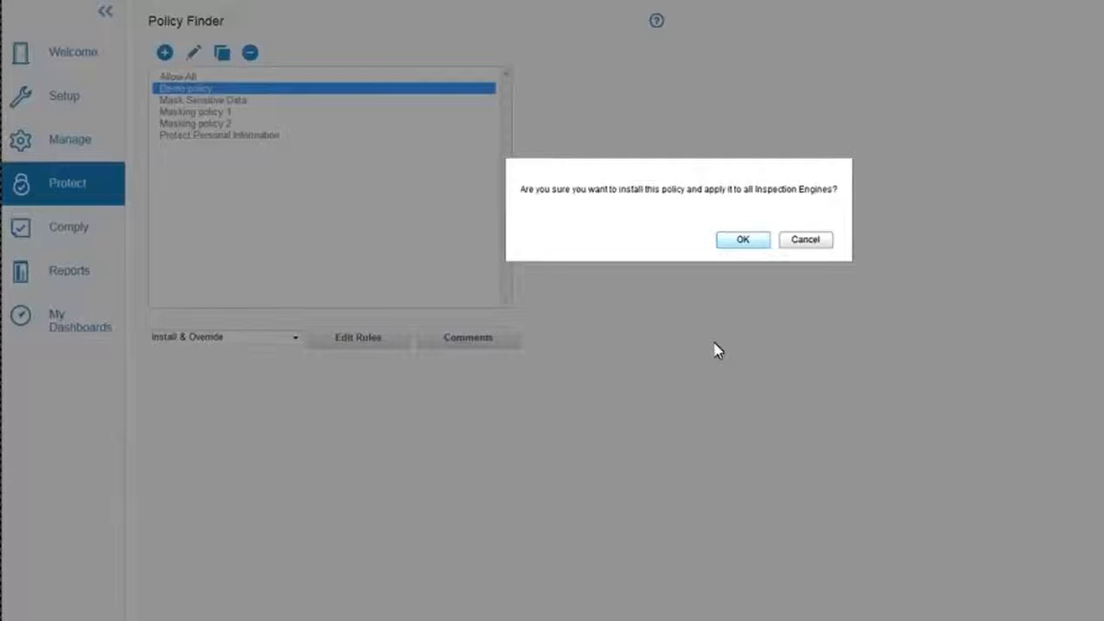
{"action": "left_click", "coordinate": [742, 238]}
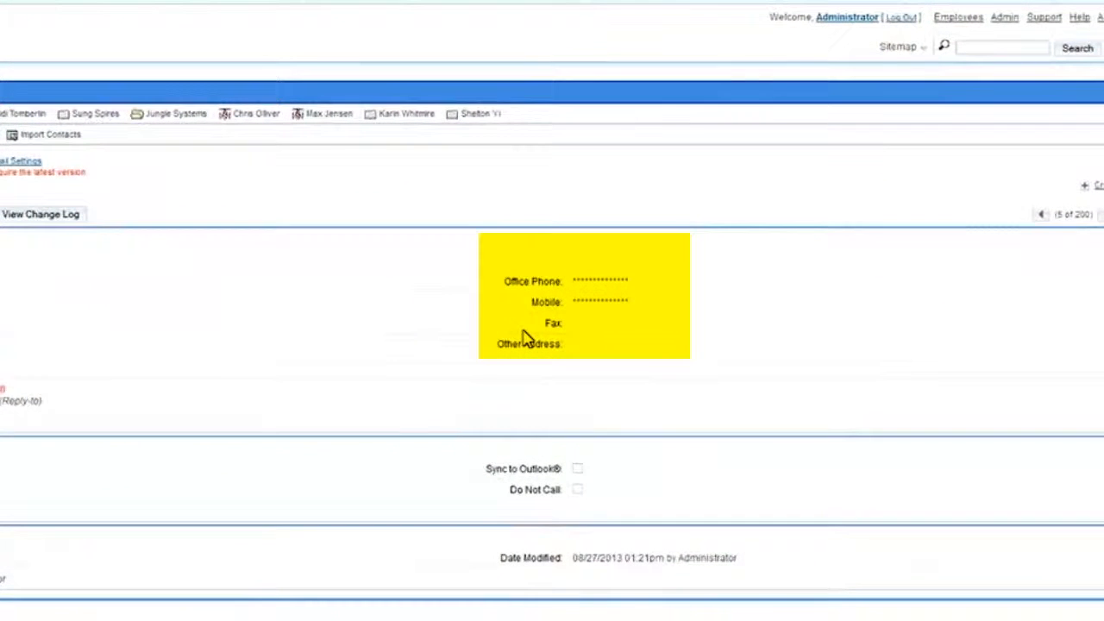
{"action": "mouse_move", "coordinate": [647, 348]}
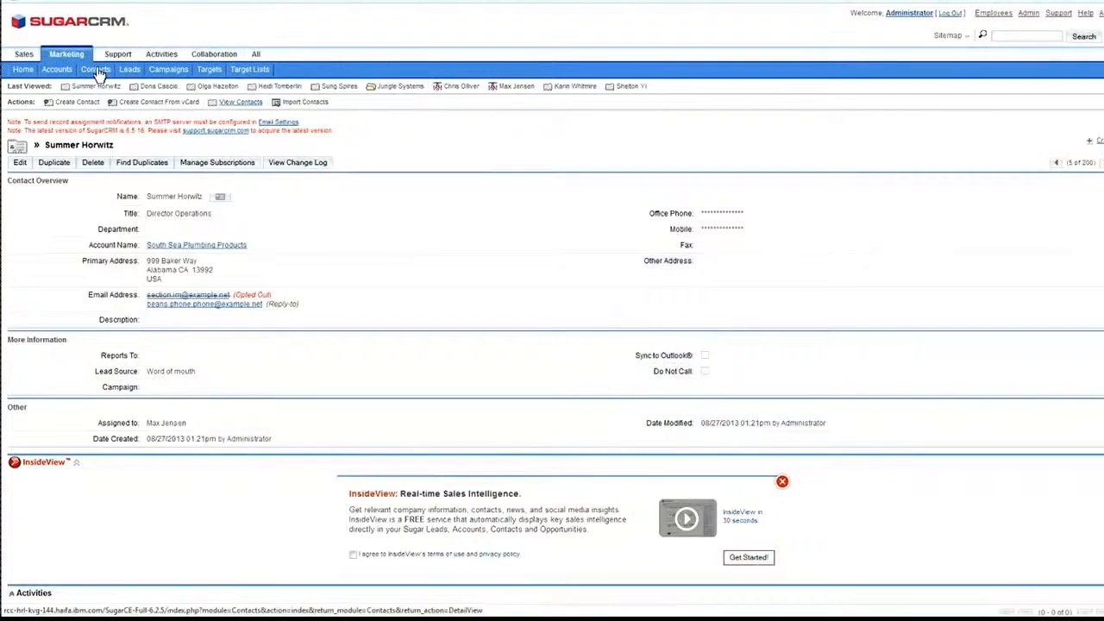
View the SugarCRM contacts list with every office phone number masked
{"action": "left_click", "coordinate": [96, 69]}
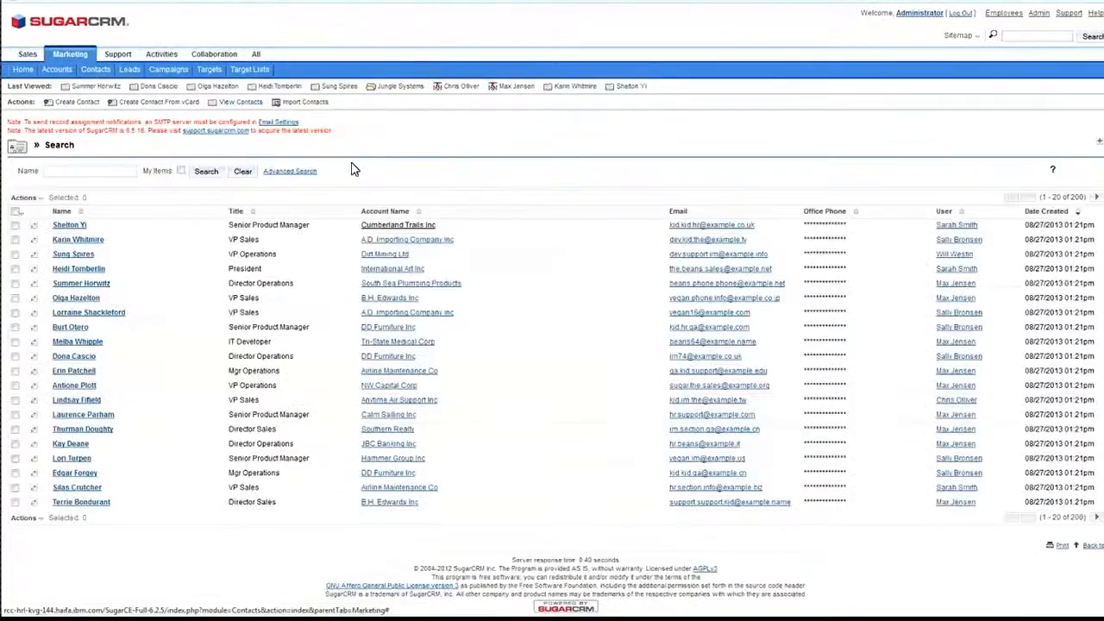
{"action": "mouse_move", "coordinate": [531, 331]}
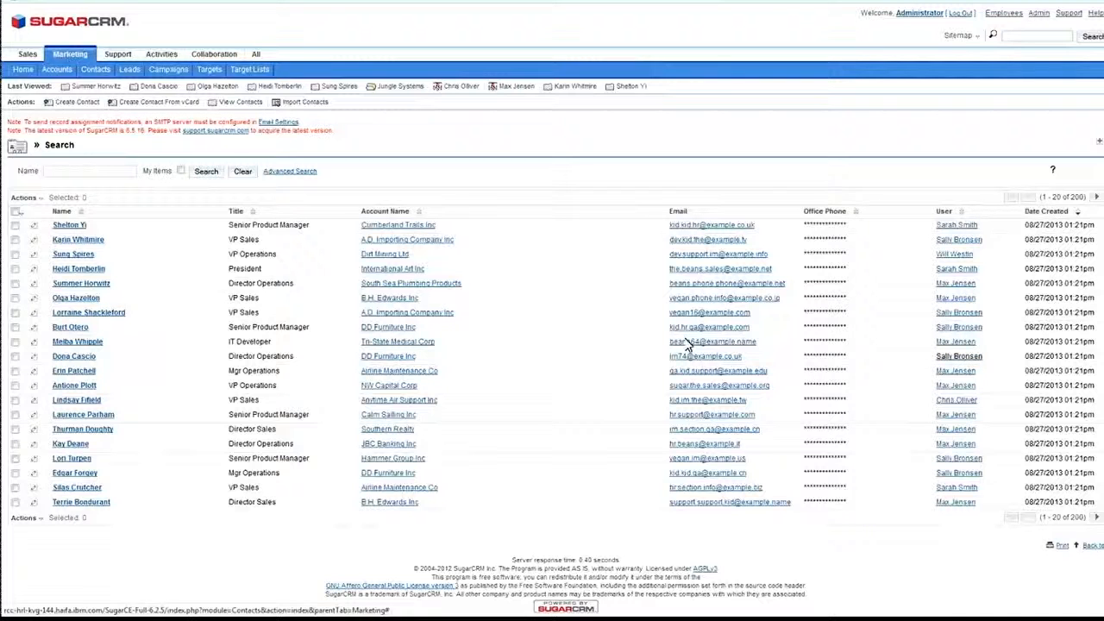
{"action": "mouse_move", "coordinate": [580, 380]}
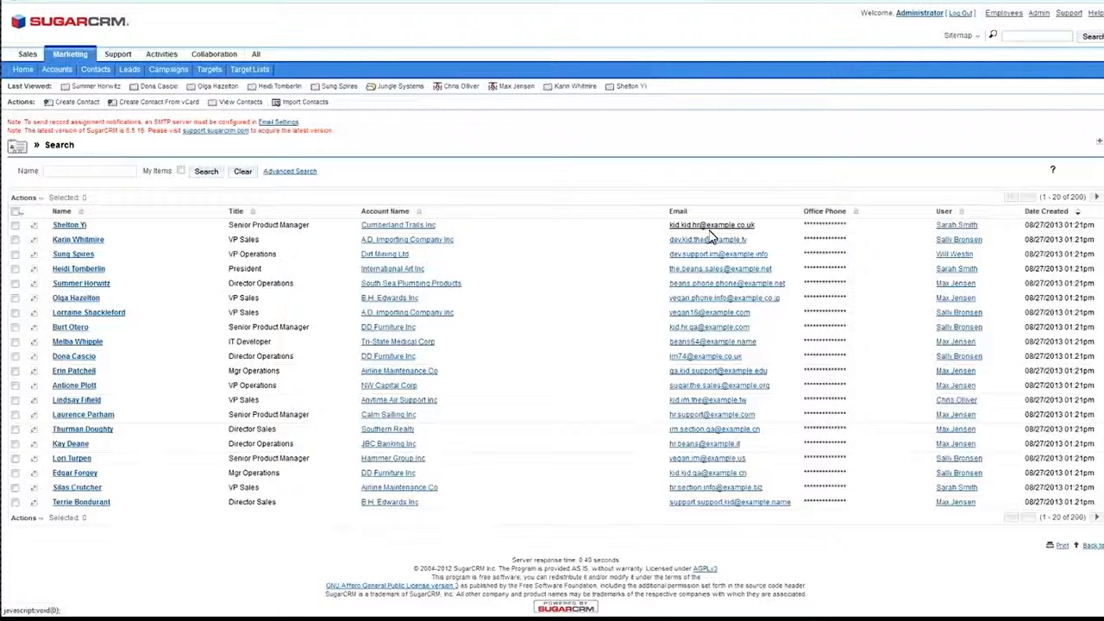
{"action": "mouse_move", "coordinate": [709, 233]}
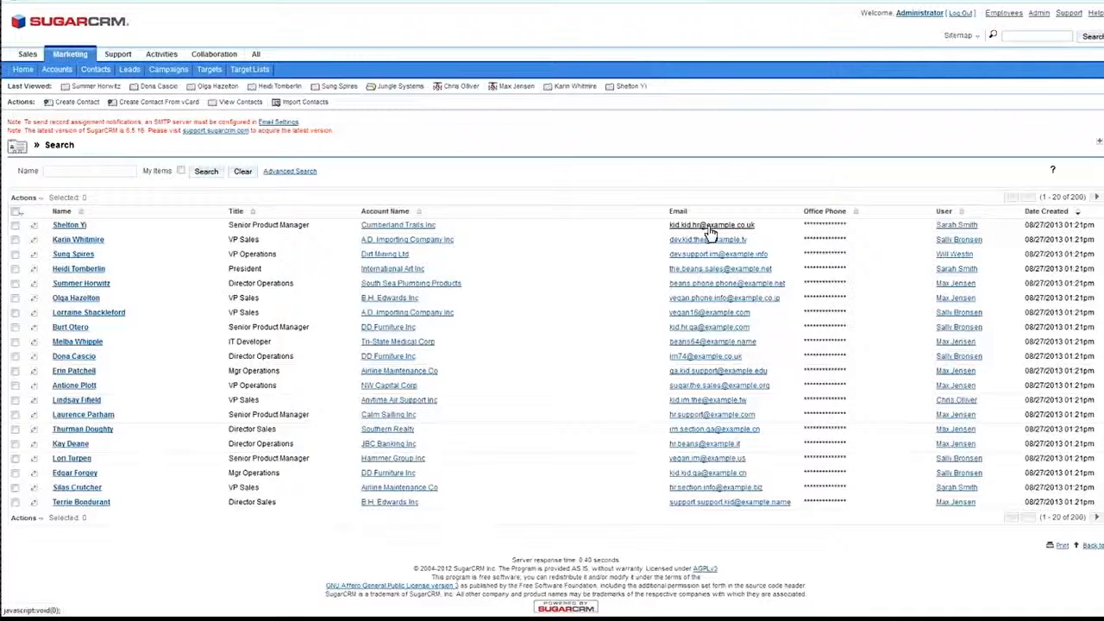
{"action": "mouse_move", "coordinate": [710, 235]}
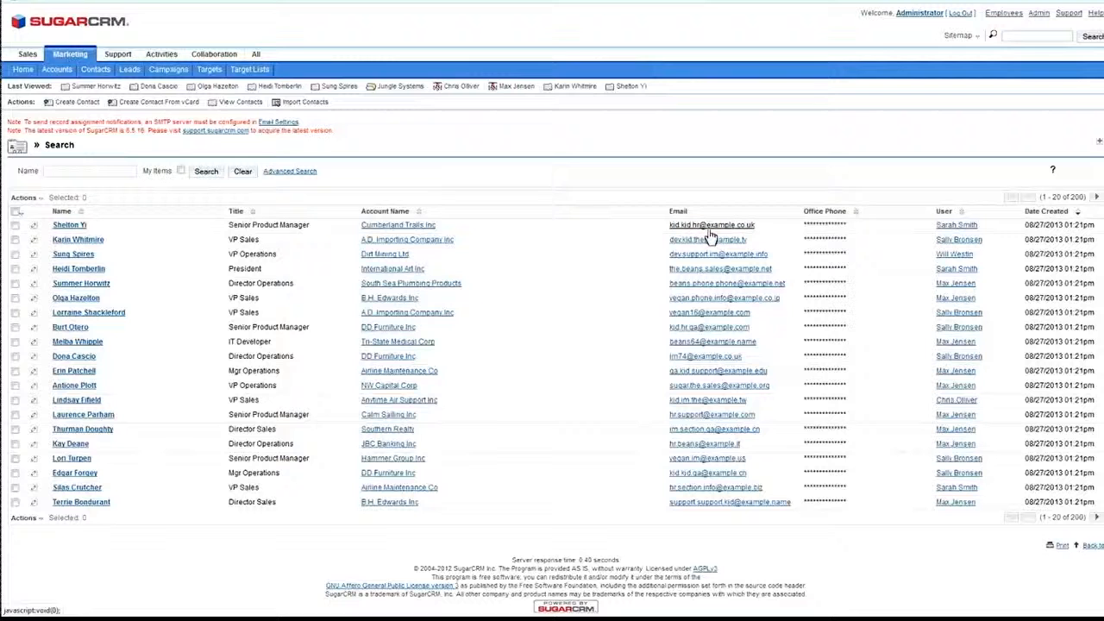
{"action": "mouse_move", "coordinate": [761, 234]}
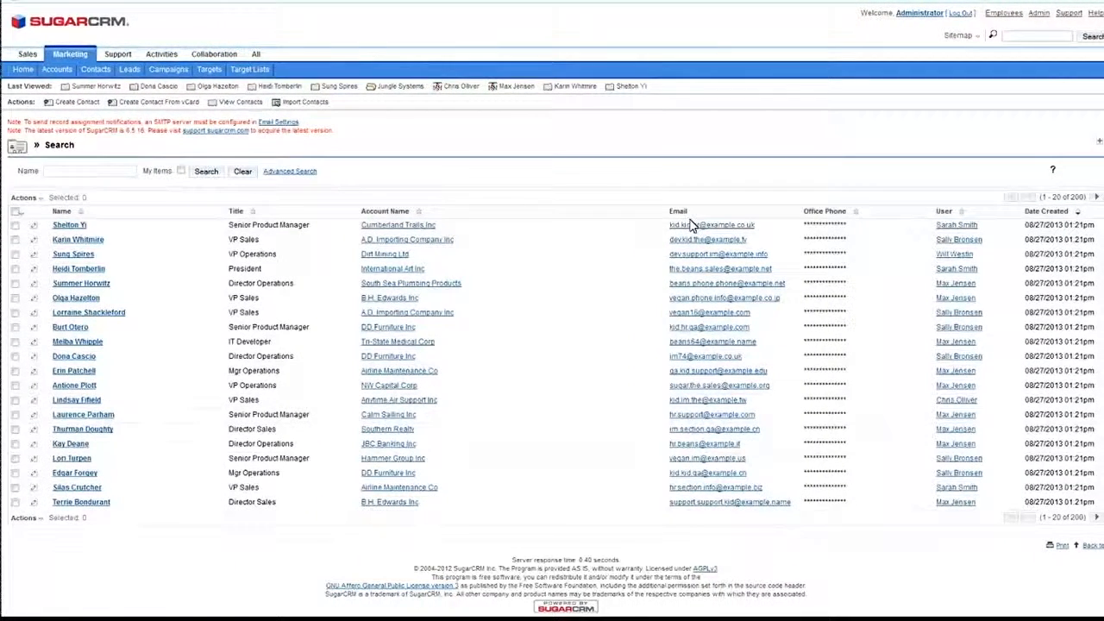
{"action": "mouse_move", "coordinate": [698, 515]}
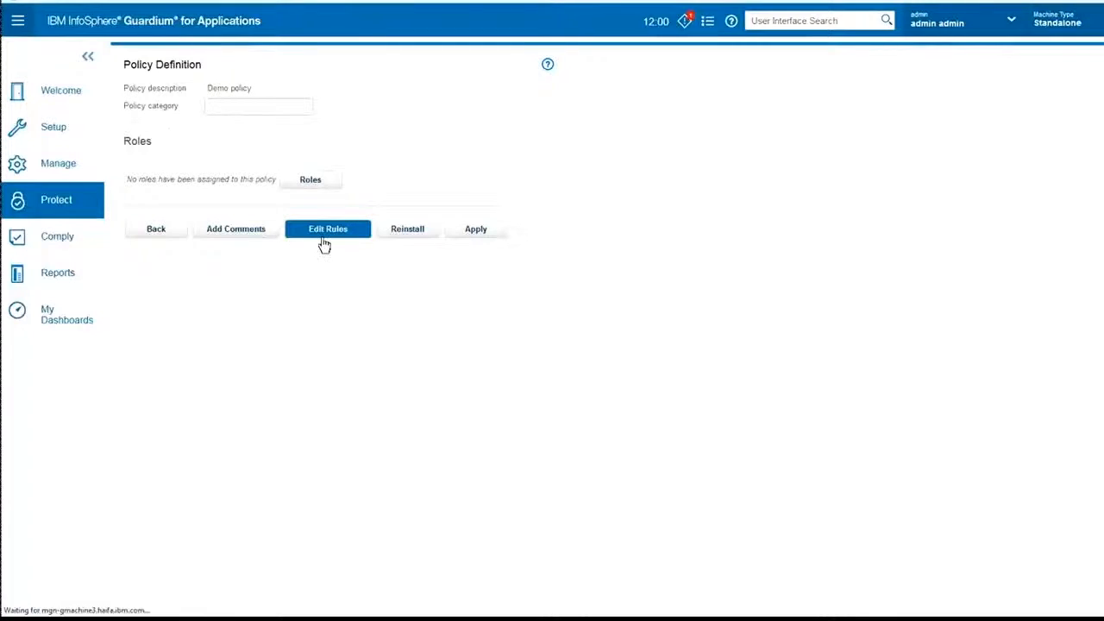
Reopen the screen masking rule and start a second MASK BY CONTENT action
{"action": "left_click", "coordinate": [328, 227]}
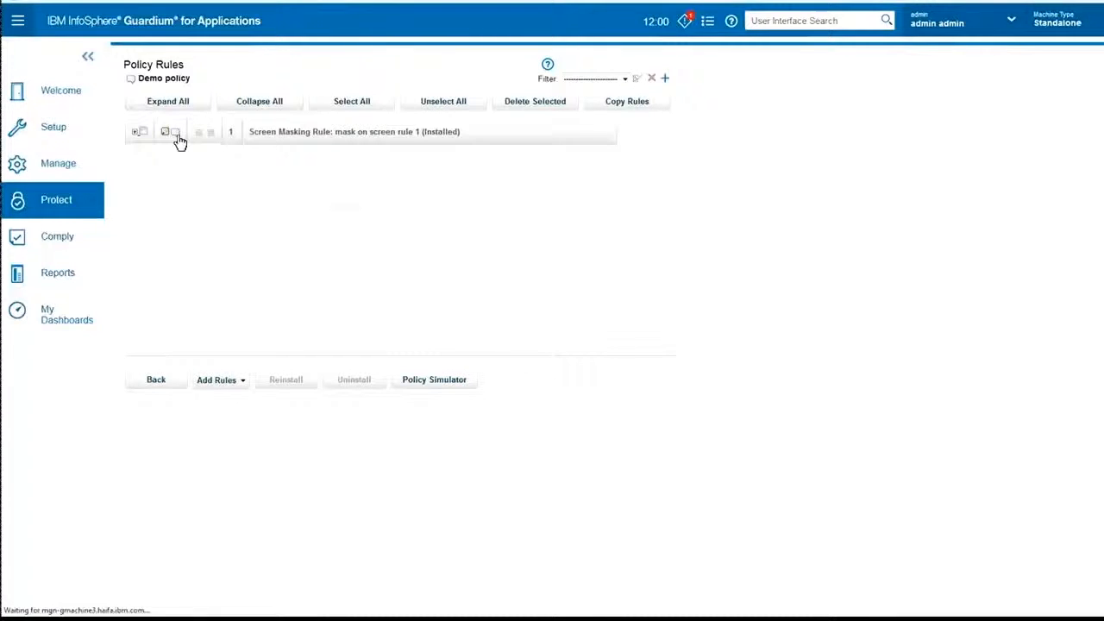
{"action": "left_click", "coordinate": [165, 131]}
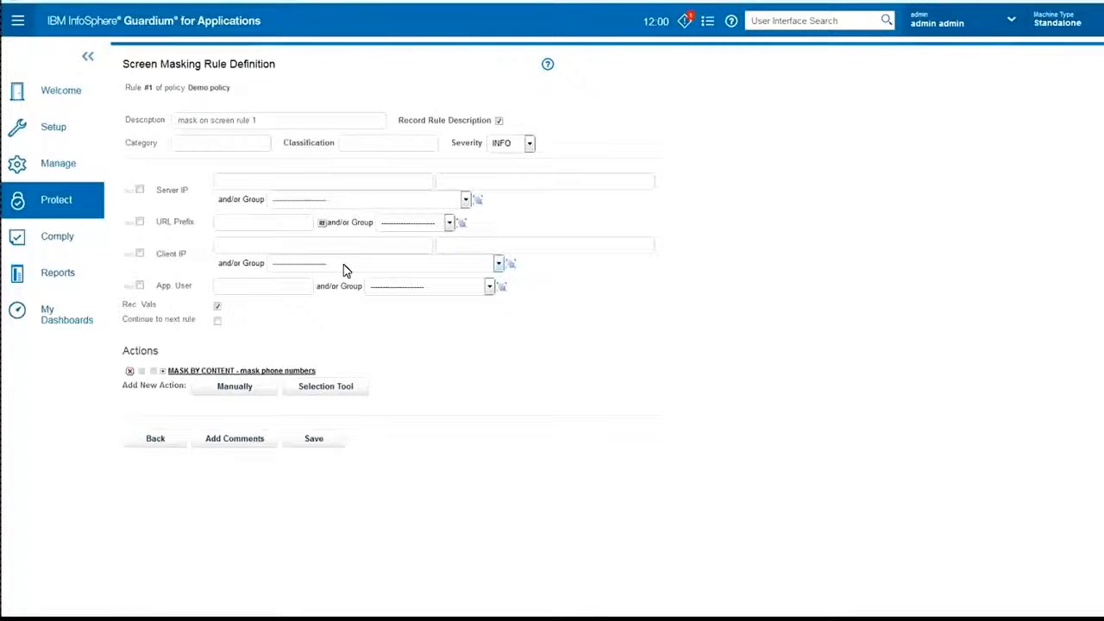
{"action": "left_click", "coordinate": [235, 387]}
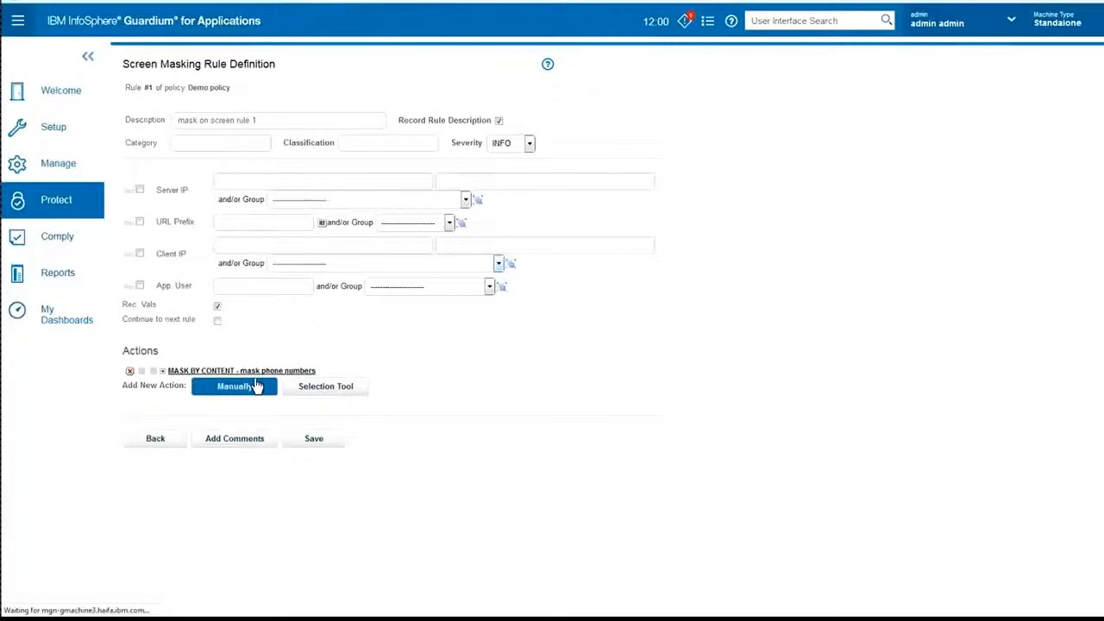
{"action": "left_click", "coordinate": [234, 387]}
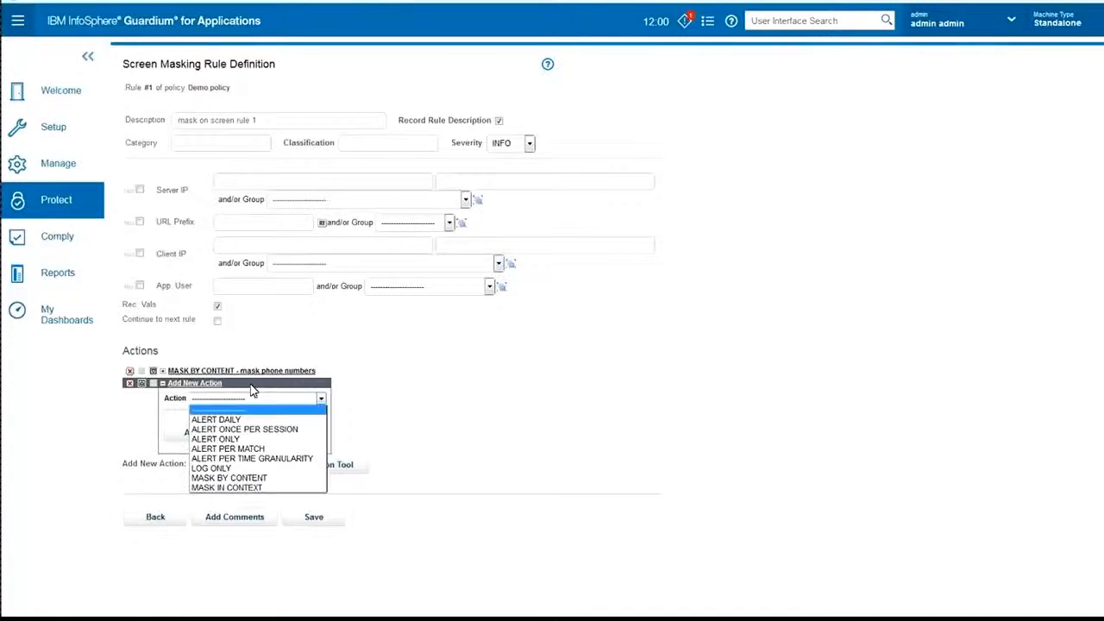
{"action": "left_click", "coordinate": [228, 476]}
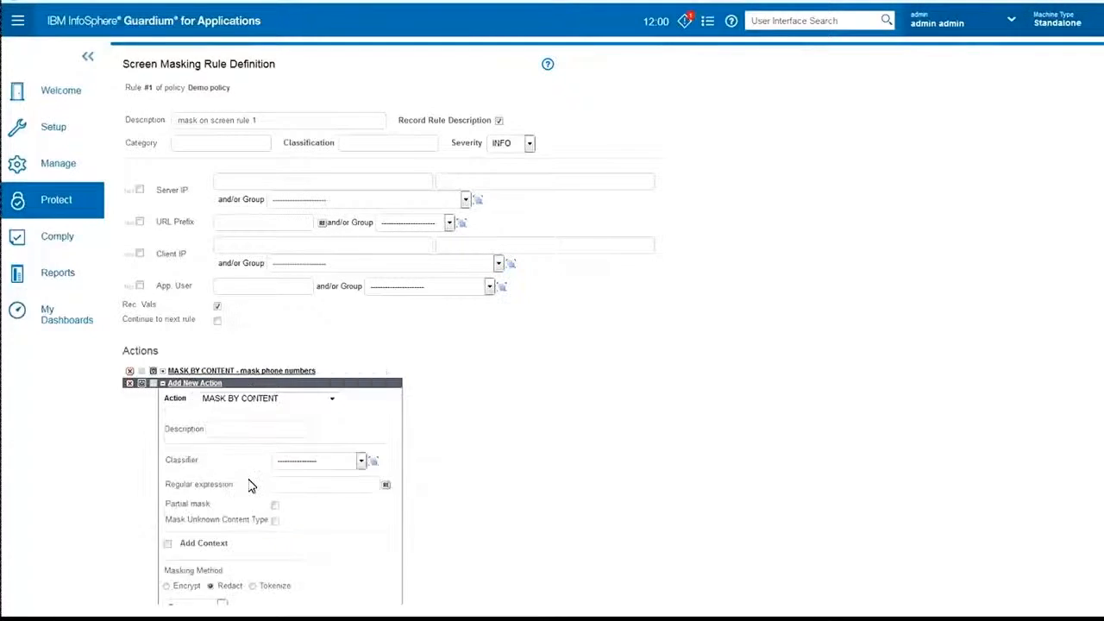
{"action": "scroll", "scroll_direction": "down", "scroll_amount": 3}
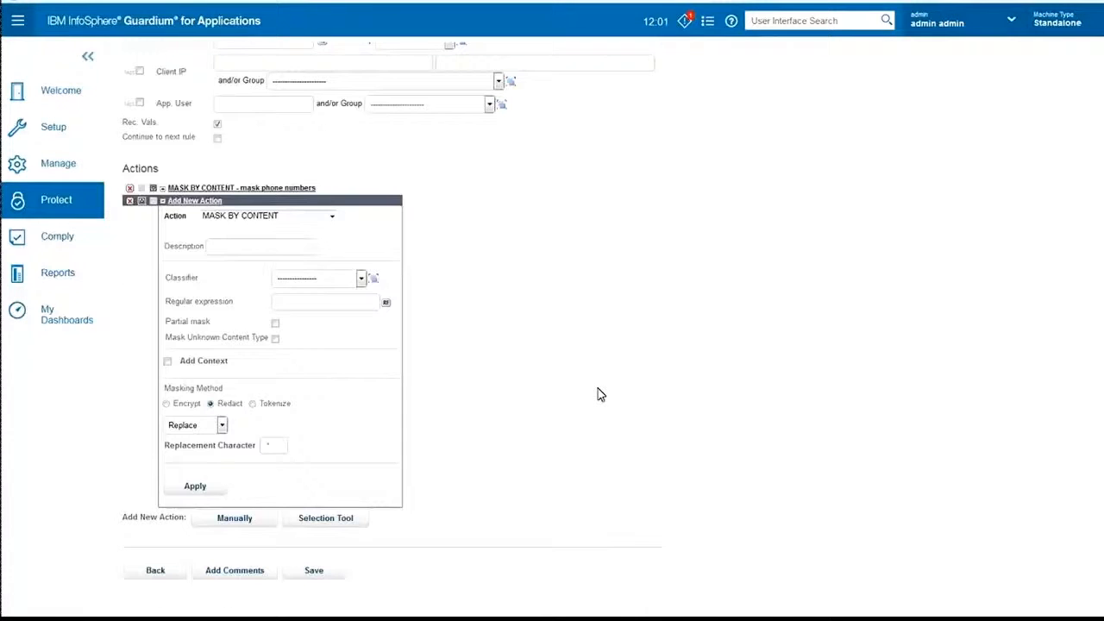
Describe the action as 'mask email prefix' and choose the Email classifier
{"action": "type", "text": "mask email prefix"}
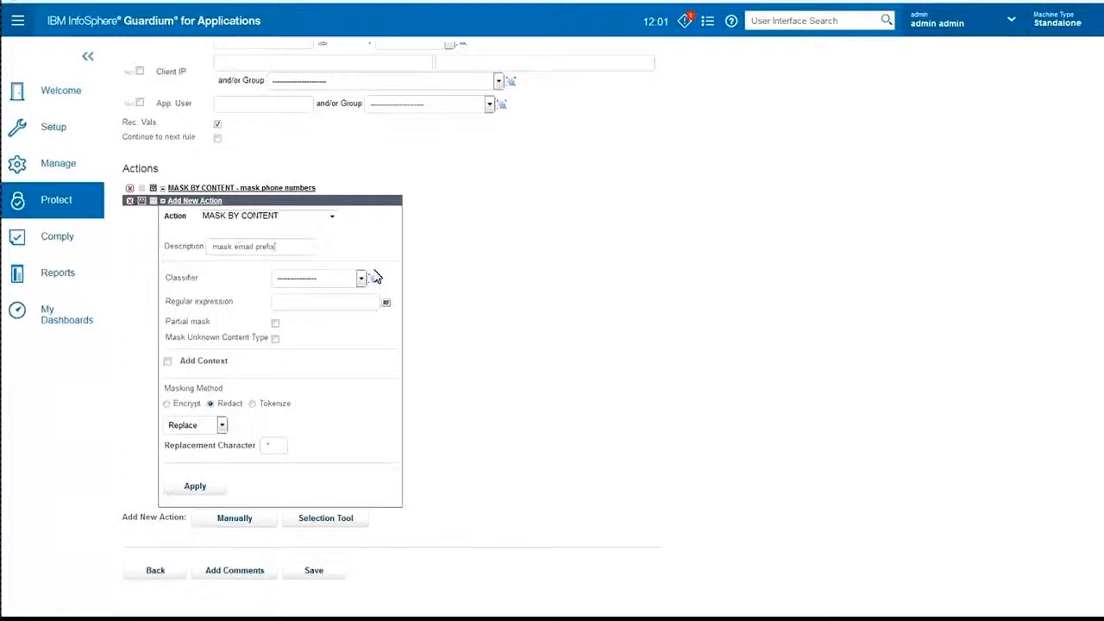
{"action": "left_click", "coordinate": [360, 278]}
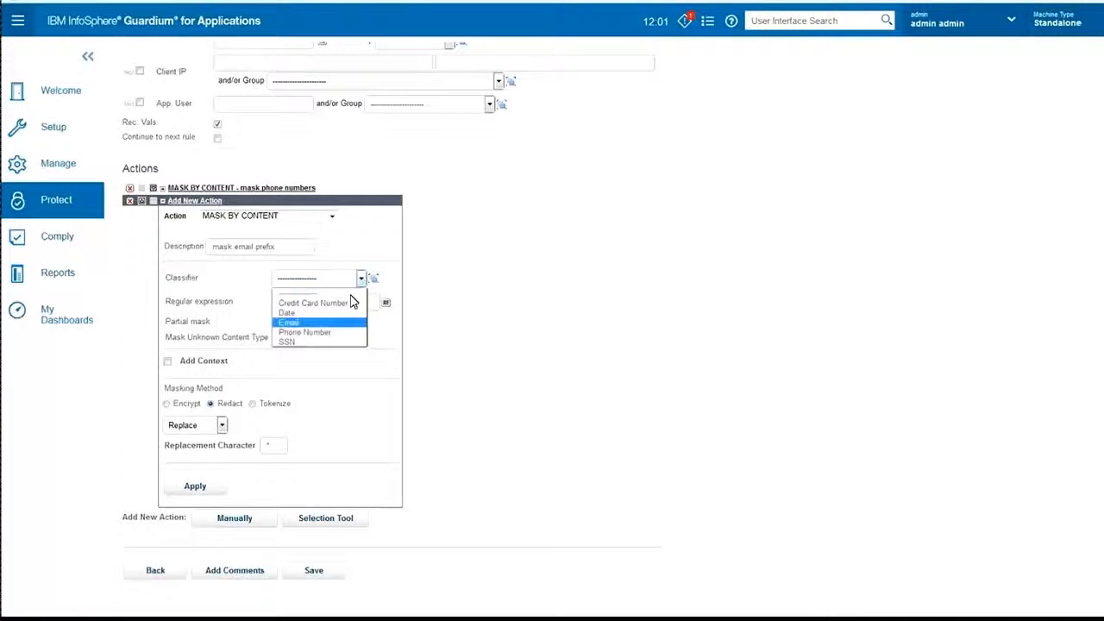
{"action": "left_click", "coordinate": [288, 322]}
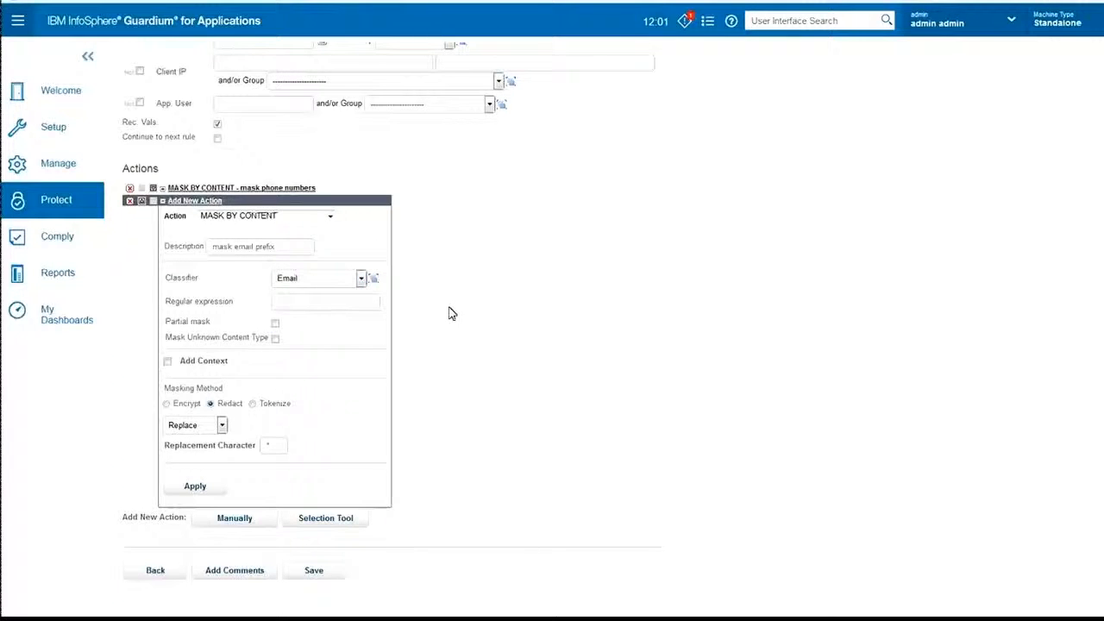
{"action": "mouse_move", "coordinate": [249, 491]}
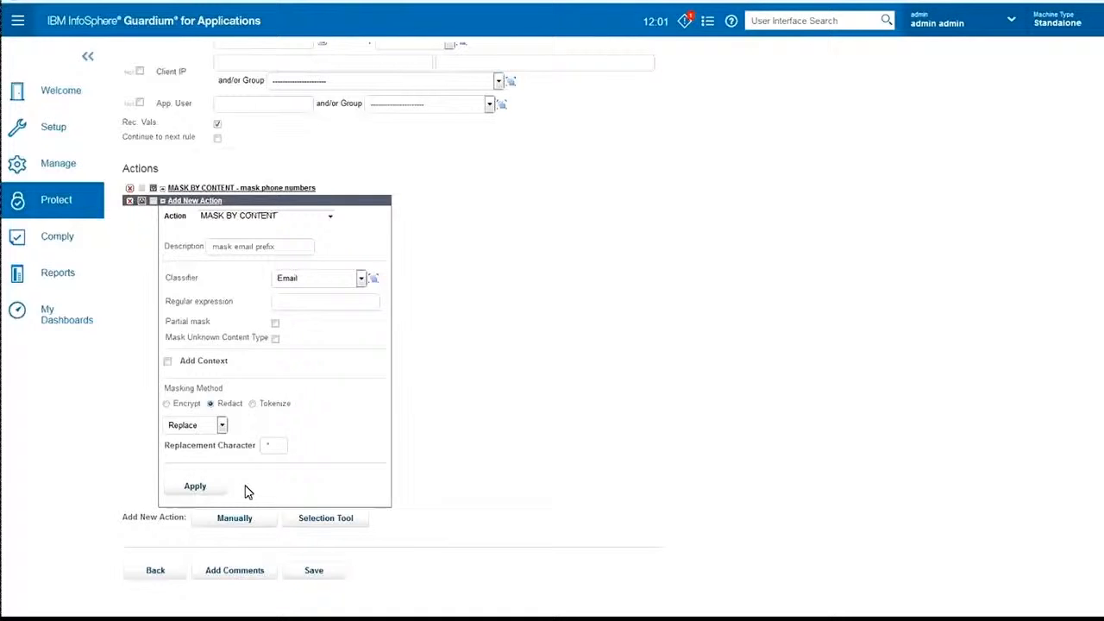
{"action": "left_click", "coordinate": [372, 276]}
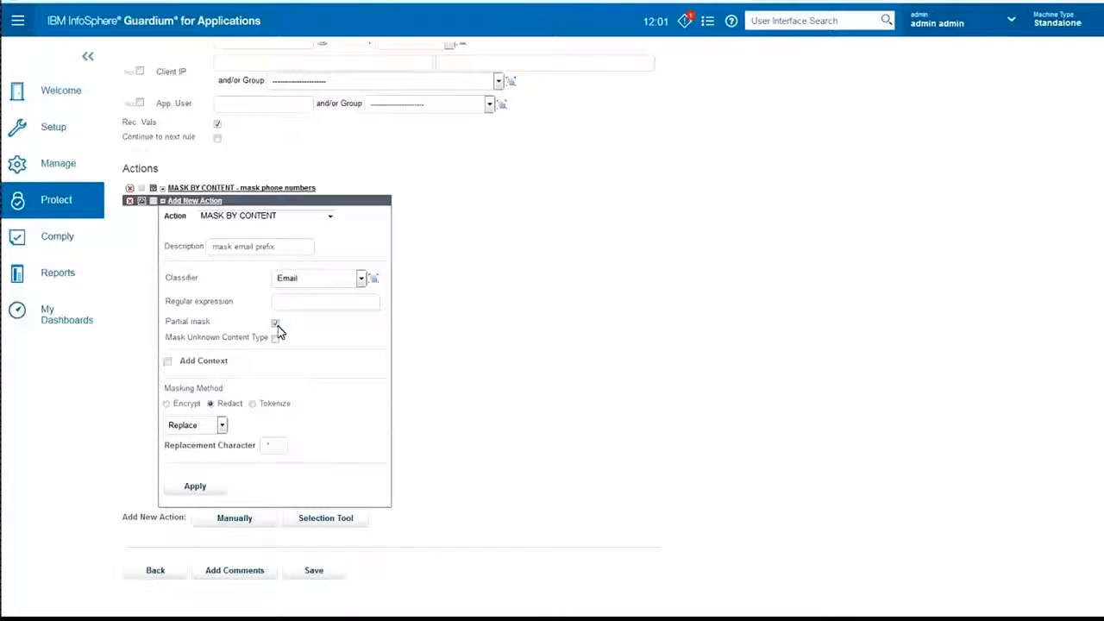
Enable partial masking with the suggested email-prefix regex, apply the action and save the rule
{"action": "left_click", "coordinate": [276, 323]}
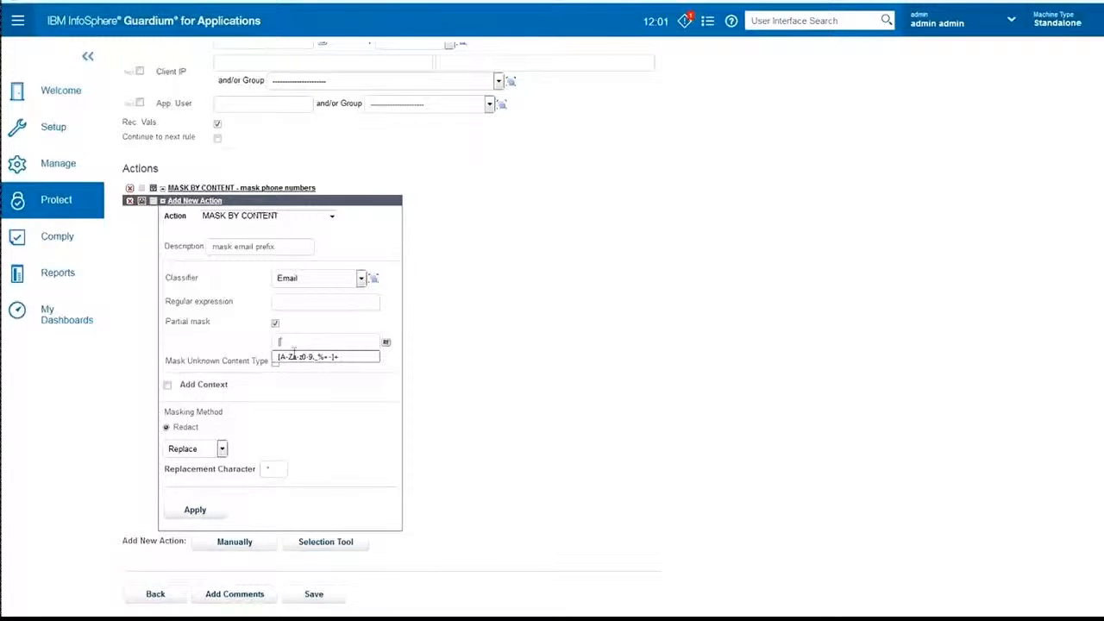
{"action": "left_click", "coordinate": [274, 323]}
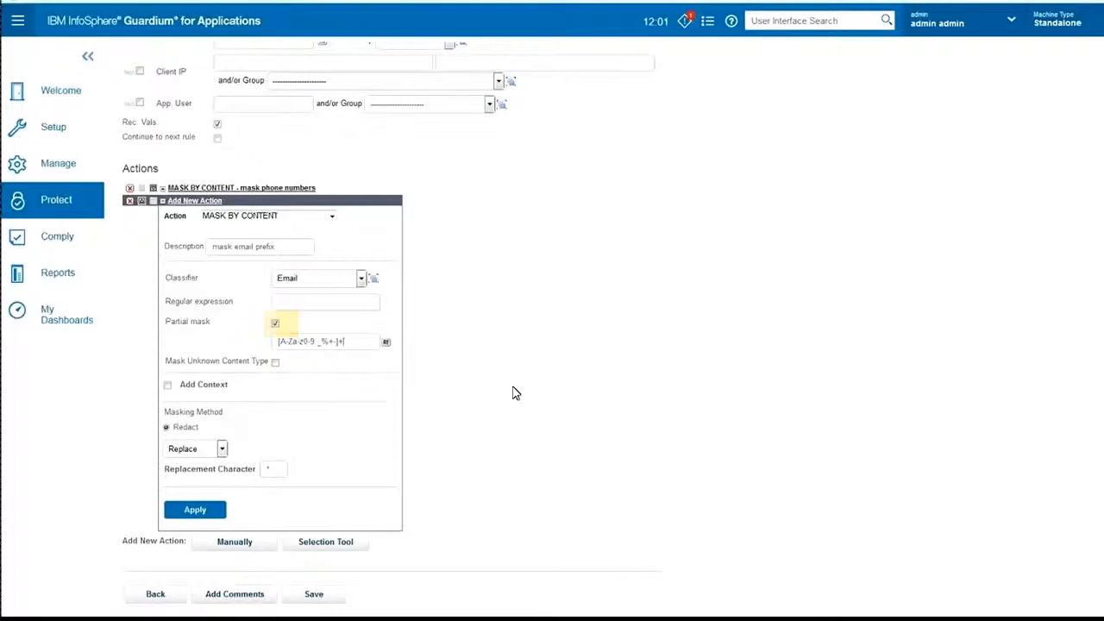
{"action": "left_click", "coordinate": [195, 509]}
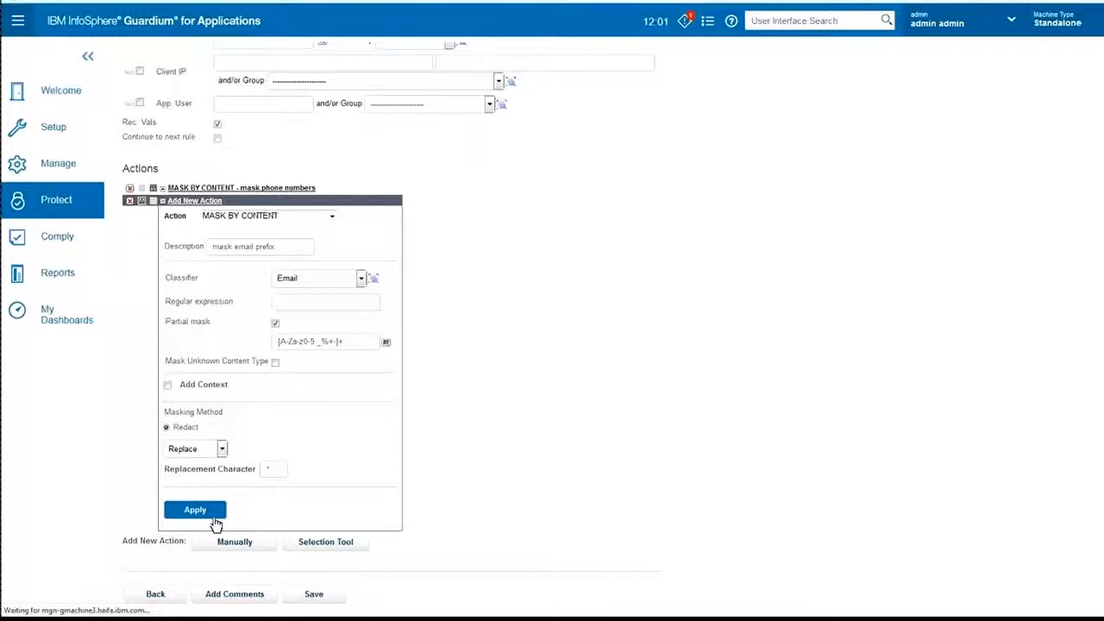
{"action": "left_click", "coordinate": [194, 509]}
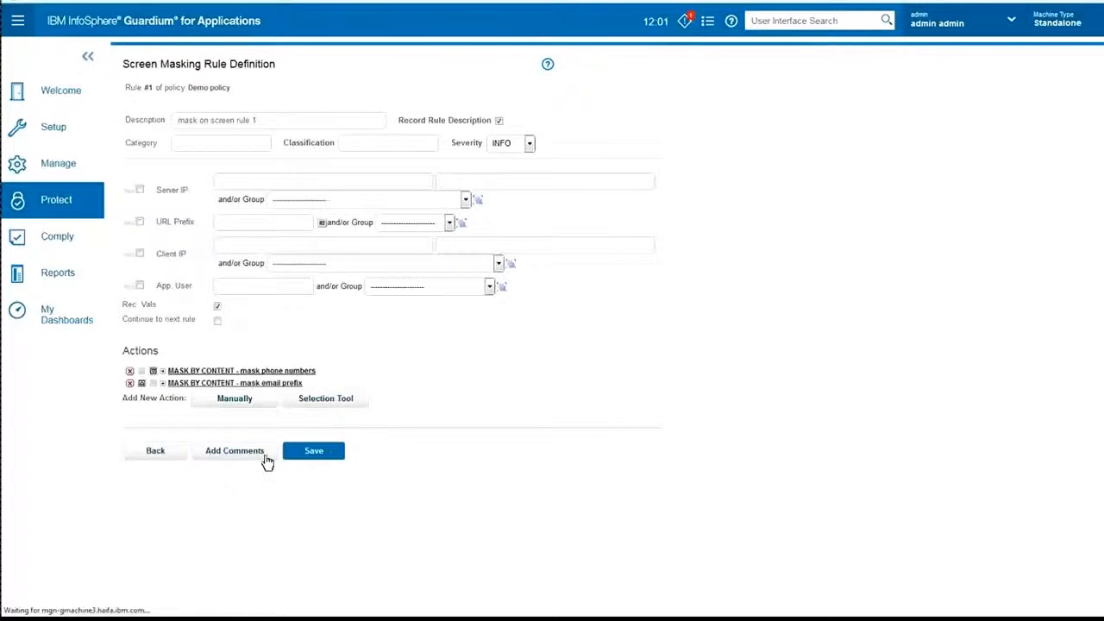
{"action": "left_click", "coordinate": [314, 450]}
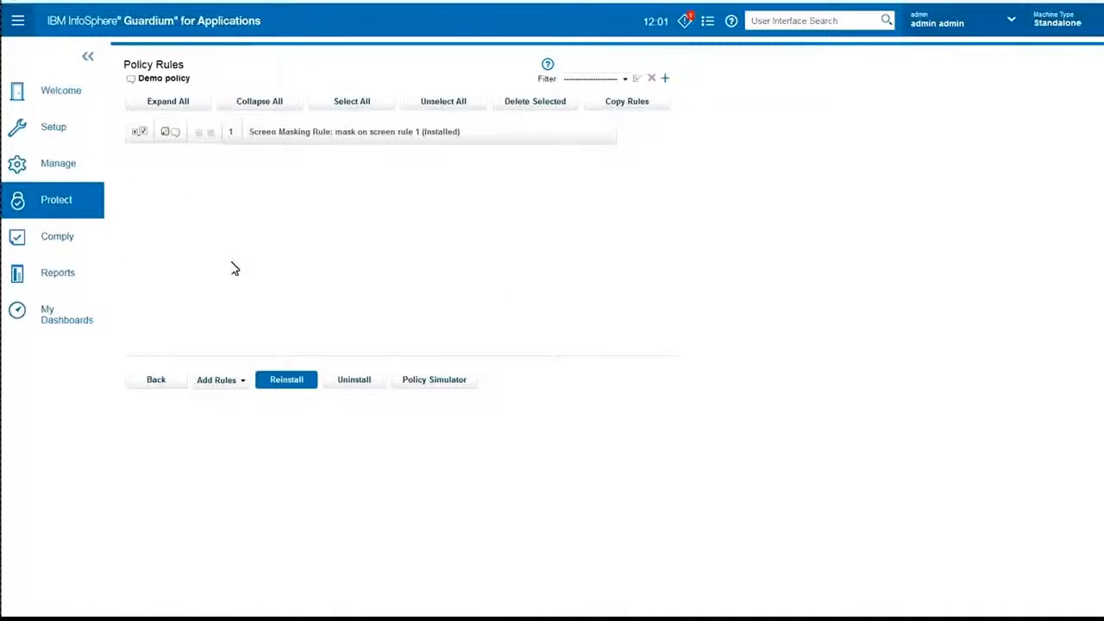
Reinstall the updated masking rule and dismiss the success confirmation
{"action": "left_click", "coordinate": [287, 380]}
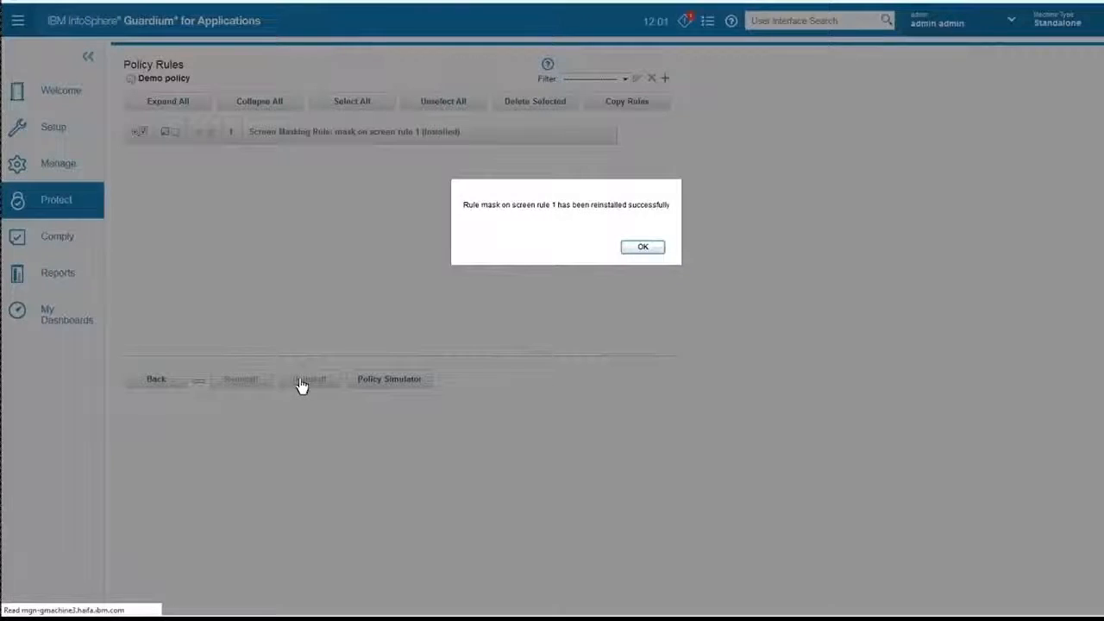
{"action": "left_click", "coordinate": [642, 247]}
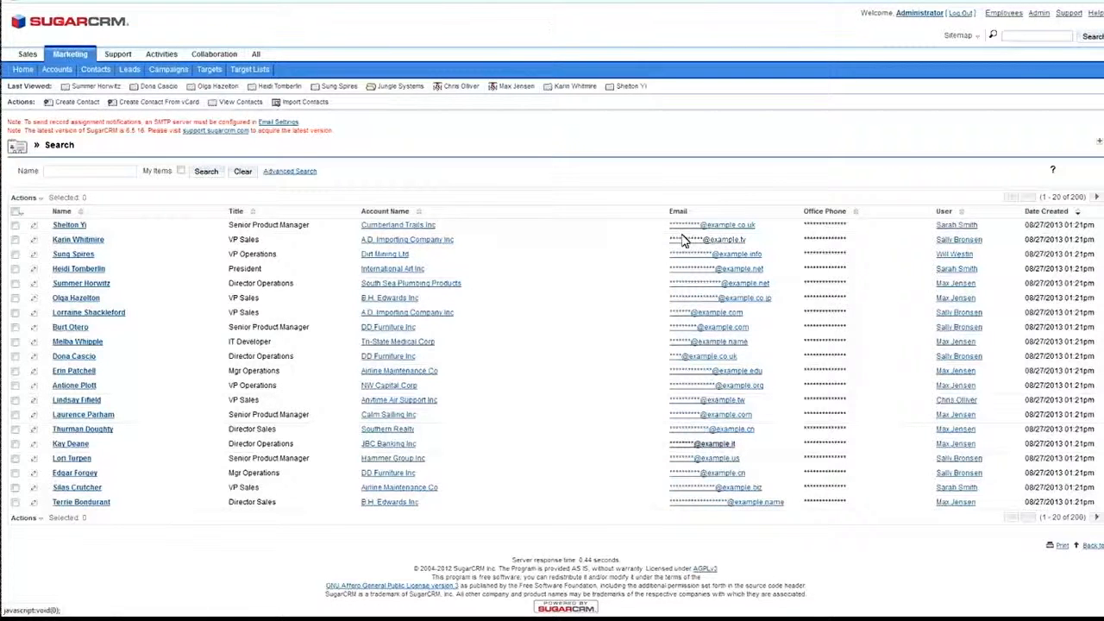
{"action": "mouse_move", "coordinate": [697, 524]}
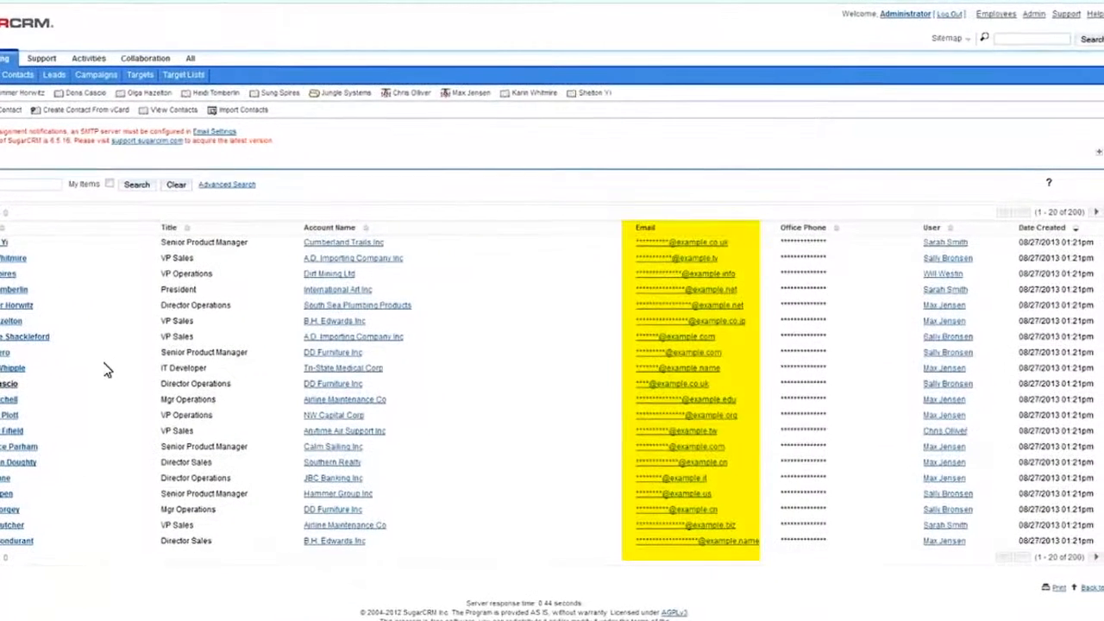
View a contact's detail record showing both email prefixes and phone numbers masked
{"action": "left_click", "coordinate": [10, 383]}
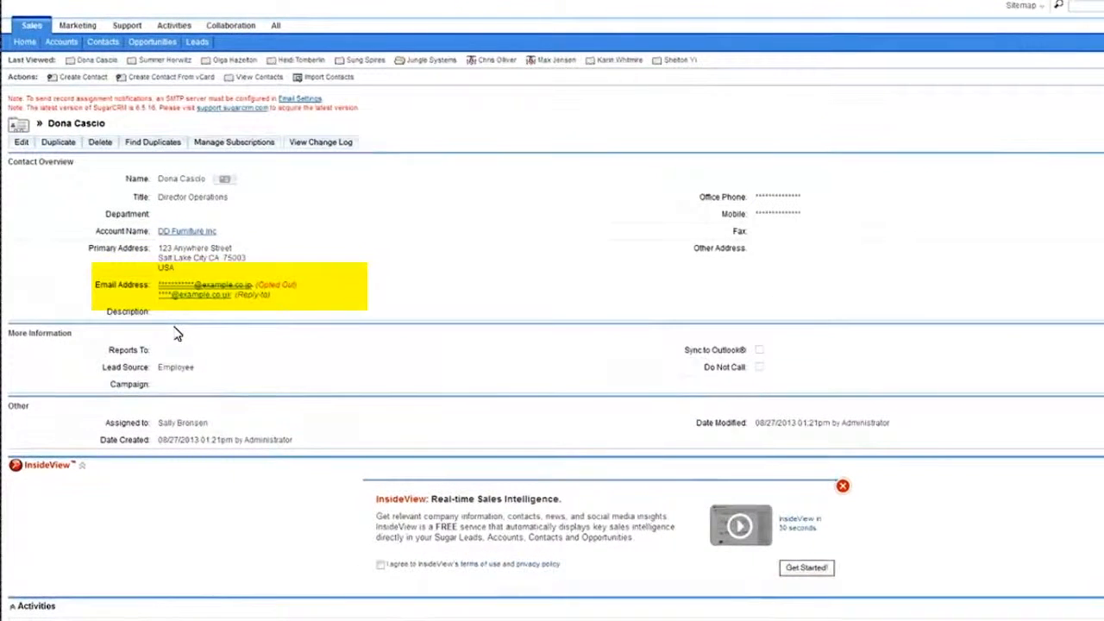
Check the Accounts list for masked phones and email prefixes, then return to Contacts
{"action": "left_click", "coordinate": [121, 26]}
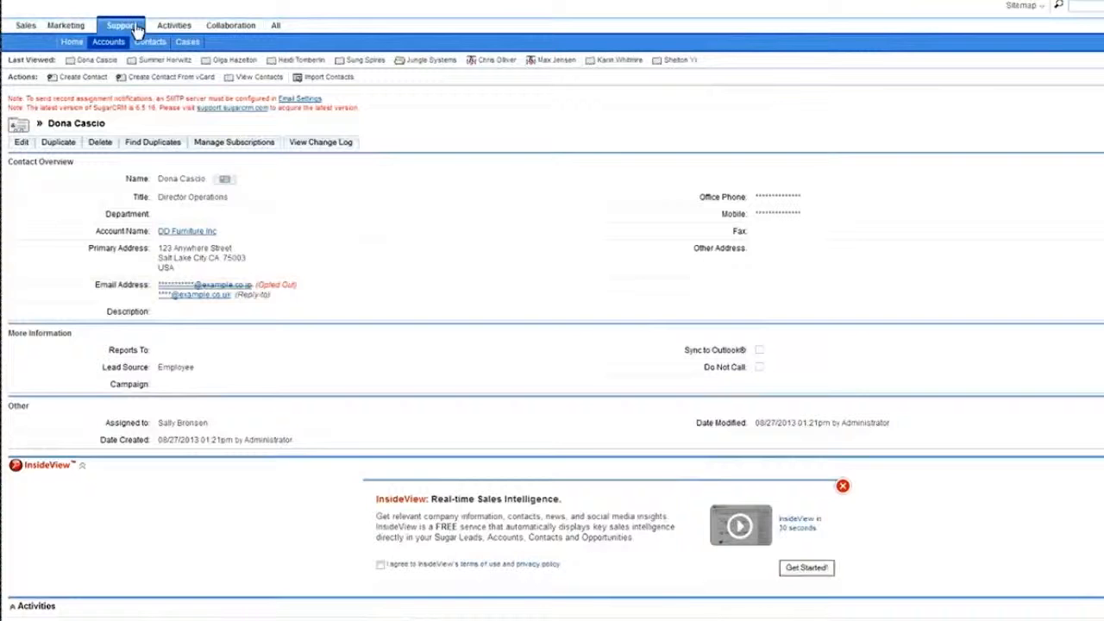
{"action": "left_click", "coordinate": [110, 41]}
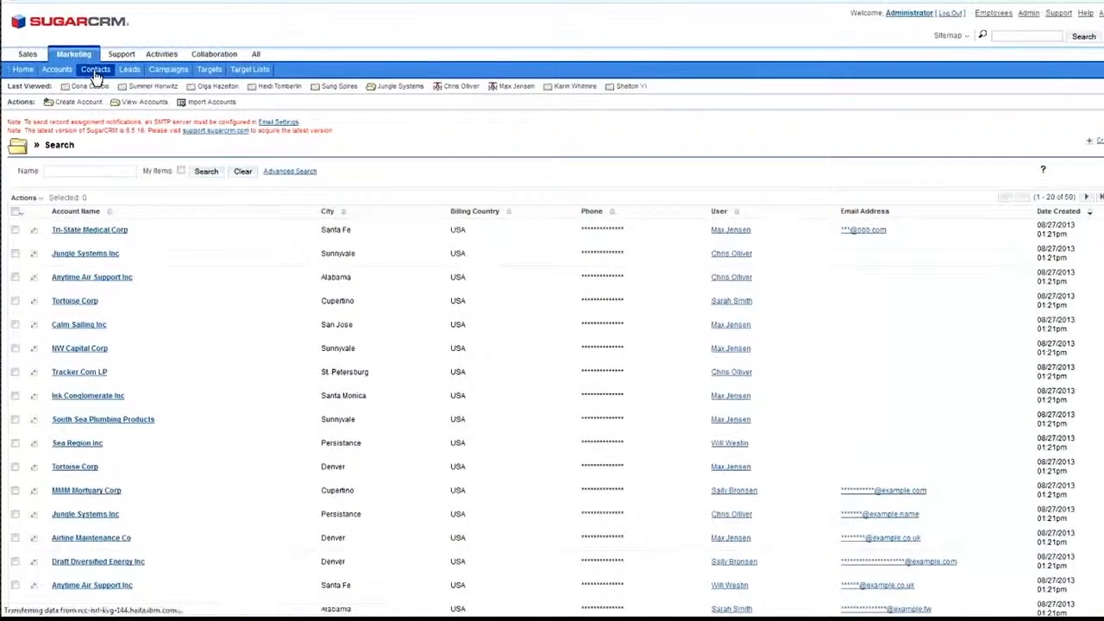
{"action": "left_click", "coordinate": [97, 69]}
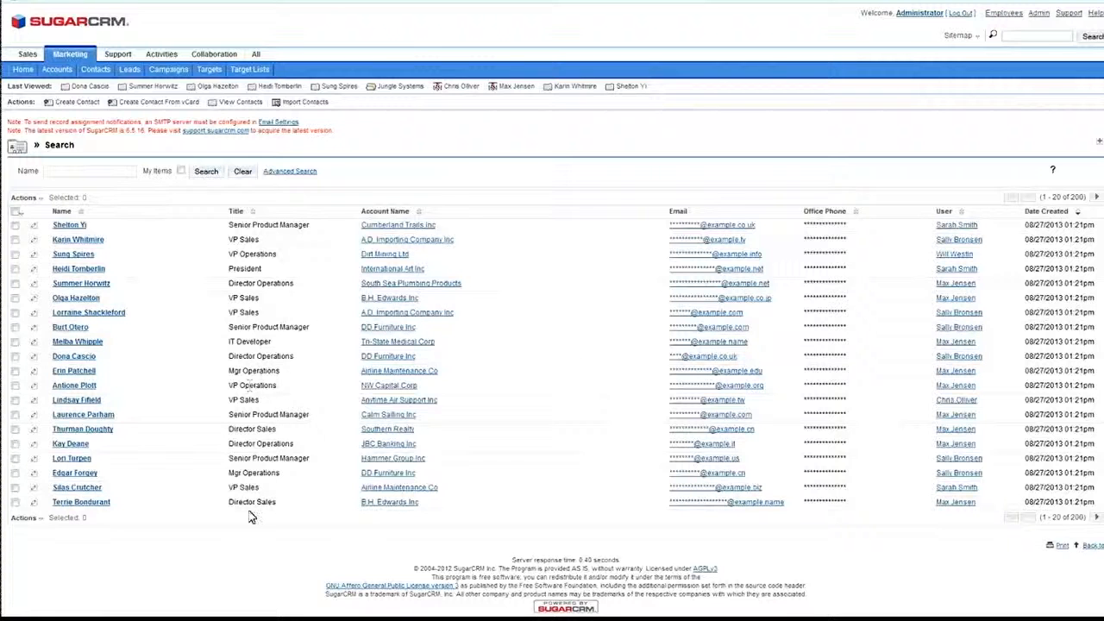
{"action": "mouse_move", "coordinate": [251, 526]}
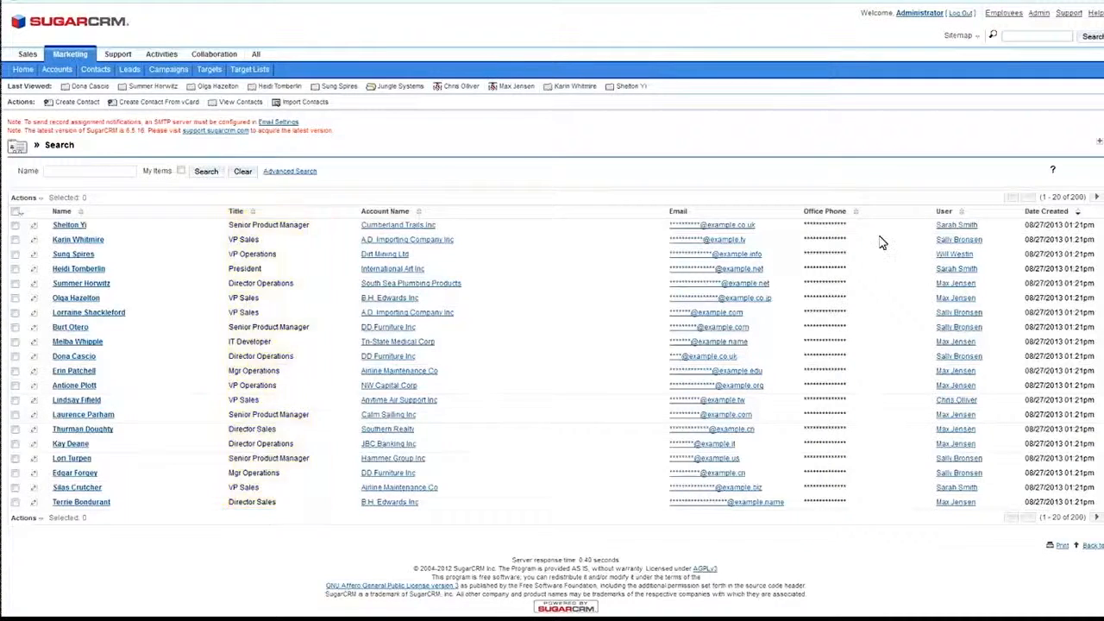
{"action": "mouse_move", "coordinate": [698, 425]}
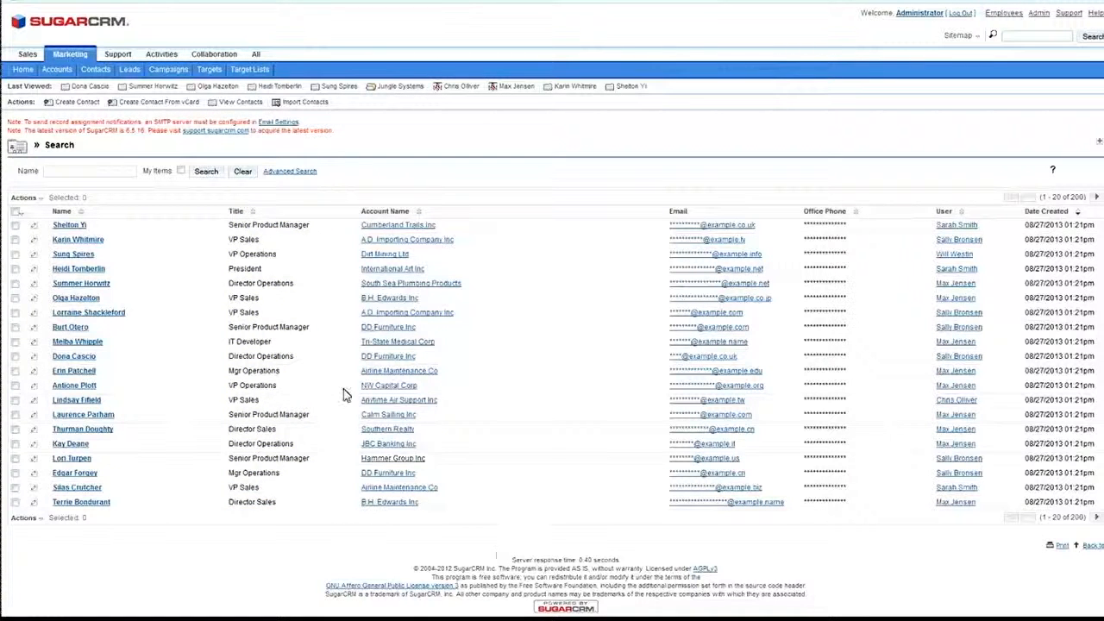
{"action": "mouse_move", "coordinate": [267, 535]}
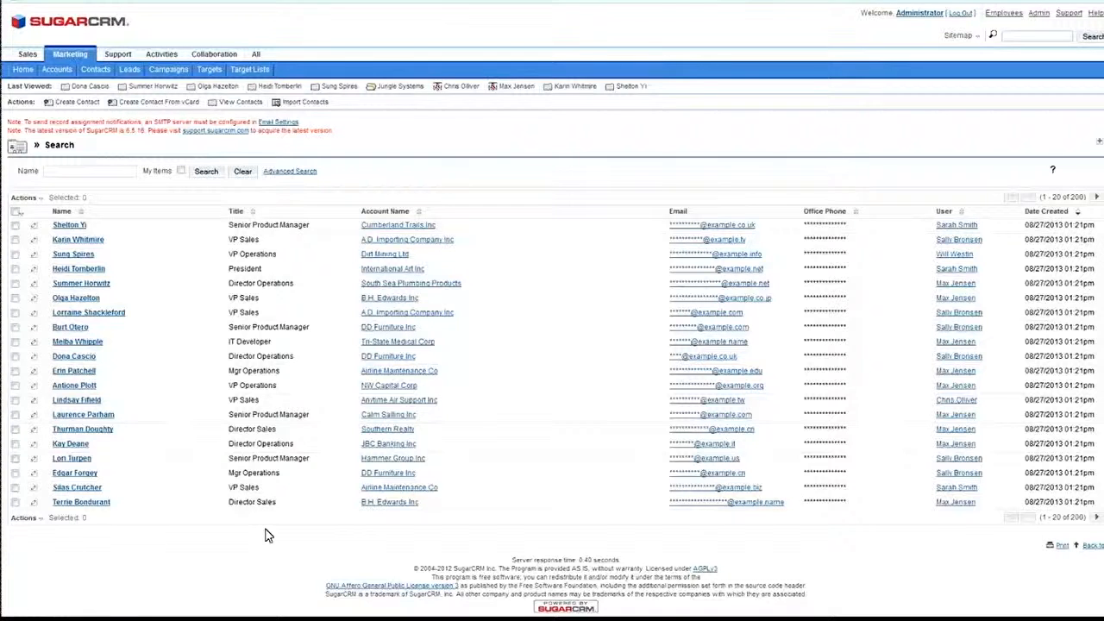
{"action": "mouse_move", "coordinate": [269, 311]}
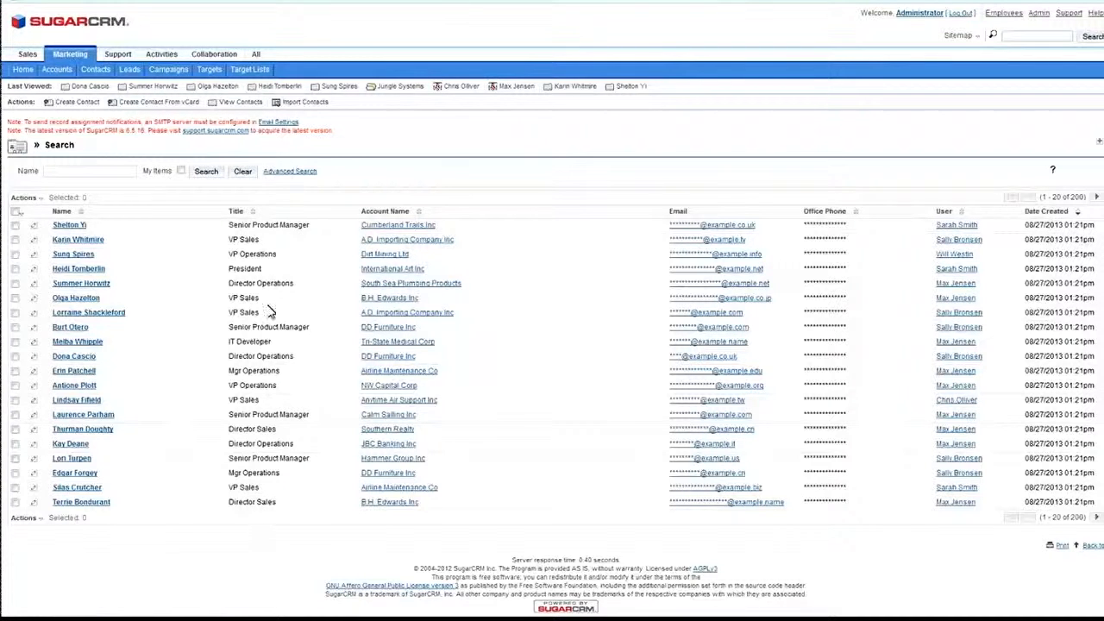
{"action": "mouse_move", "coordinate": [267, 516]}
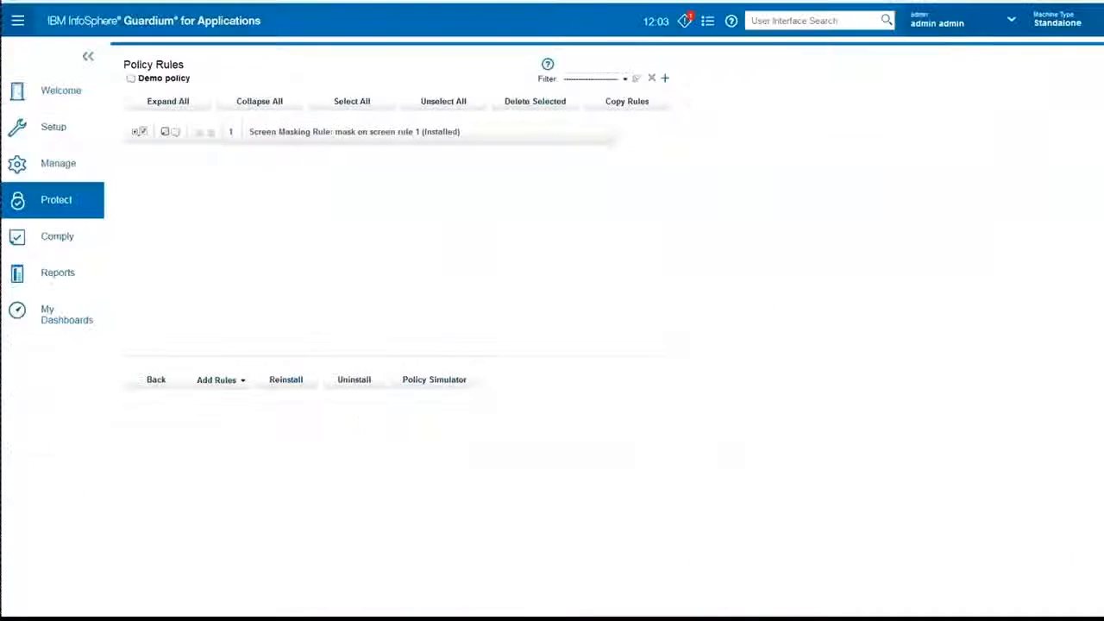
Reopen the rule and manually add a third action of type MASK IN CONTEXT
{"action": "left_click", "coordinate": [354, 131]}
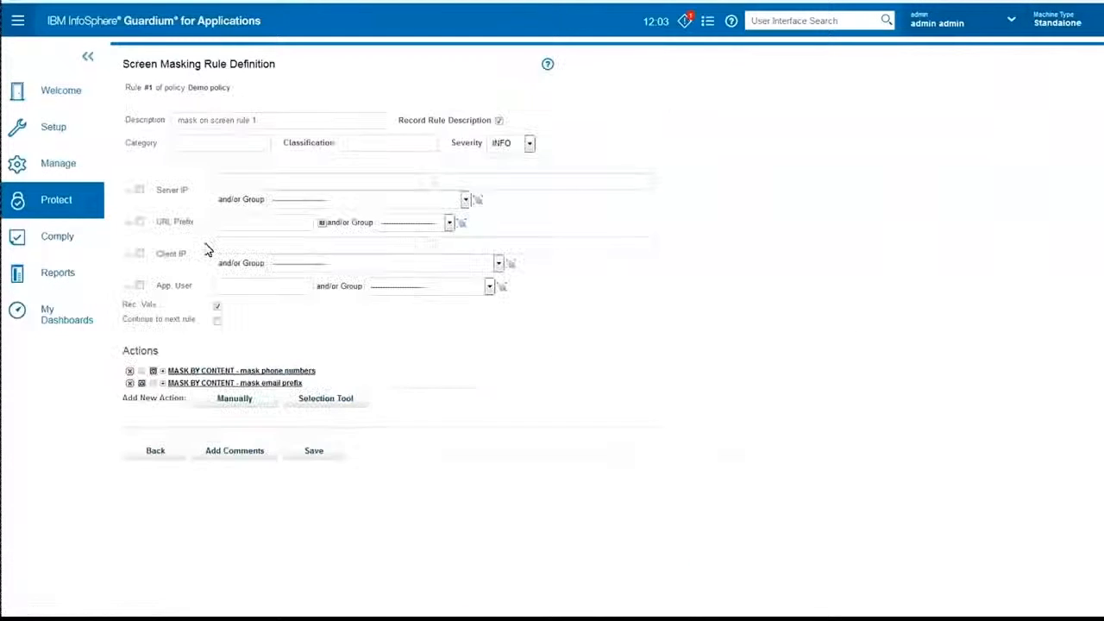
{"action": "left_click", "coordinate": [235, 396]}
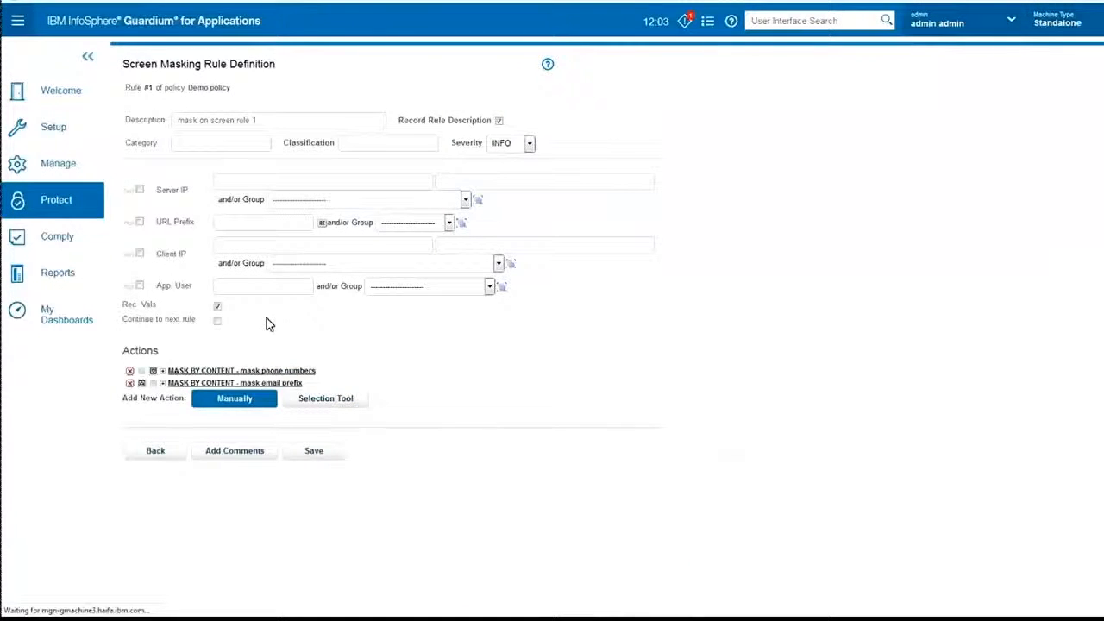
{"action": "left_click", "coordinate": [234, 397]}
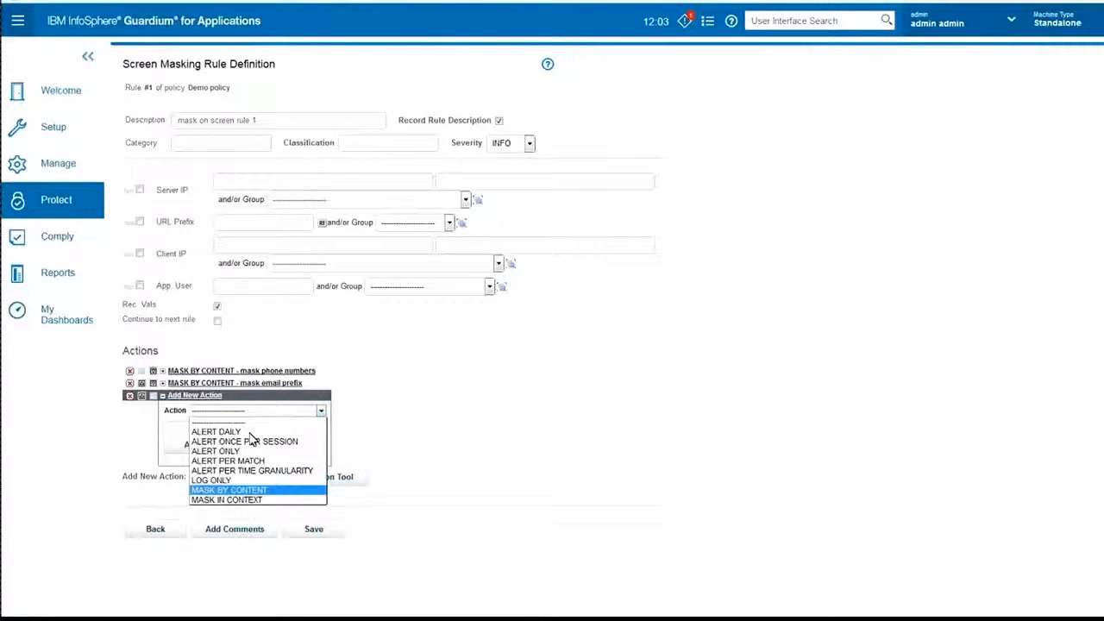
{"action": "left_click", "coordinate": [226, 501]}
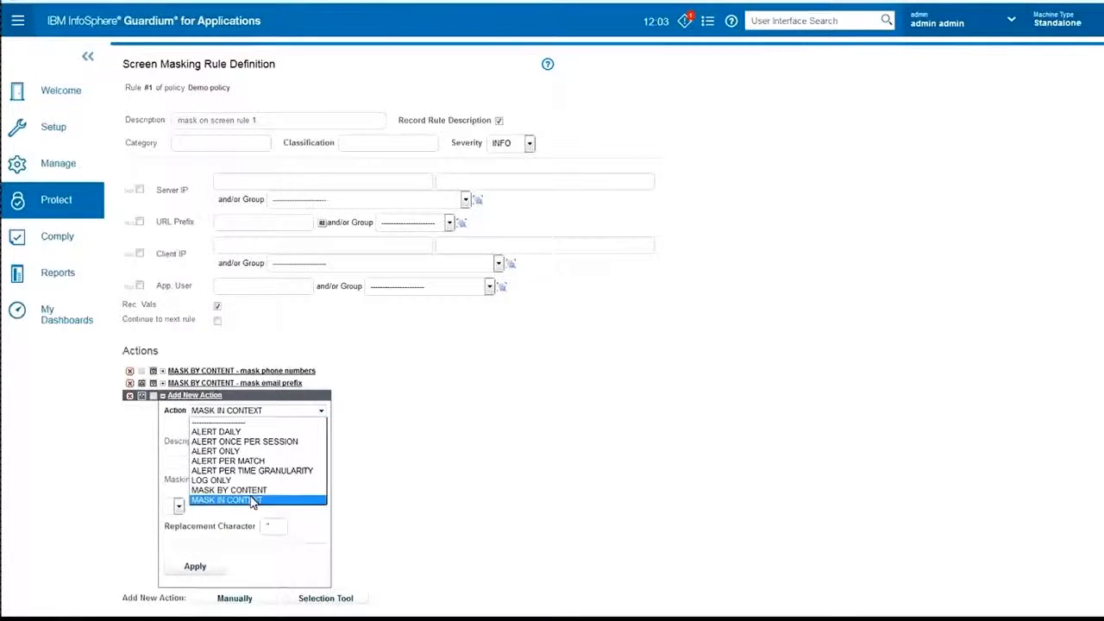
{"action": "left_click", "coordinate": [226, 501]}
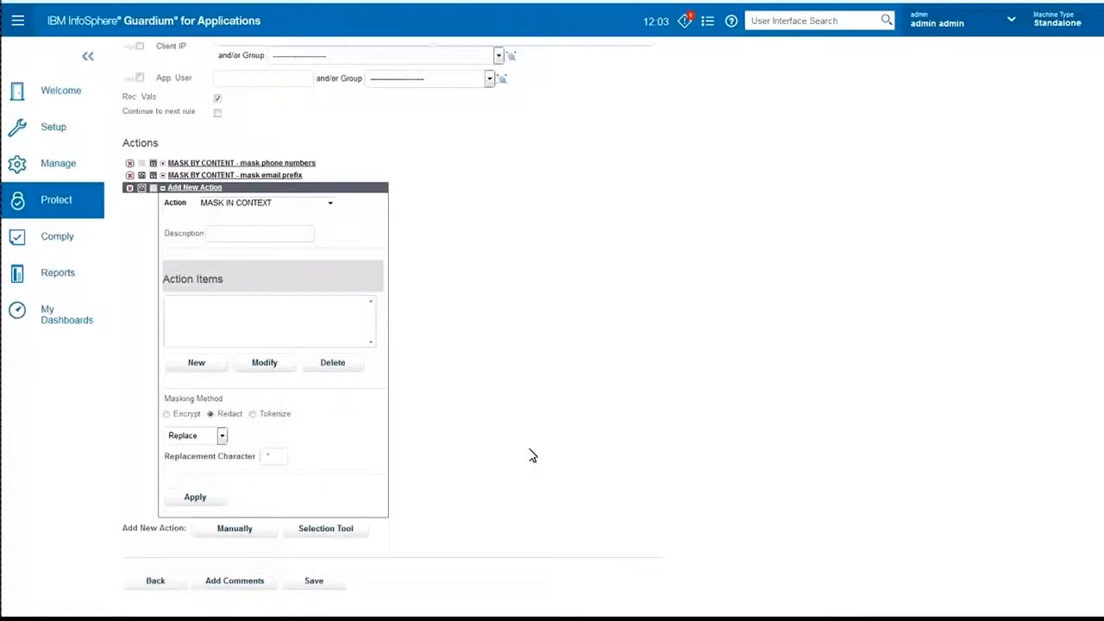
{"action": "mouse_move", "coordinate": [227, 328]}
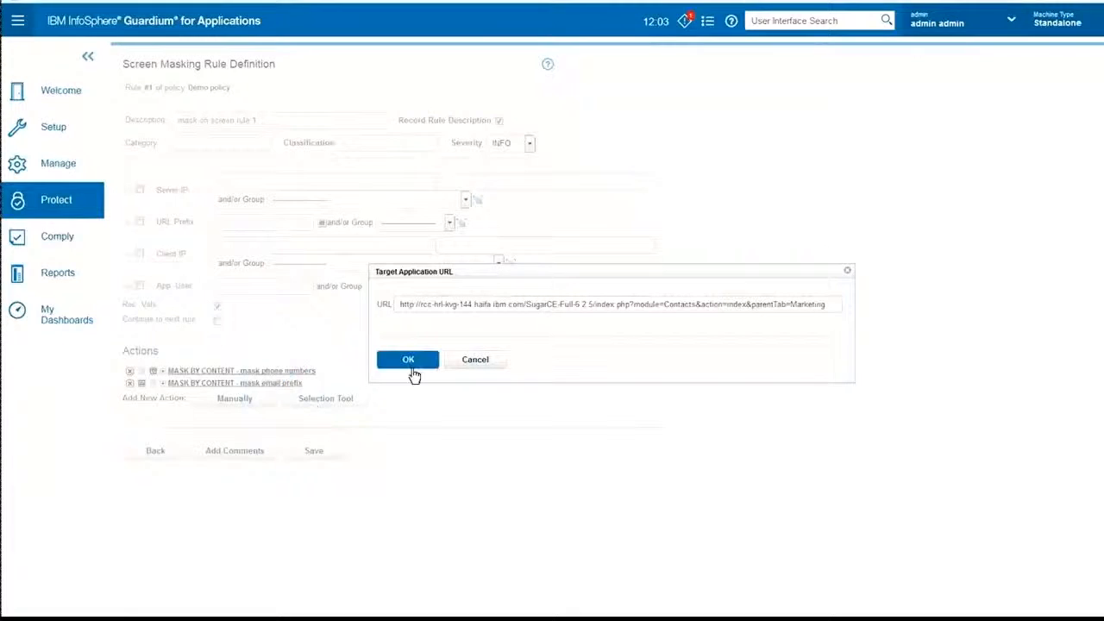
Create the 'mask title' action redacting the Title column with Cover colour style and apply it
{"action": "left_click", "coordinate": [408, 359]}
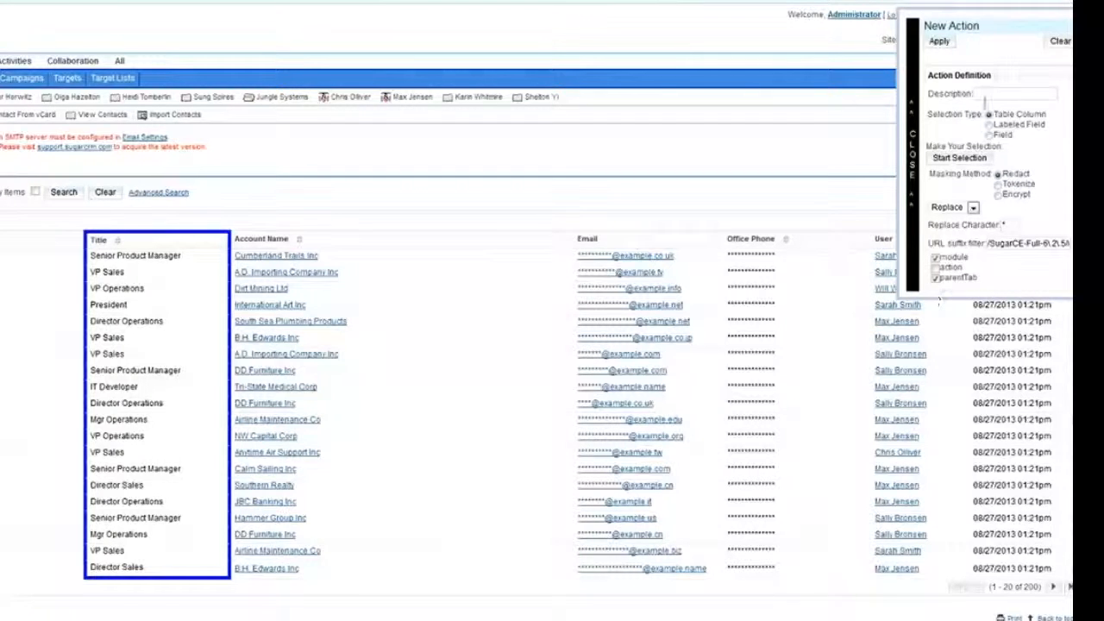
{"action": "type", "text": "mask title"}
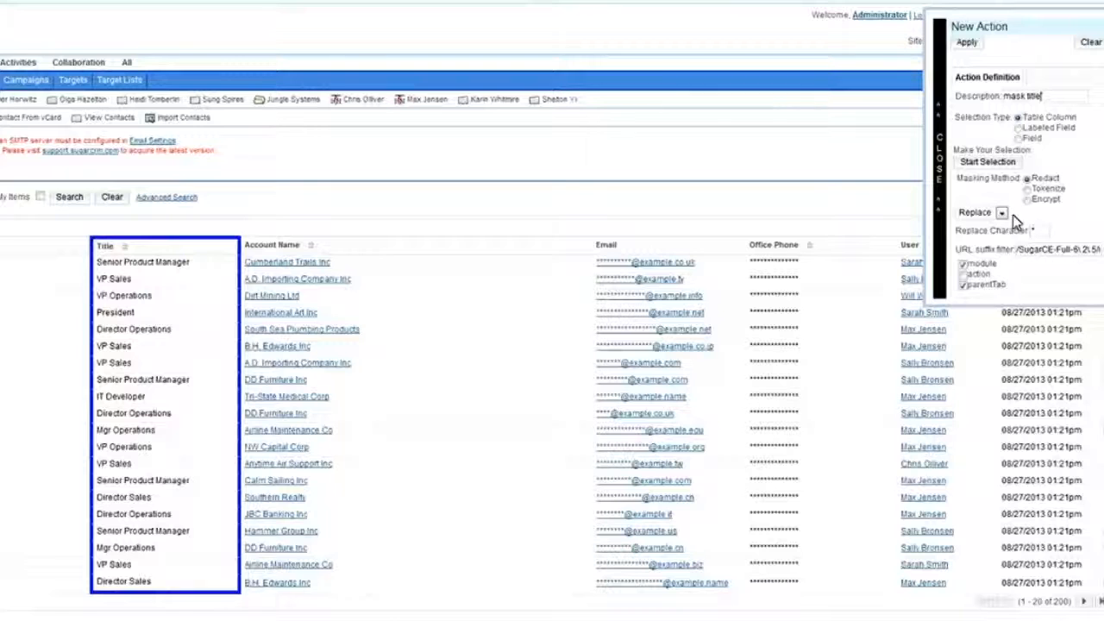
{"action": "left_click", "coordinate": [1001, 212]}
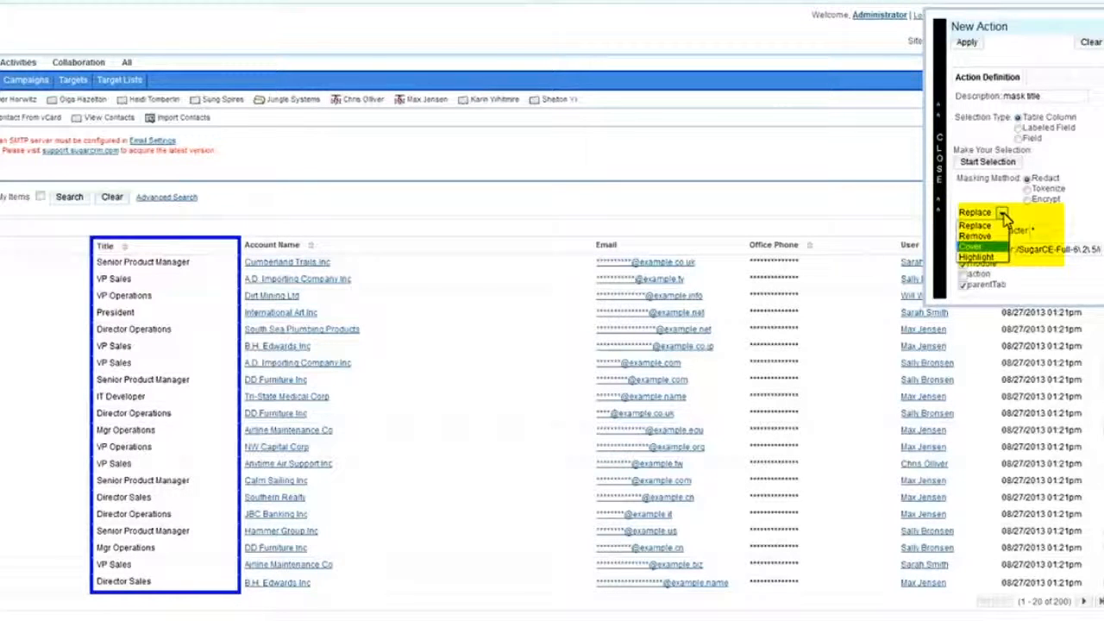
{"action": "left_click", "coordinate": [970, 245]}
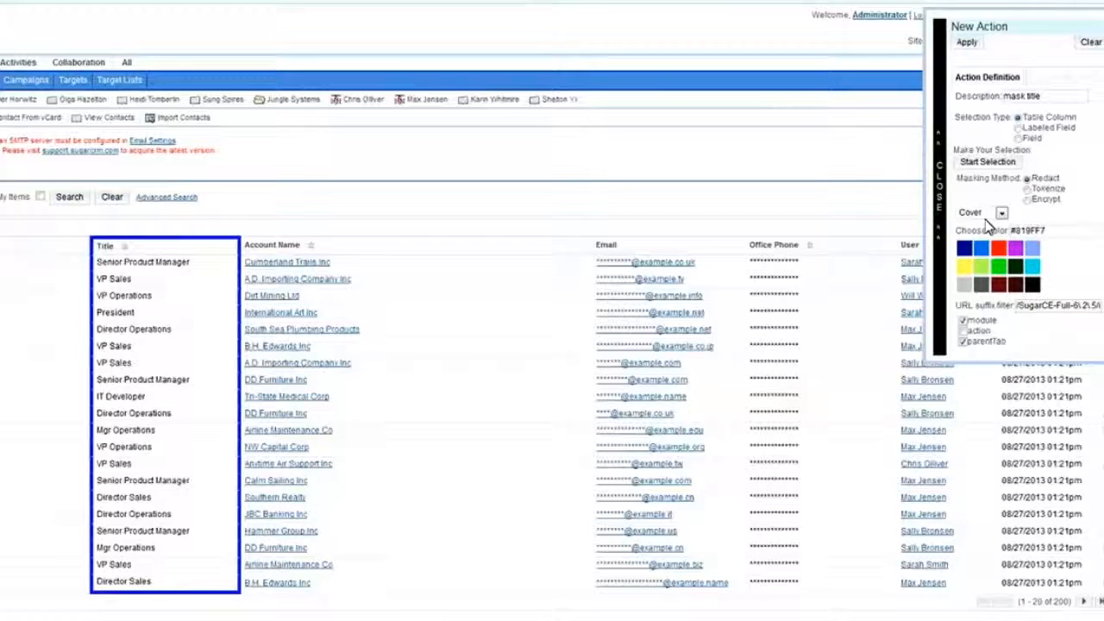
{"action": "left_click", "coordinate": [966, 42]}
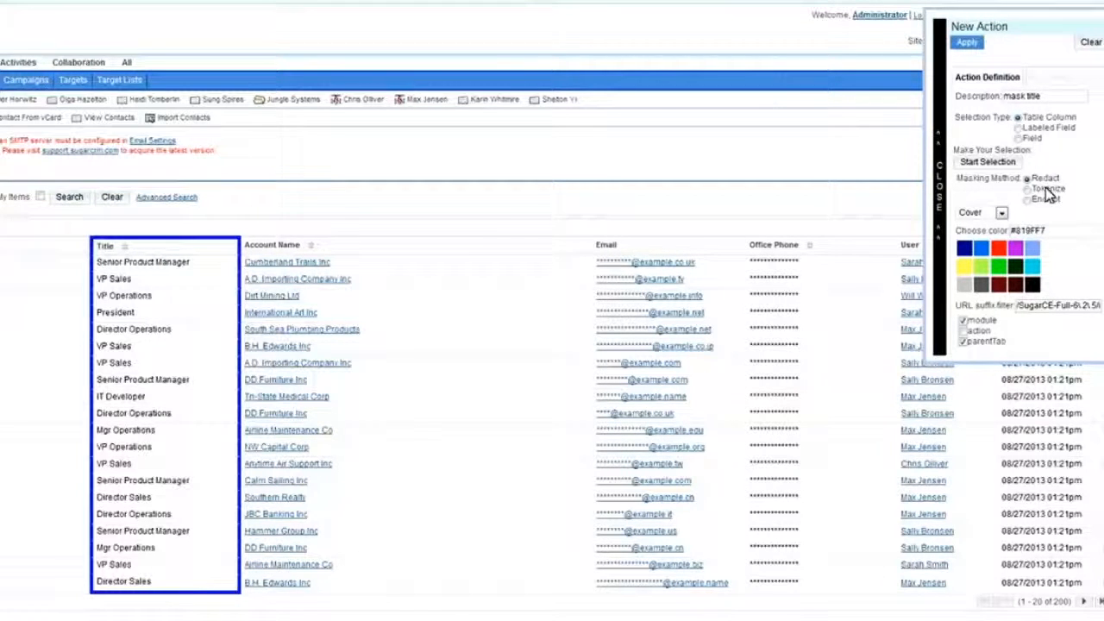
{"action": "left_click", "coordinate": [966, 41]}
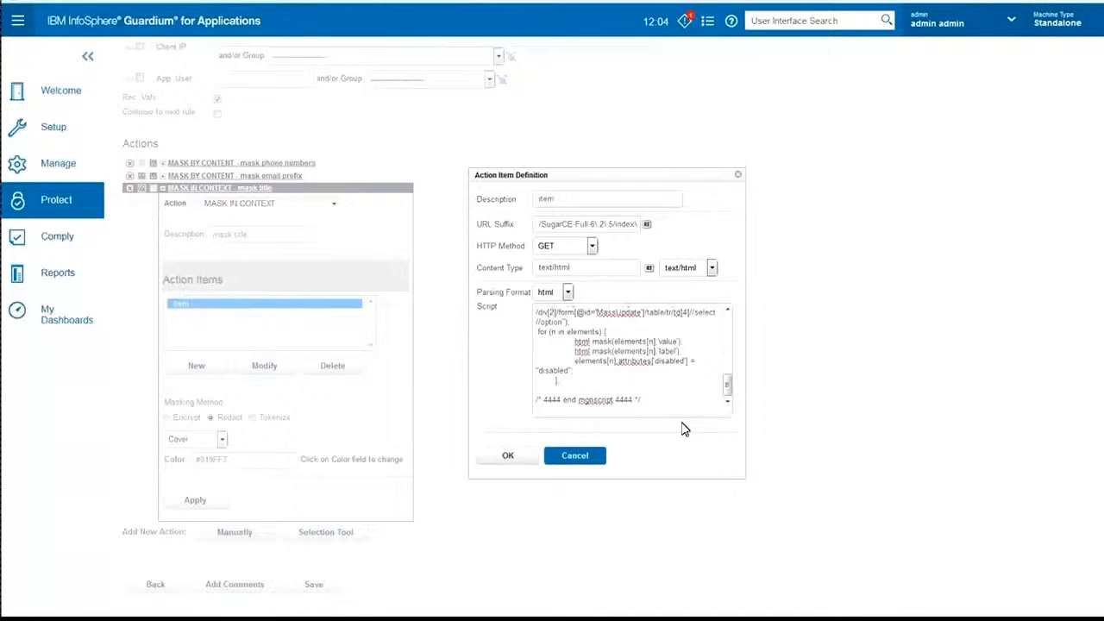
Close the action item details, save the rule and reinstall the Demo policy
{"action": "left_click", "coordinate": [574, 455]}
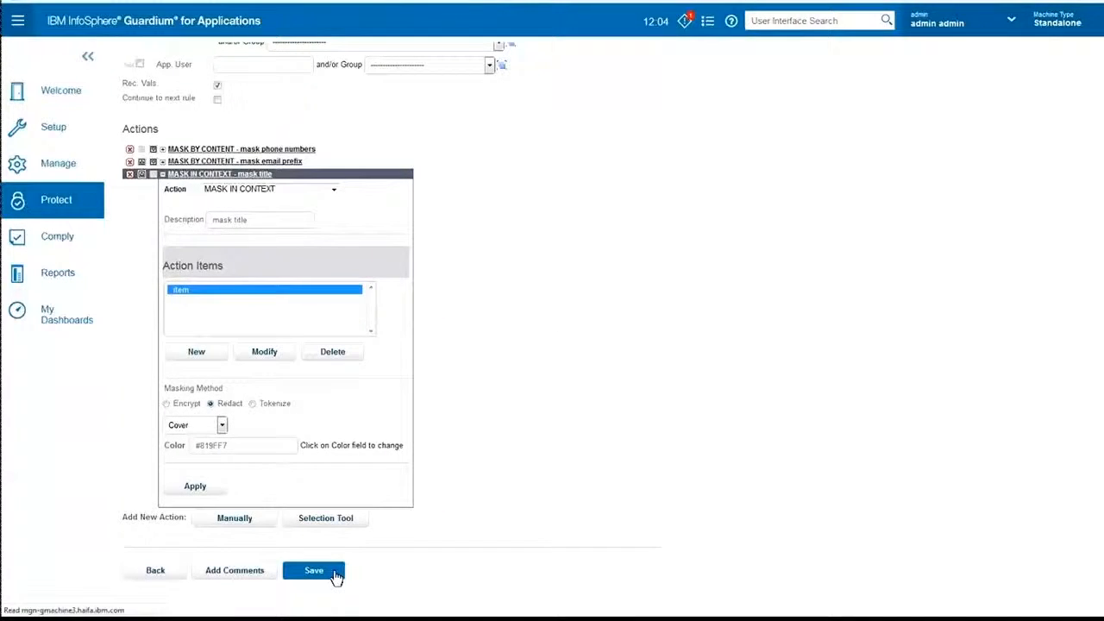
{"action": "left_click", "coordinate": [314, 569]}
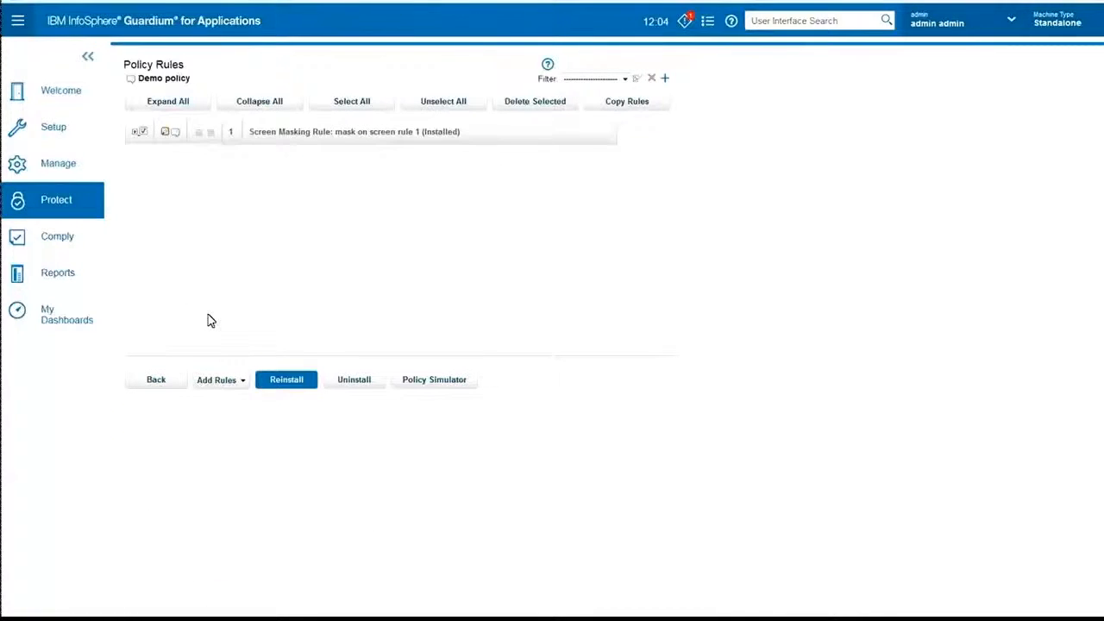
{"action": "left_click", "coordinate": [286, 380]}
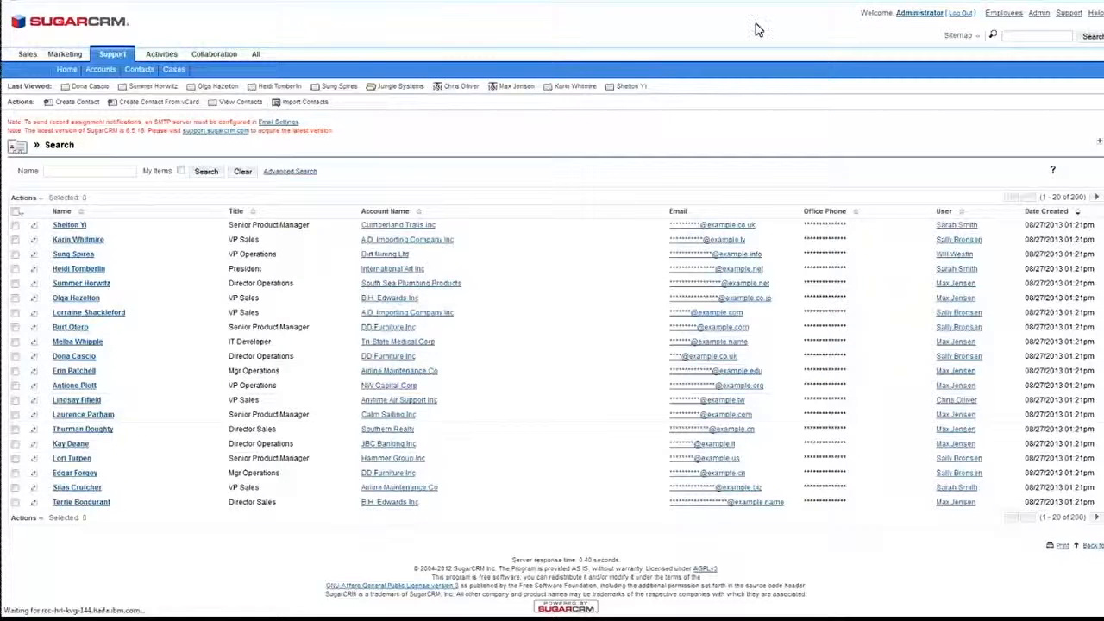
Log out and back into SugarCRM and confirm contact titles show as coloured cover bars
{"action": "left_click", "coordinate": [961, 12]}
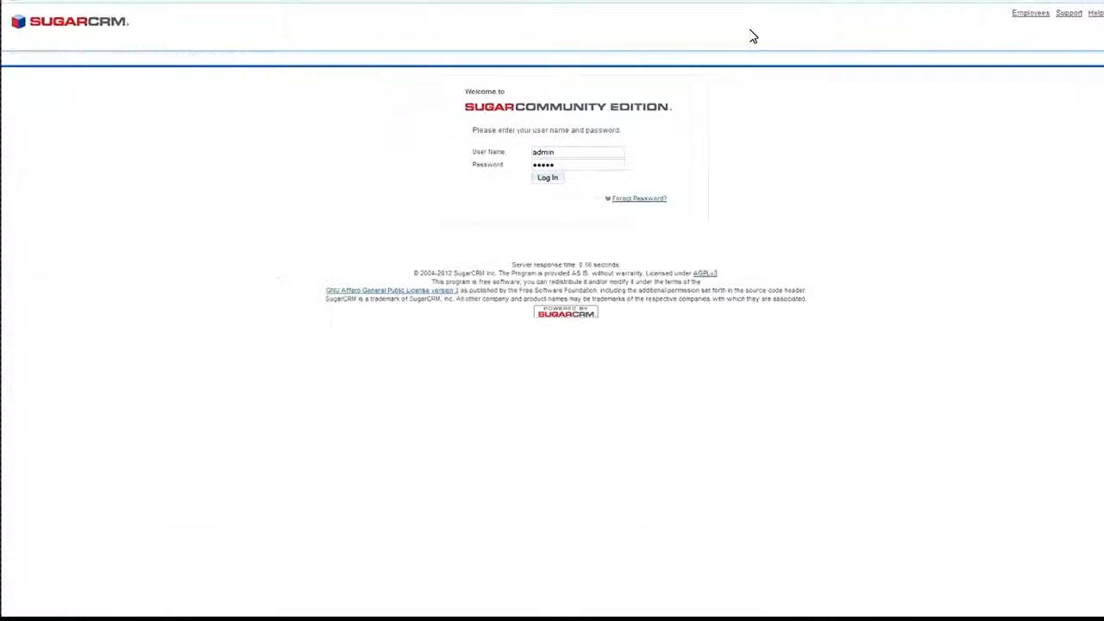
{"action": "left_click", "coordinate": [547, 178]}
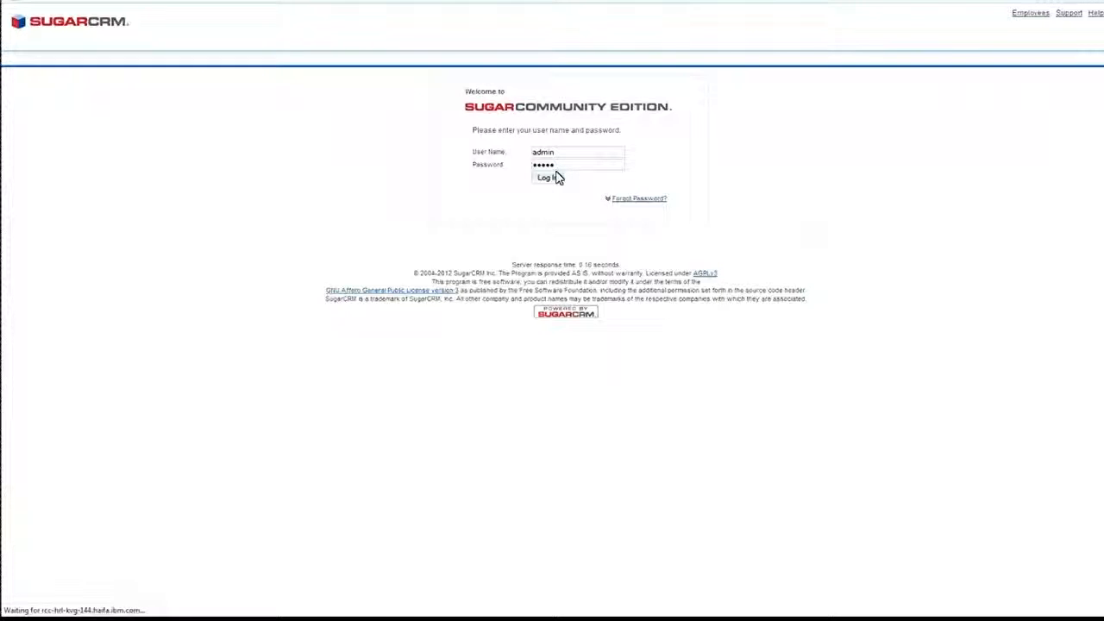
{"action": "left_click", "coordinate": [545, 178]}
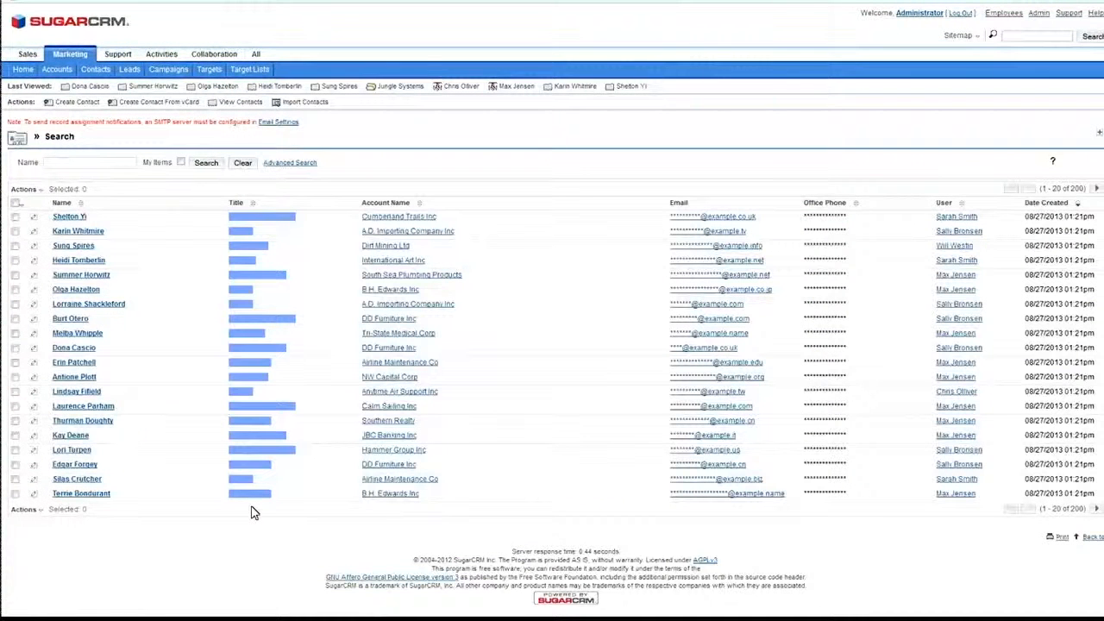
{"action": "mouse_move", "coordinate": [266, 521]}
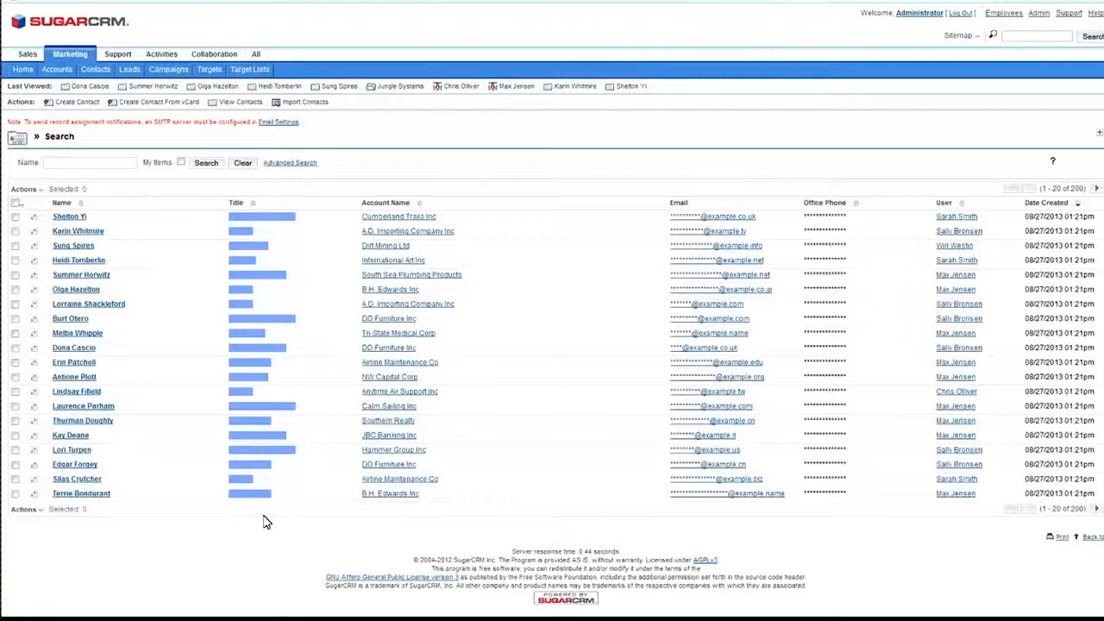
{"action": "left_click", "coordinate": [113, 53]}
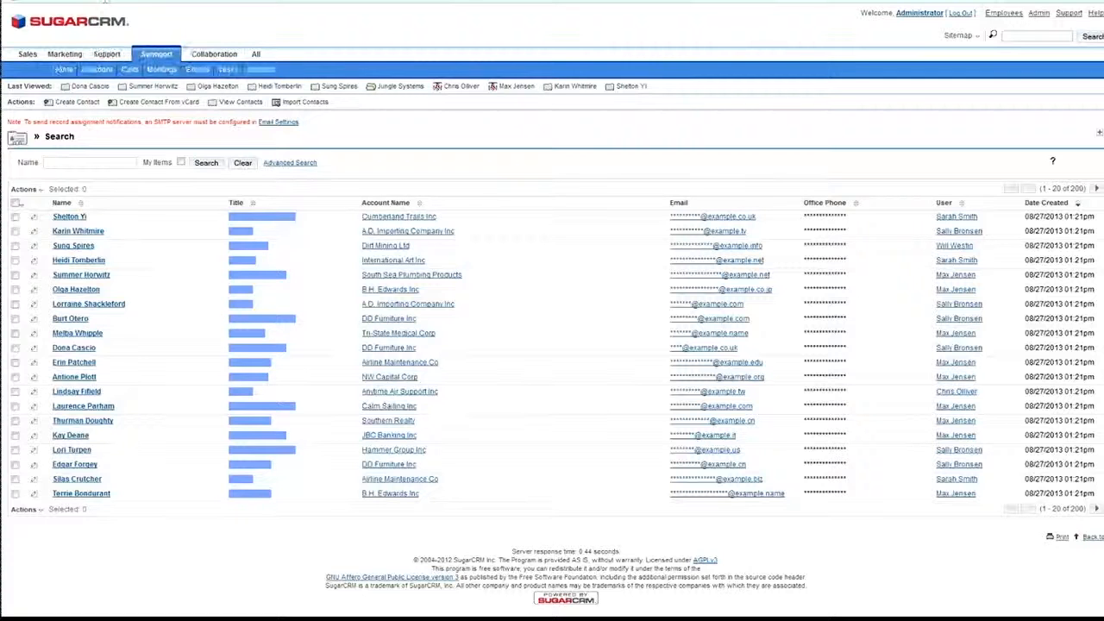
{"action": "left_click", "coordinate": [156, 54]}
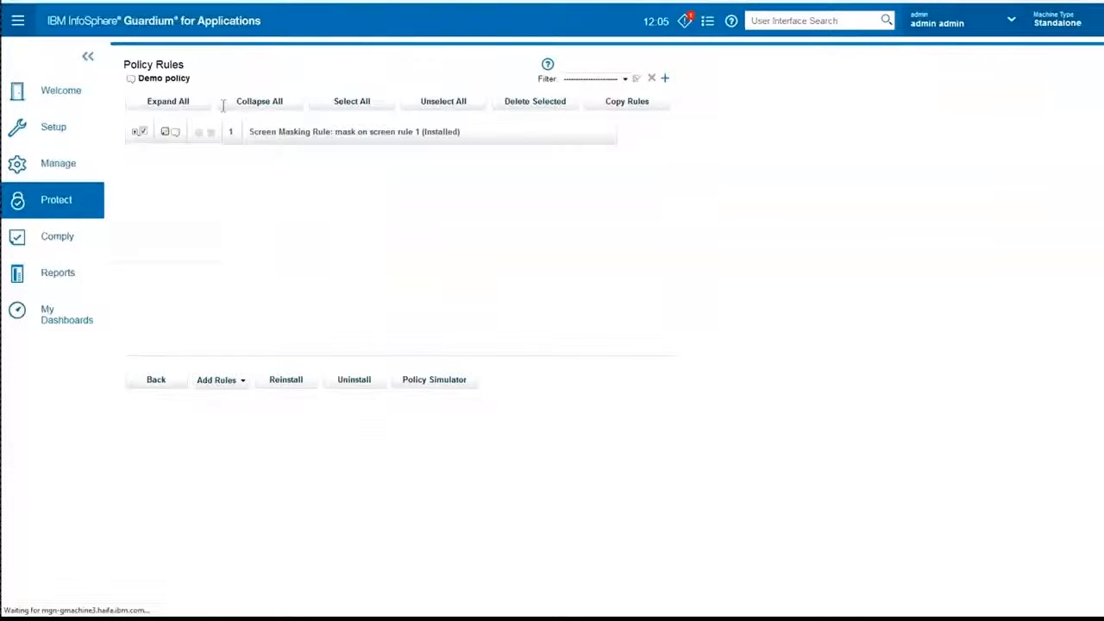
Reopen the rule and expand the MASK IN CONTEXT mask title action to review it
{"action": "left_click", "coordinate": [354, 131]}
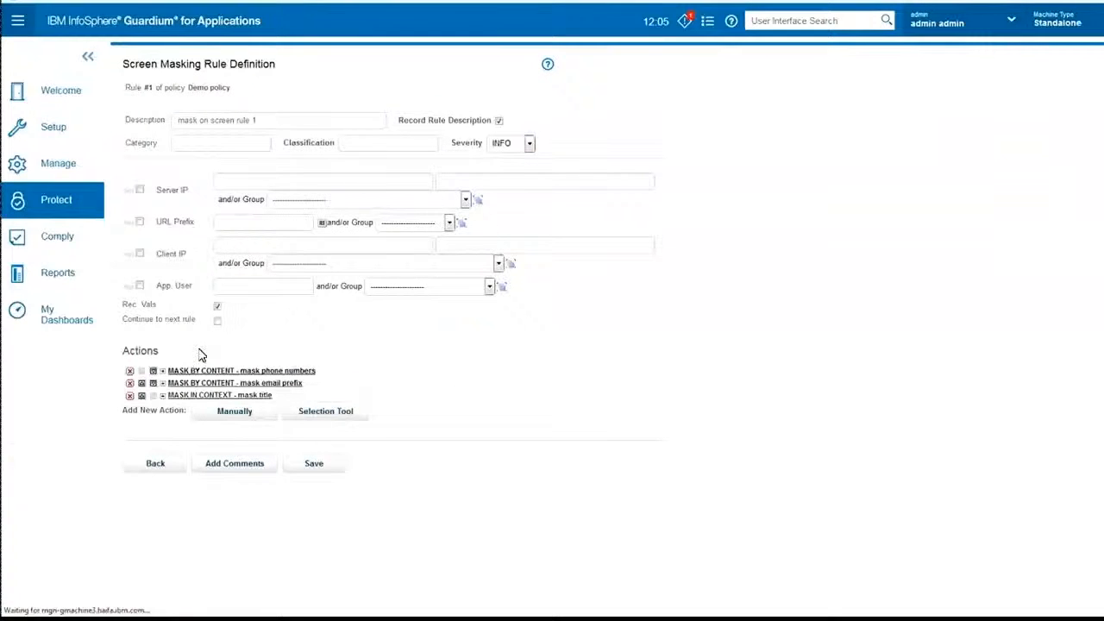
{"action": "left_click", "coordinate": [219, 394]}
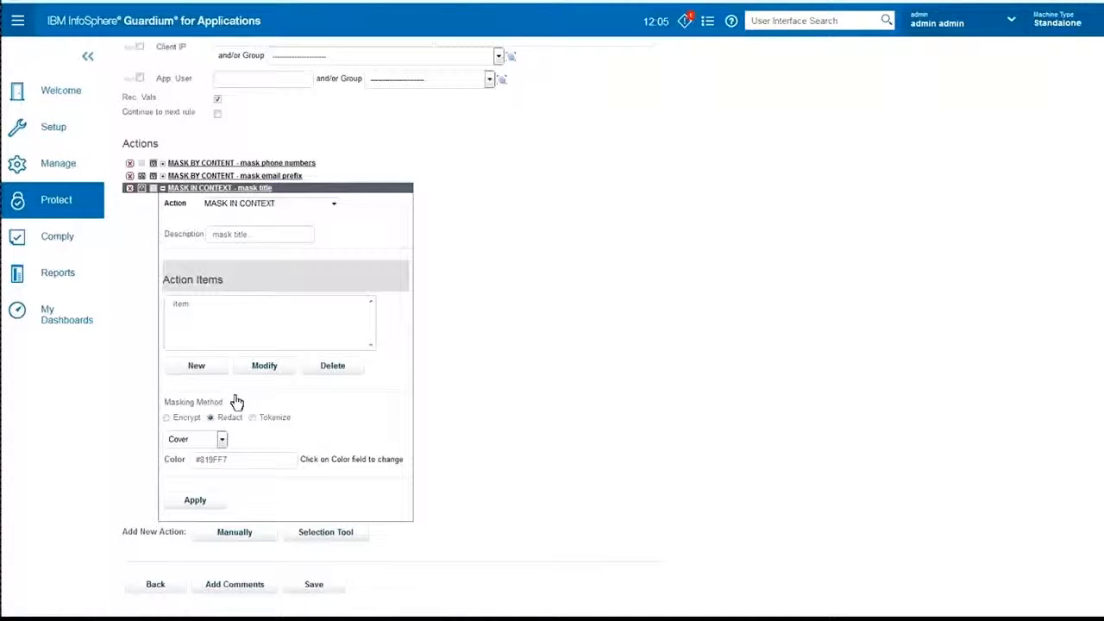
{"action": "left_click", "coordinate": [264, 365]}
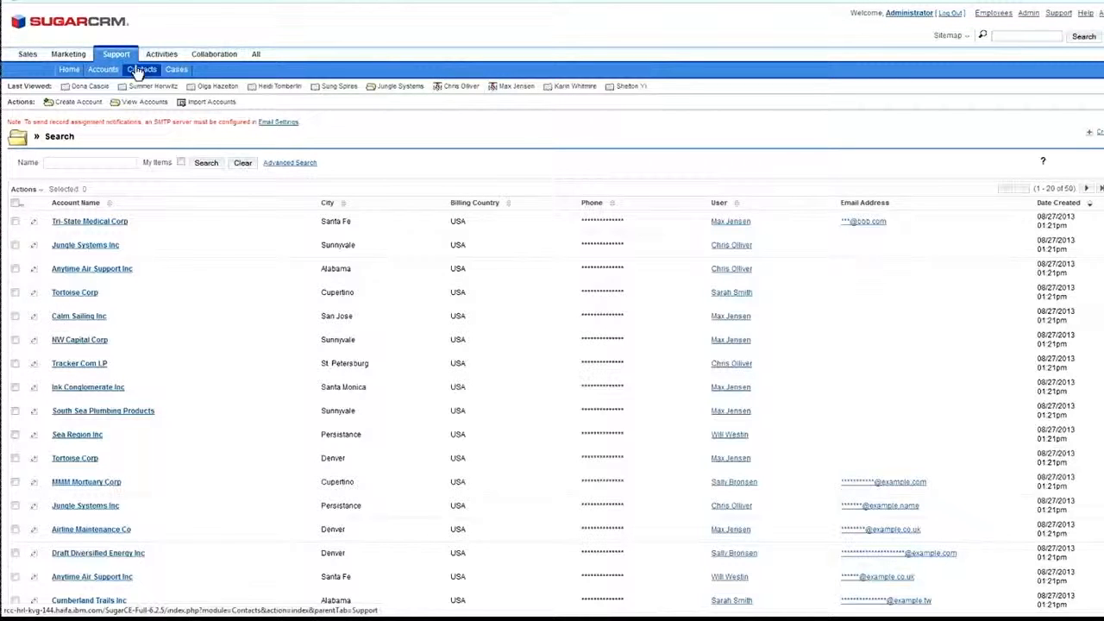
Return to the SugarCRM contacts list with titles still covered by coloured bars
{"action": "left_click", "coordinate": [142, 69]}
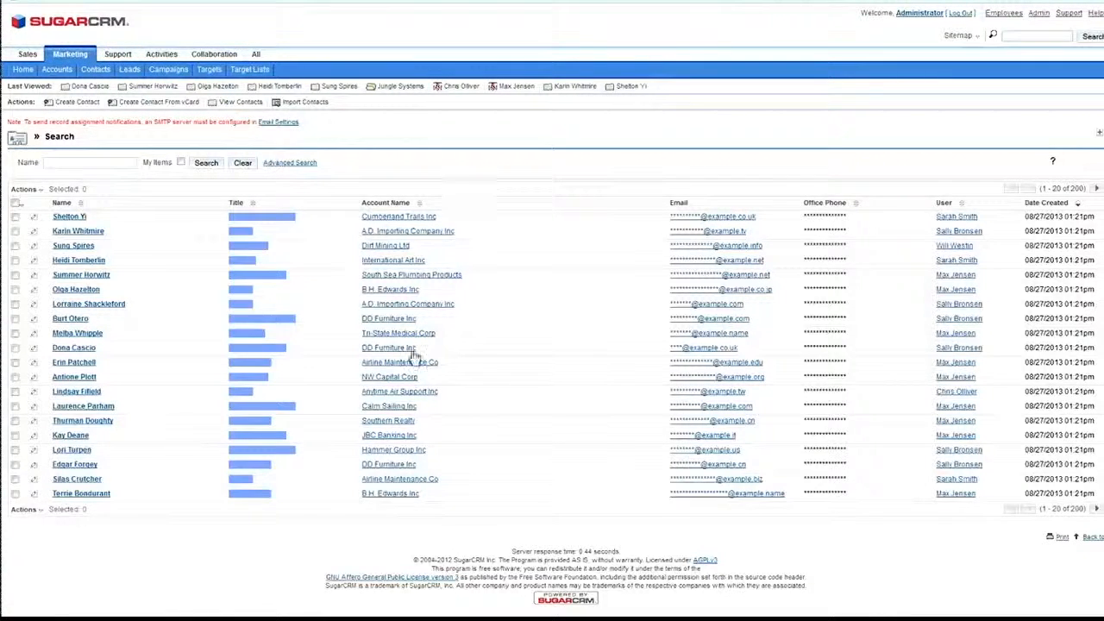
{"action": "mouse_move", "coordinate": [334, 456]}
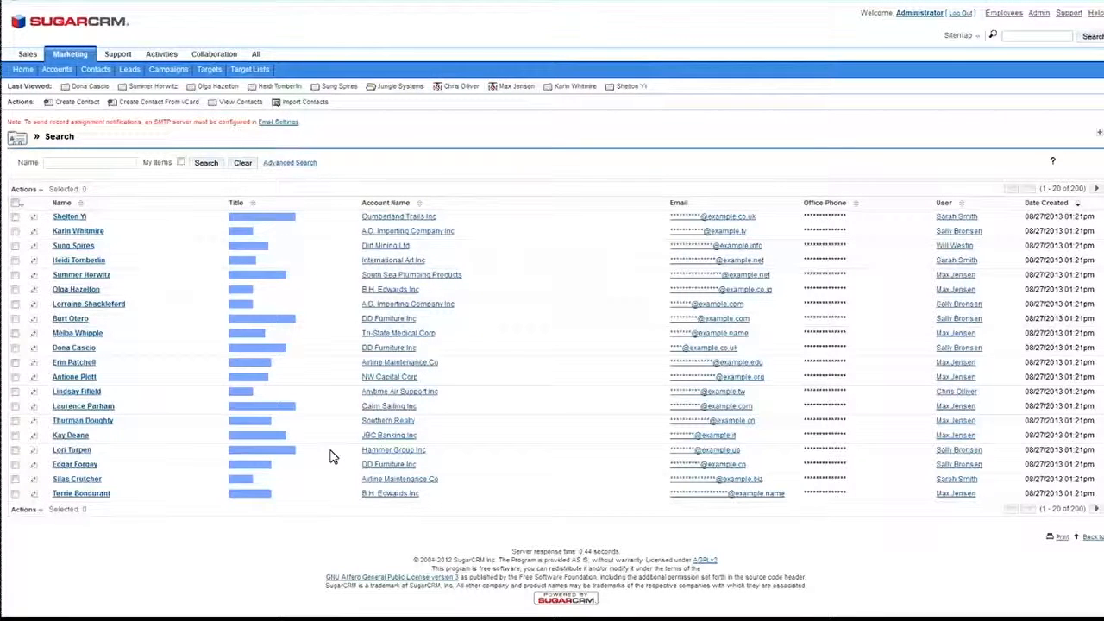
{"action": "mouse_move", "coordinate": [345, 537]}
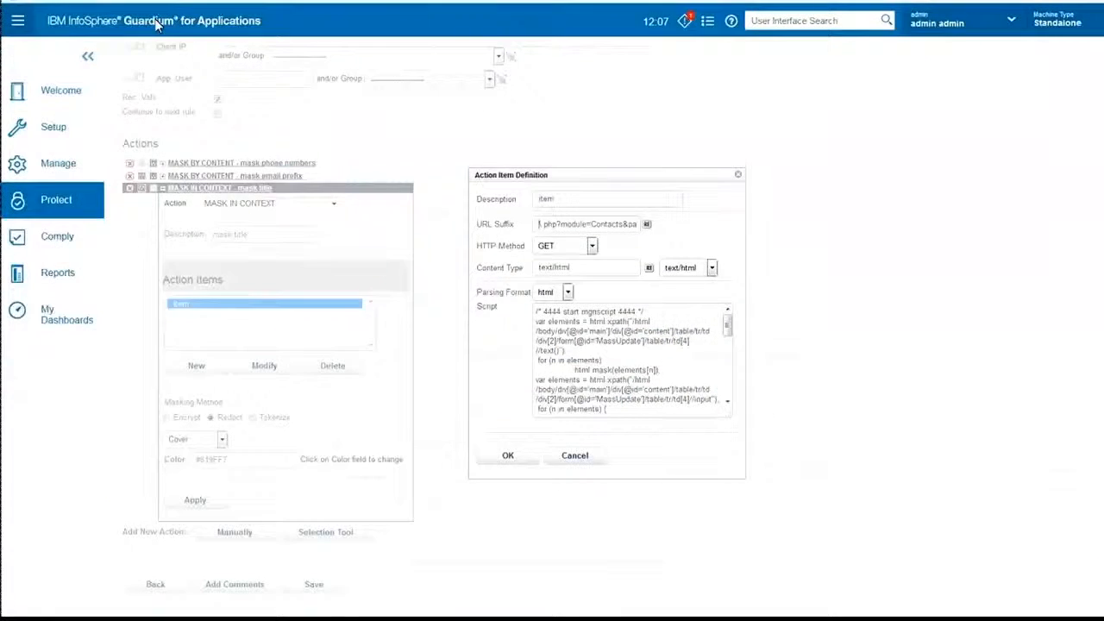
Close the title action's item details to return to the rule's action list
{"action": "left_click", "coordinate": [575, 455]}
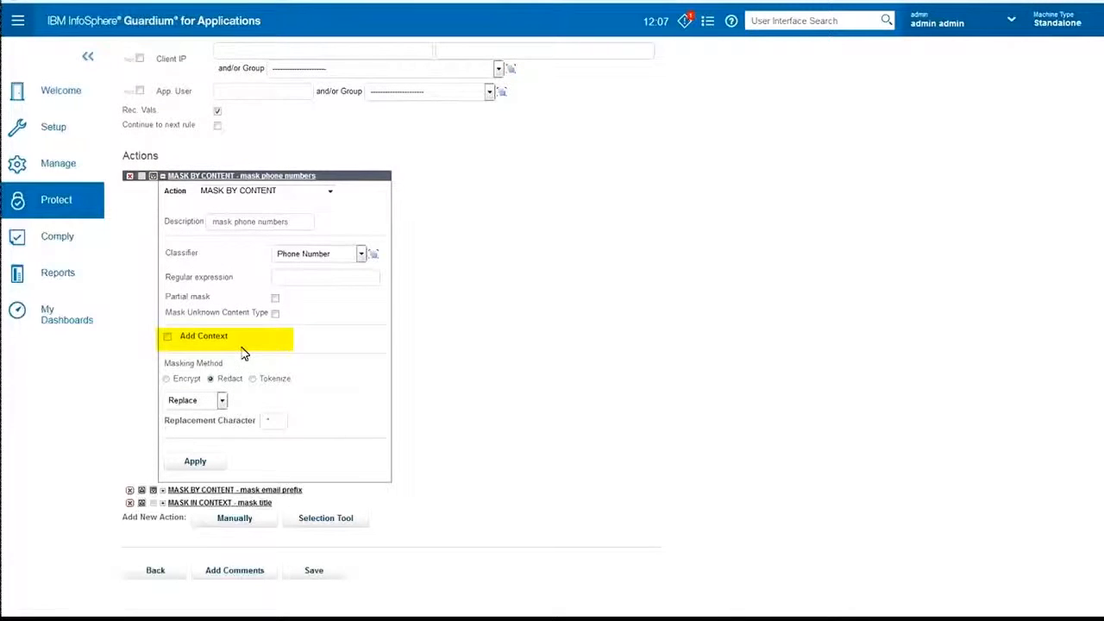
{"action": "left_click", "coordinate": [167, 336]}
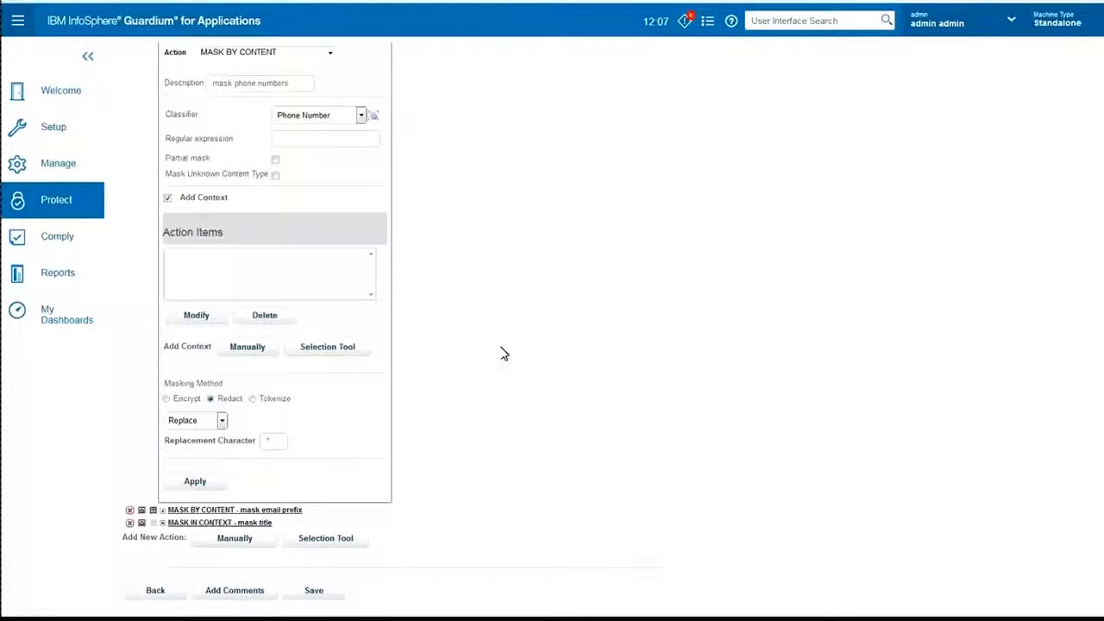
{"action": "left_click", "coordinate": [328, 345]}
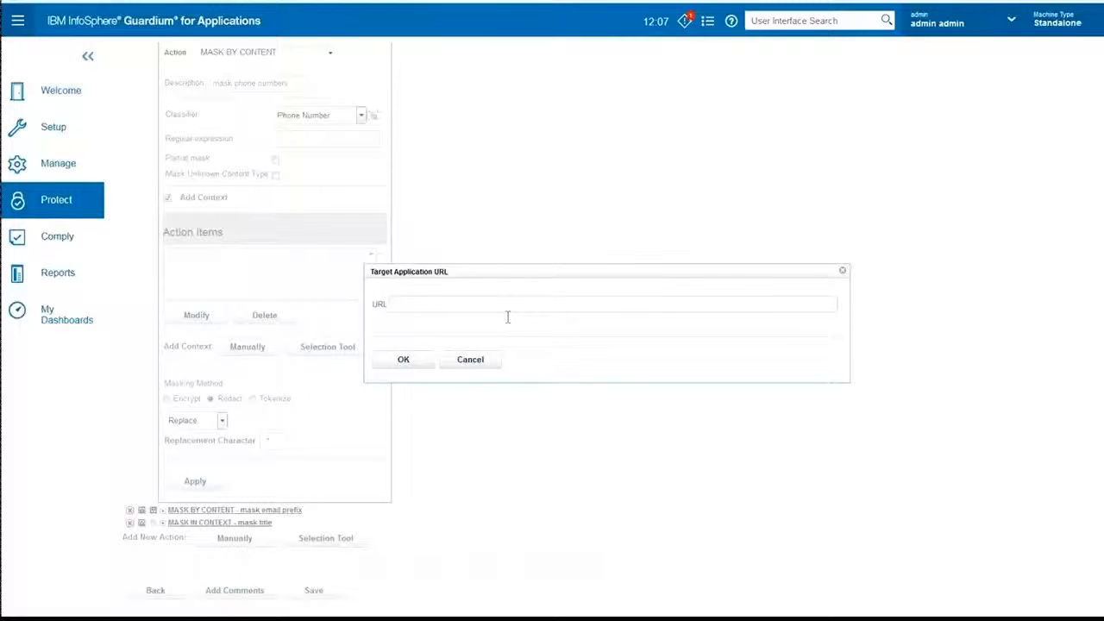
{"action": "left_click", "coordinate": [612, 304]}
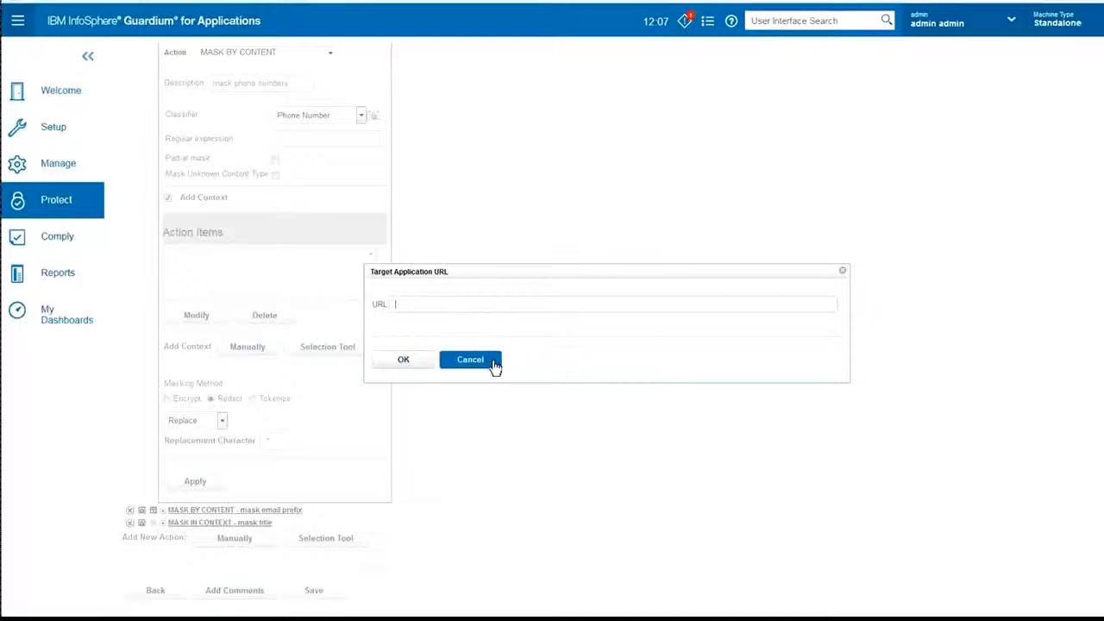
{"action": "left_click", "coordinate": [469, 360]}
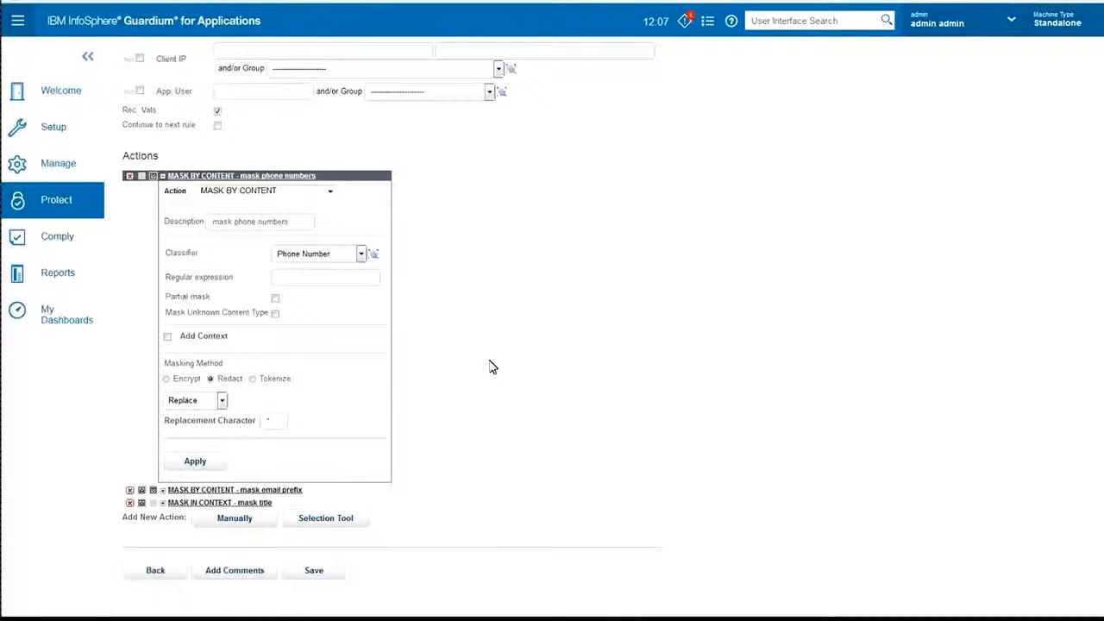
{"action": "mouse_move", "coordinate": [224, 371]}
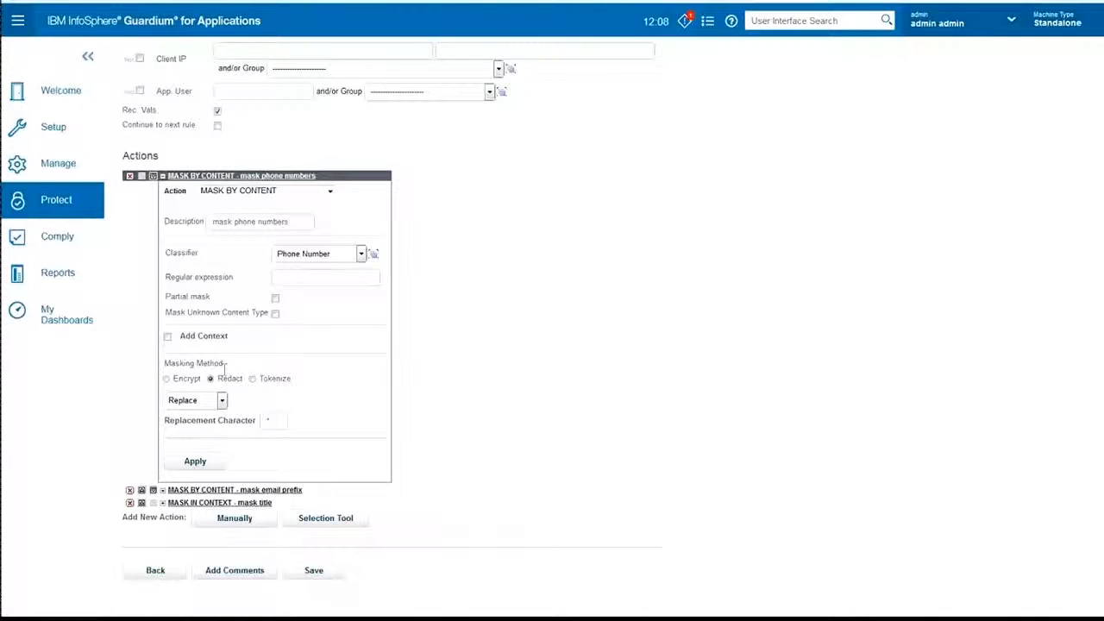
{"action": "mouse_move", "coordinate": [231, 370]}
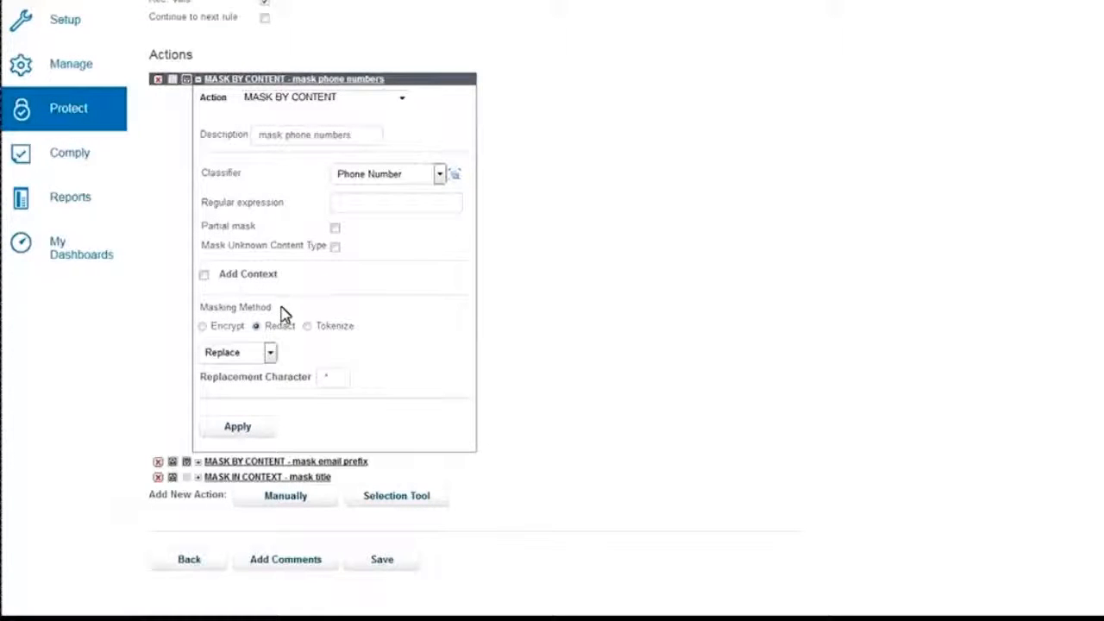
{"action": "mouse_move", "coordinate": [255, 365]}
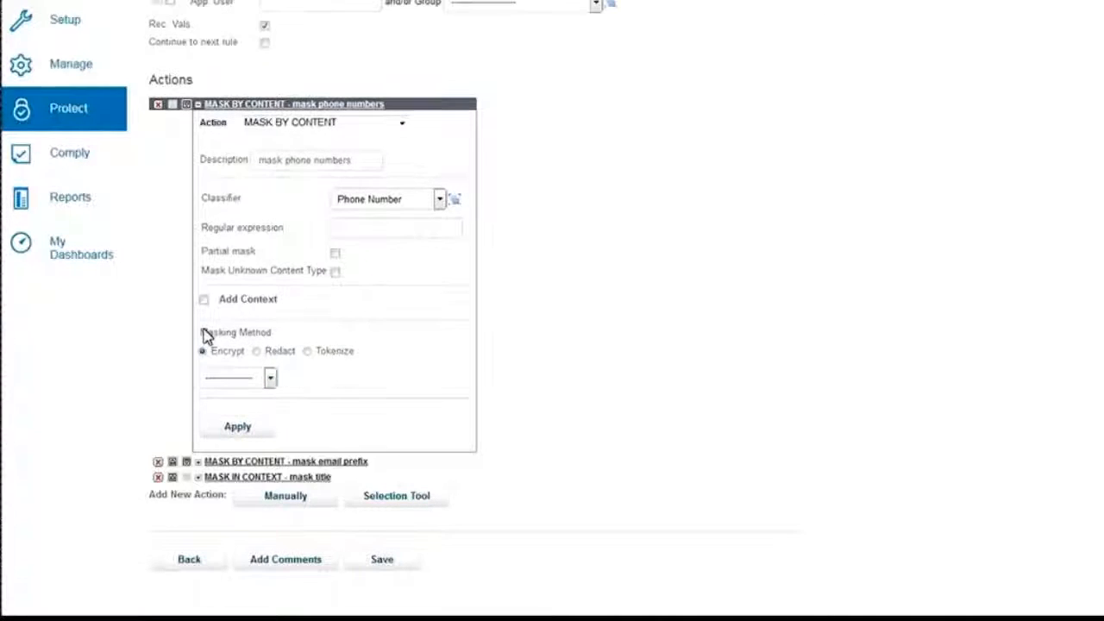
Set the mask-phone-numbers action to the Tokenize method with Format Preserving tokens
{"action": "left_click", "coordinate": [269, 378]}
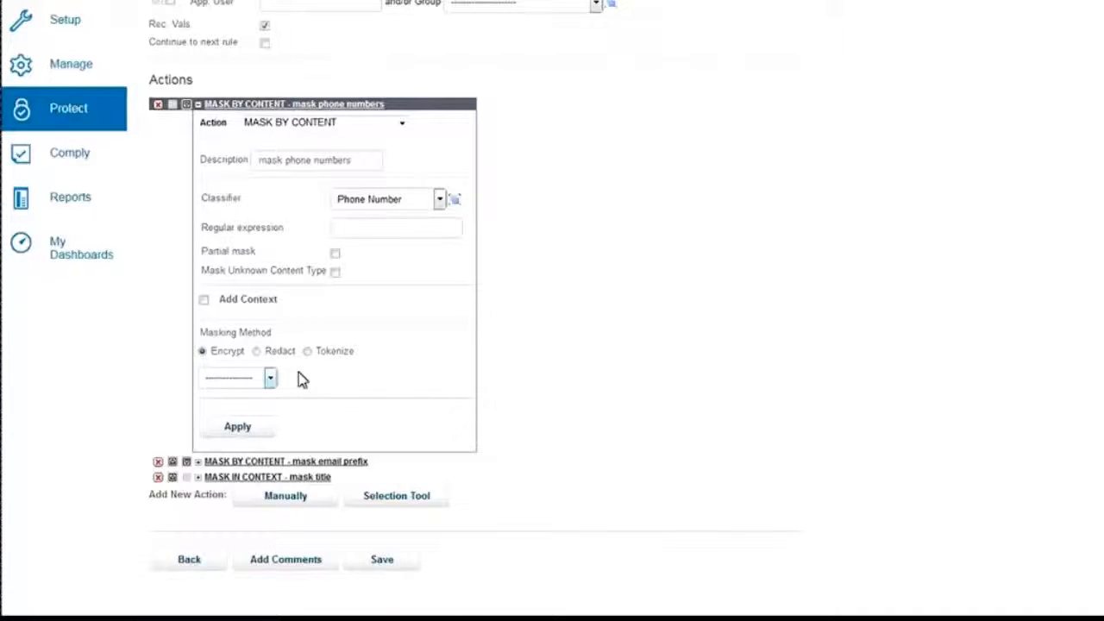
{"action": "left_click", "coordinate": [269, 377]}
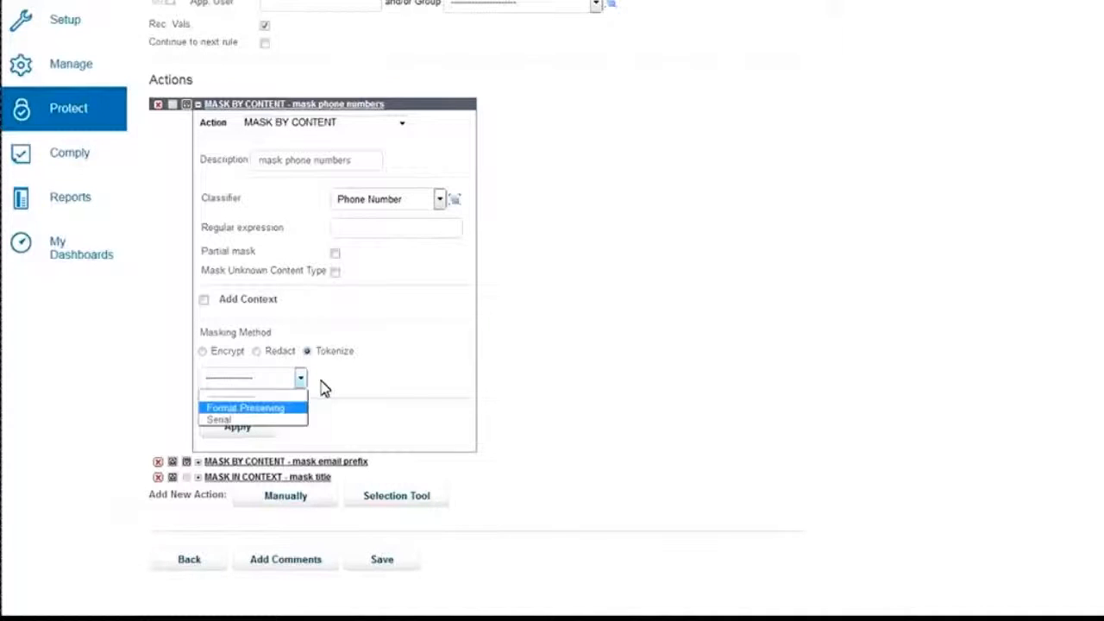
{"action": "left_click", "coordinate": [245, 407]}
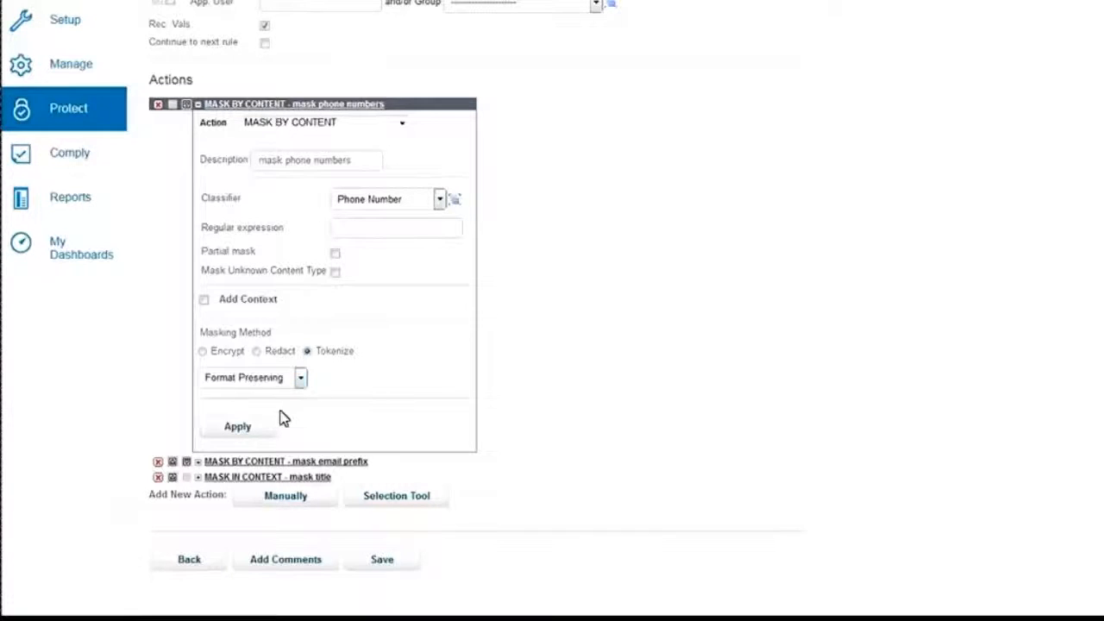
{"action": "left_click", "coordinate": [238, 426]}
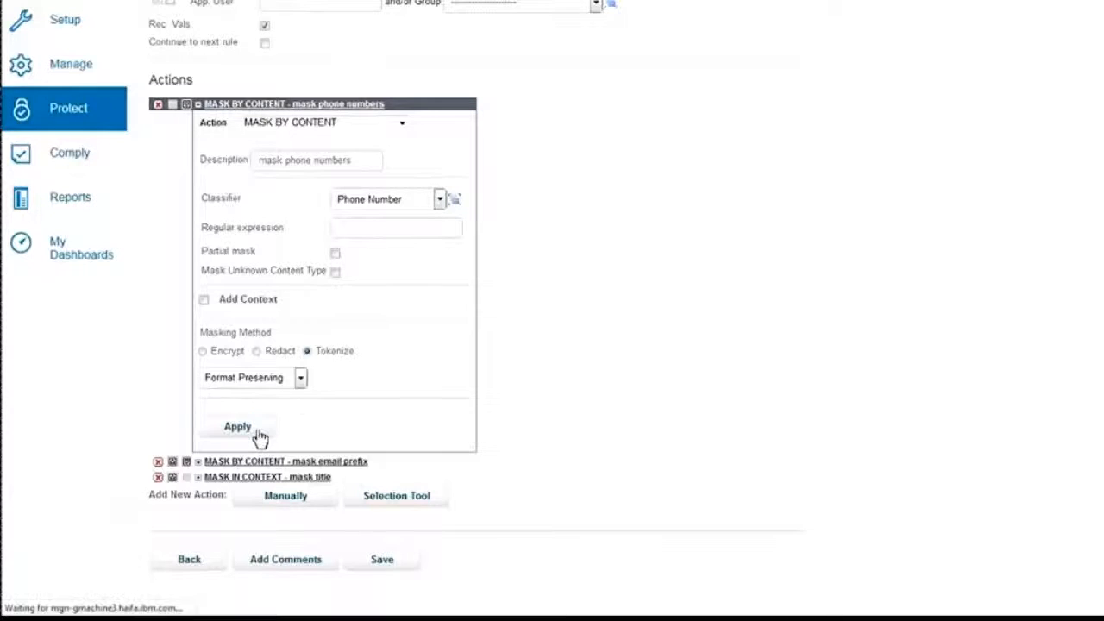
Apply the tokenization change, save the screen masking rule and select it
{"action": "left_click", "coordinate": [238, 426]}
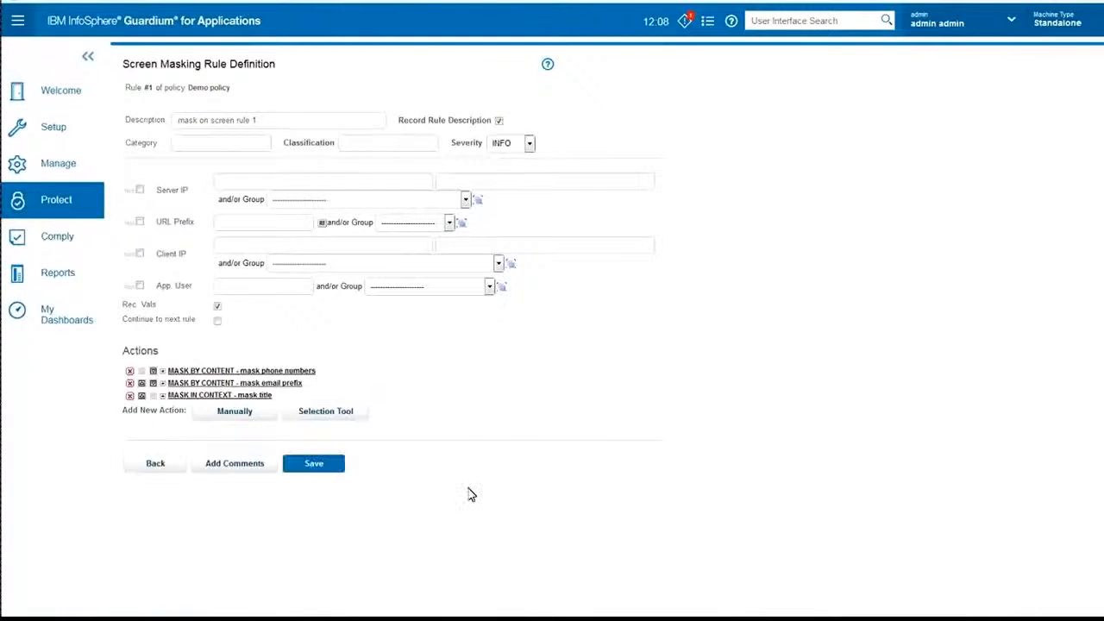
{"action": "left_click", "coordinate": [314, 463]}
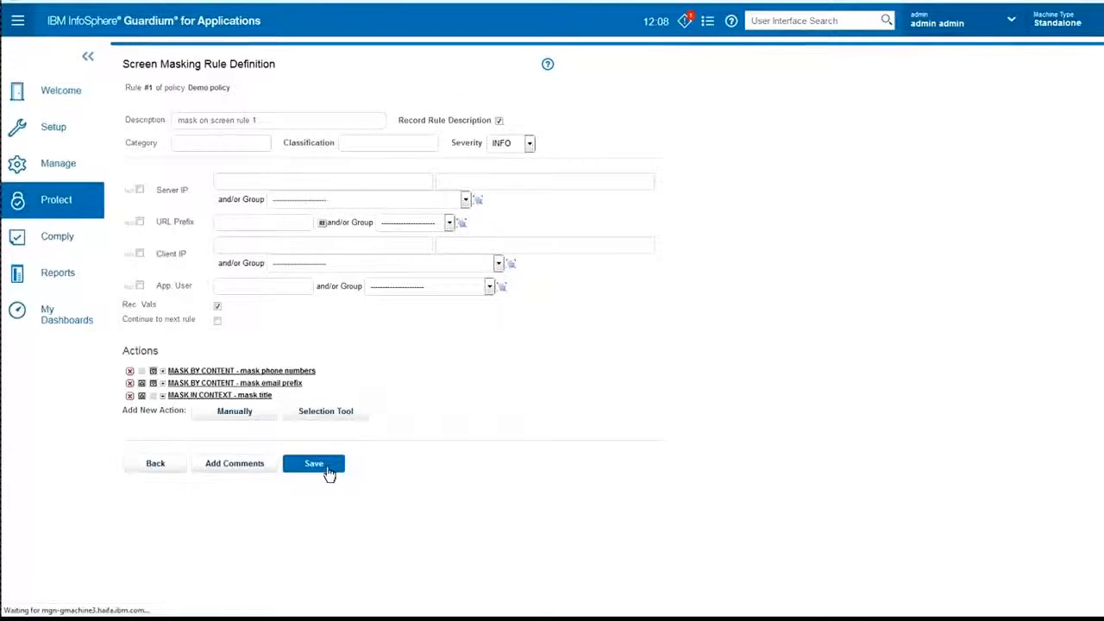
{"action": "left_click", "coordinate": [314, 462]}
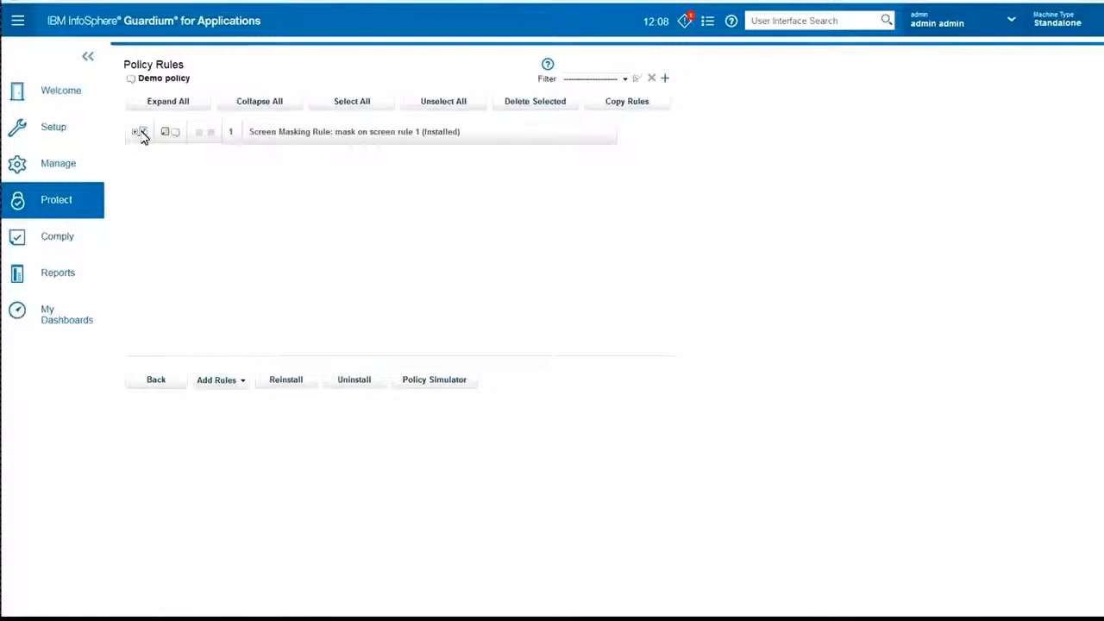
Reinstall the selected Screen Masking Rule and acknowledge the success message
{"action": "left_click", "coordinate": [287, 380]}
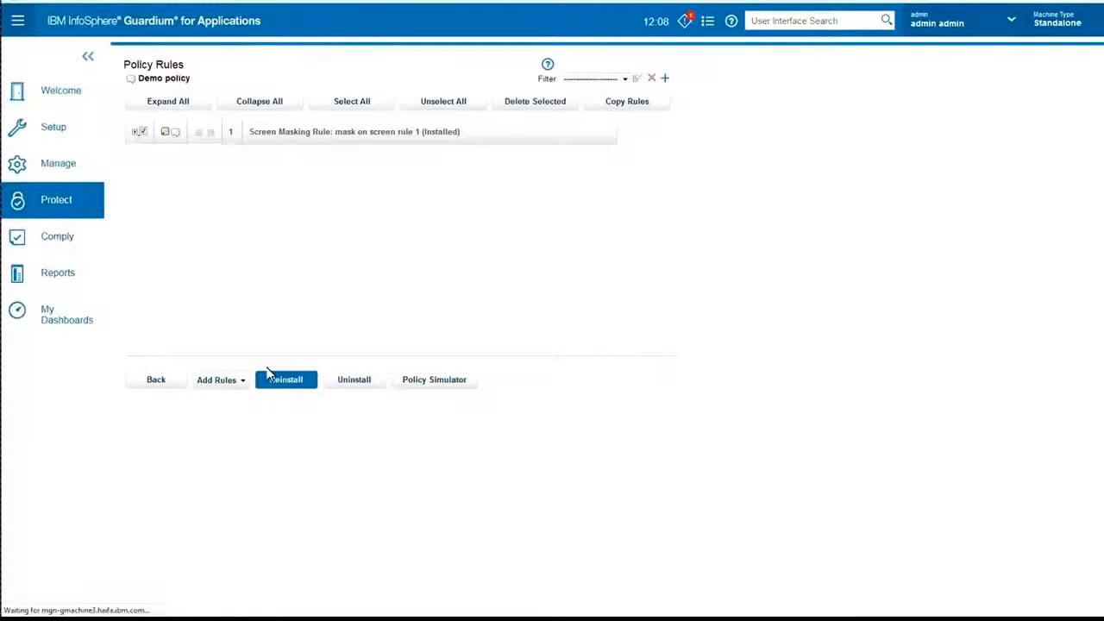
{"action": "left_click", "coordinate": [286, 380]}
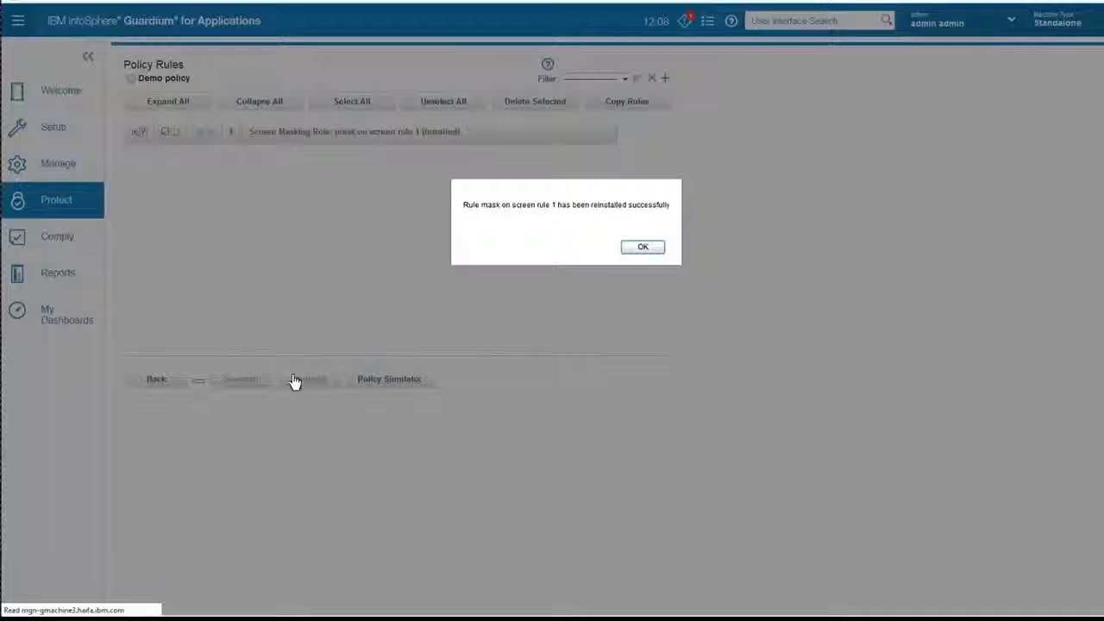
{"action": "left_click", "coordinate": [642, 246]}
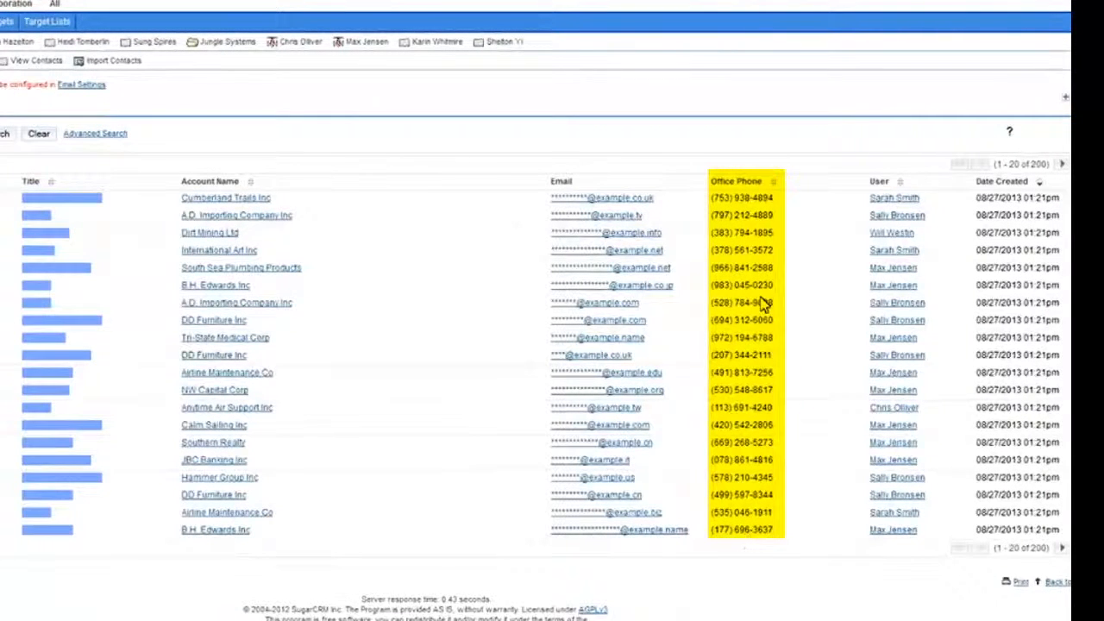
{"action": "mouse_move", "coordinate": [751, 199]}
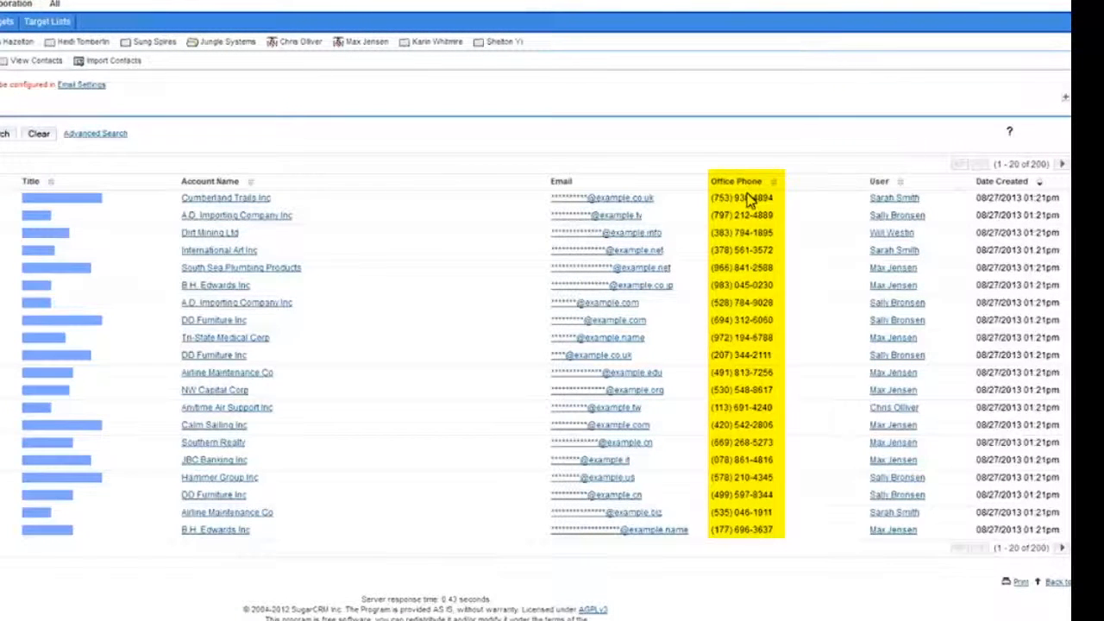
Show the SugarCRM Contacts list with office phones now as tokenized numbers
{"action": "left_click", "coordinate": [735, 181]}
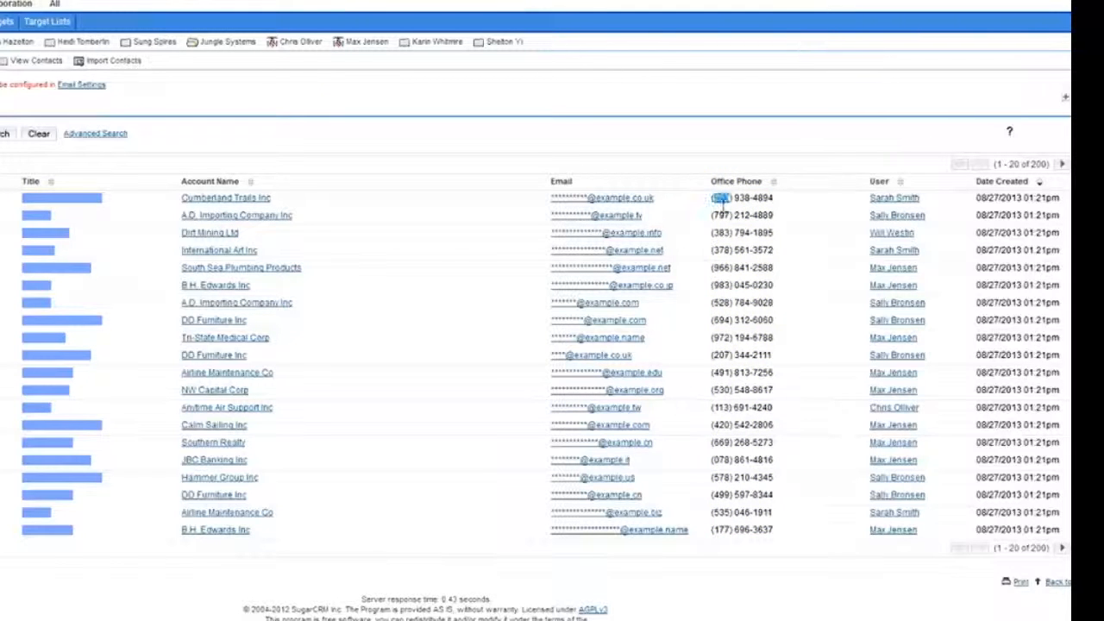
{"action": "mouse_move", "coordinate": [751, 200]}
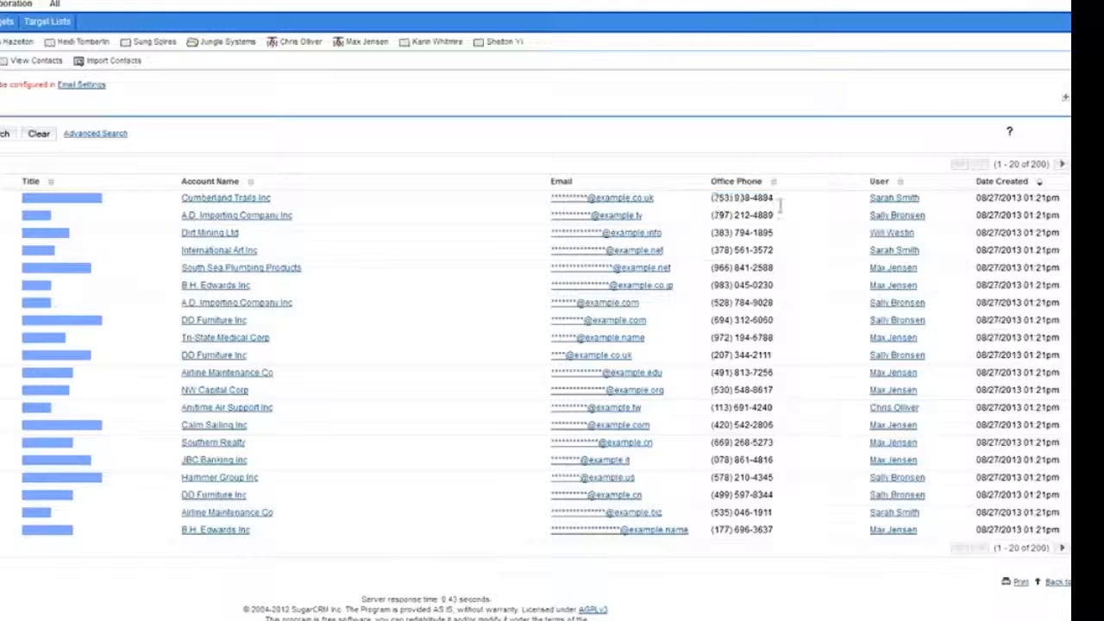
{"action": "mouse_move", "coordinate": [779, 210]}
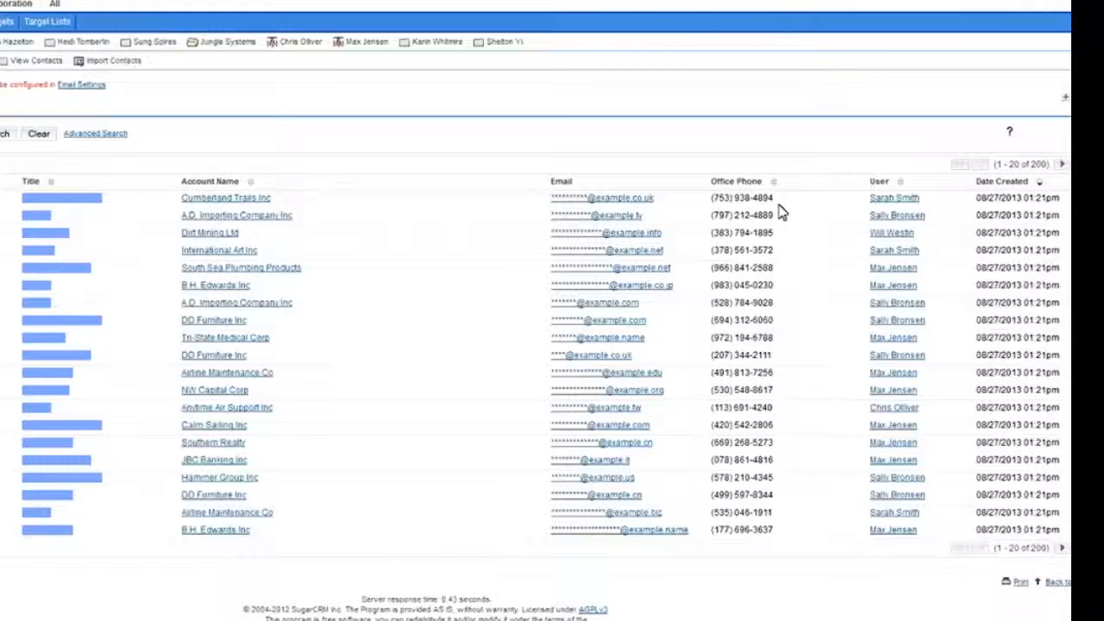
{"action": "mouse_move", "coordinate": [780, 245]}
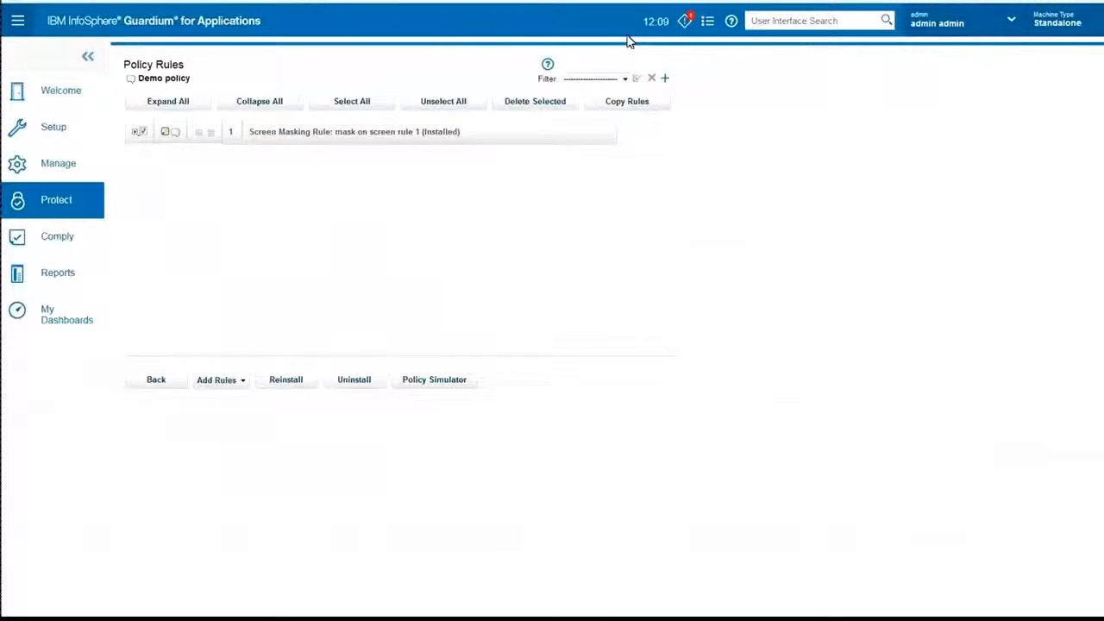
Show the Guardium Welcome page with the masking architecture overview
{"action": "left_click", "coordinate": [61, 90]}
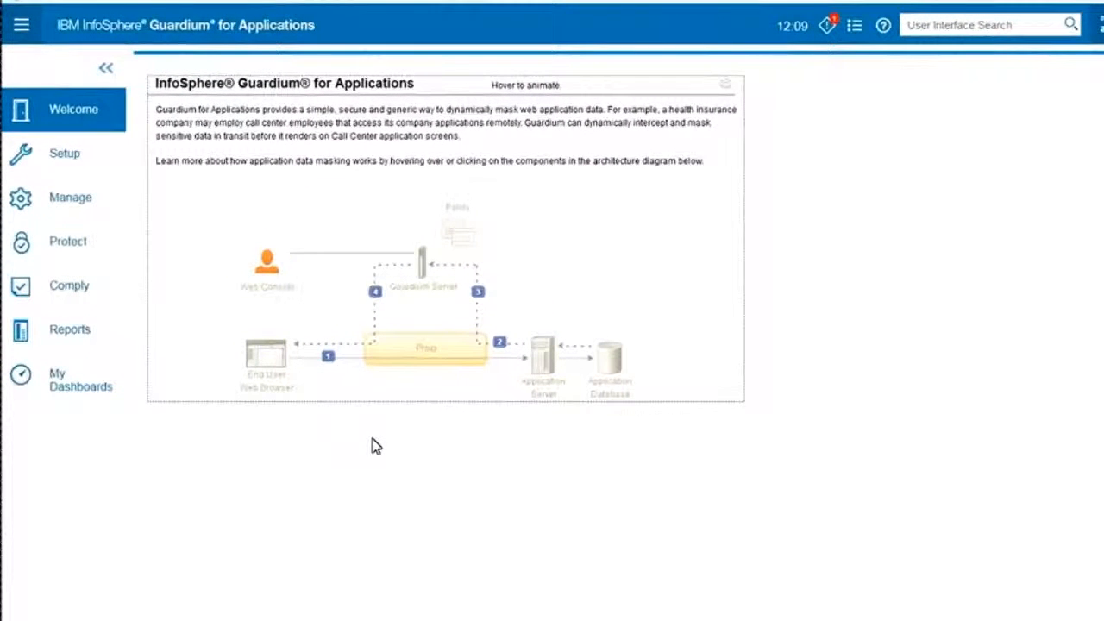
{"action": "mouse_move", "coordinate": [514, 507]}
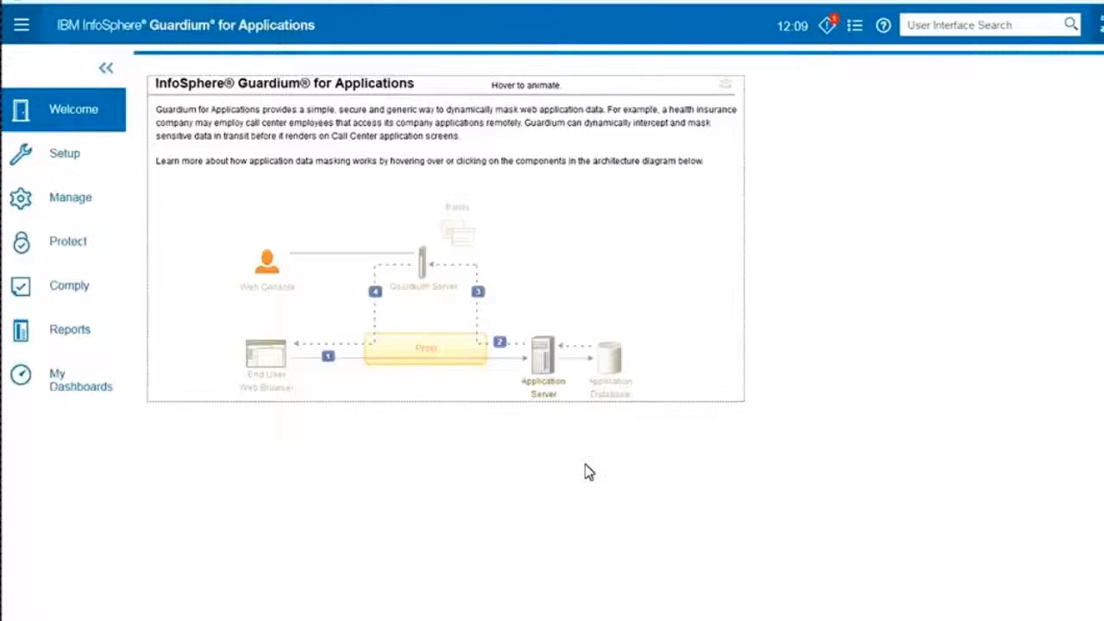
{"action": "mouse_move", "coordinate": [580, 371]}
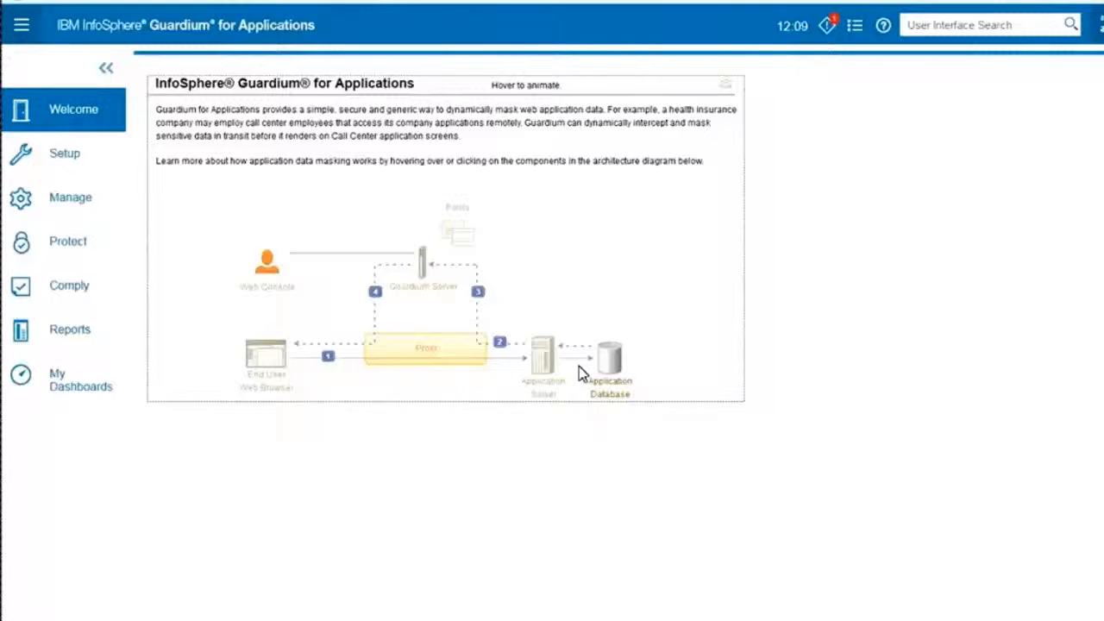
{"action": "mouse_move", "coordinate": [607, 376]}
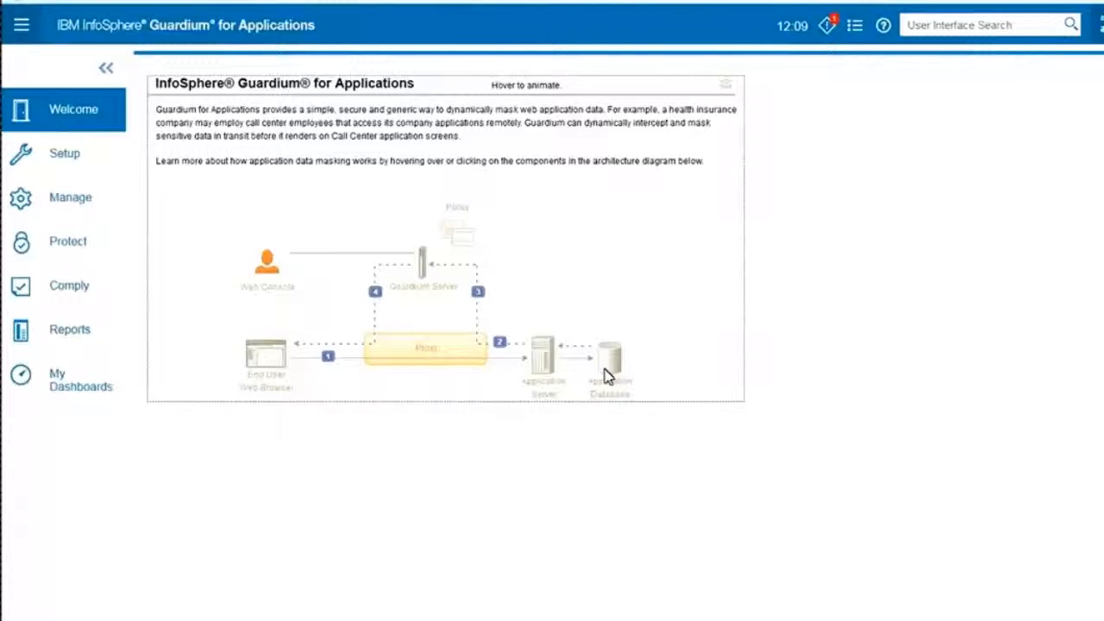
{"action": "mouse_move", "coordinate": [469, 459]}
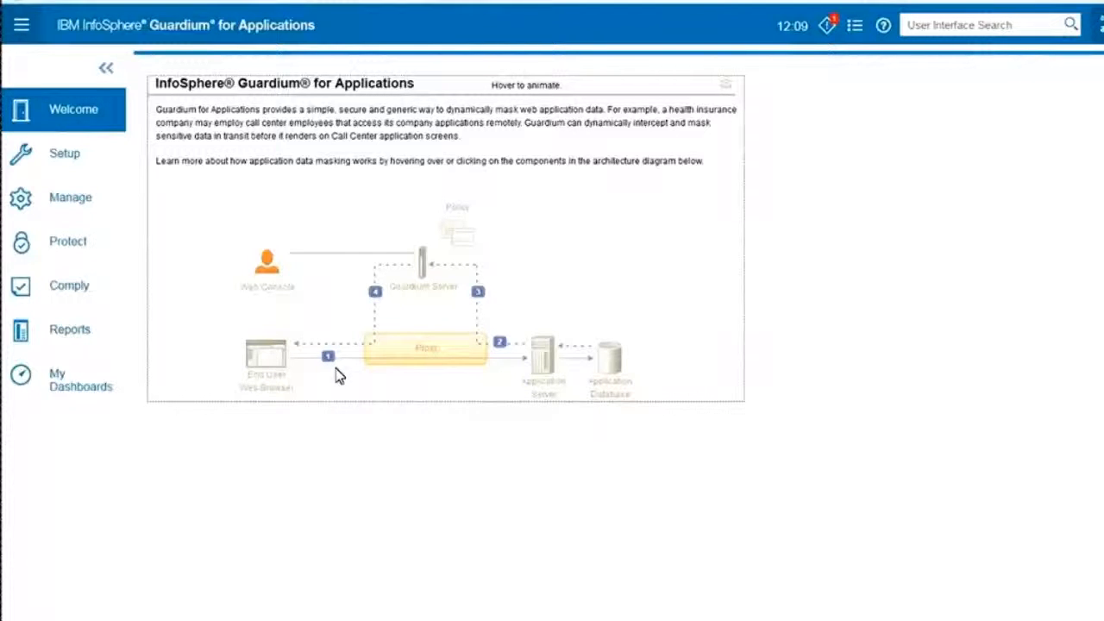
{"action": "mouse_move", "coordinate": [431, 369]}
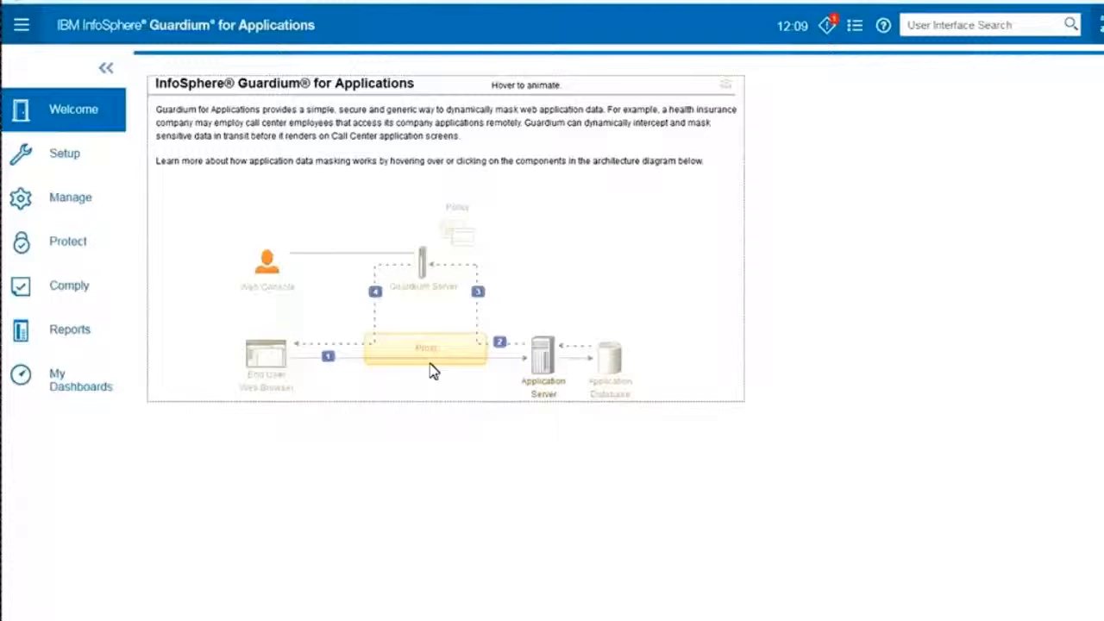
{"action": "mouse_move", "coordinate": [545, 364]}
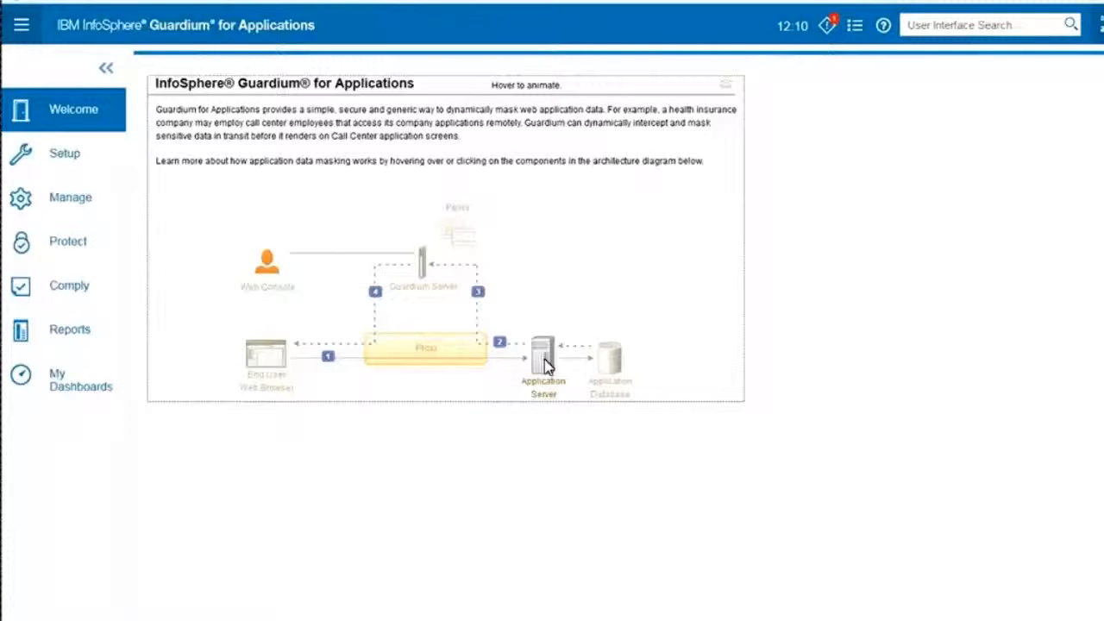
{"action": "mouse_move", "coordinate": [542, 357]}
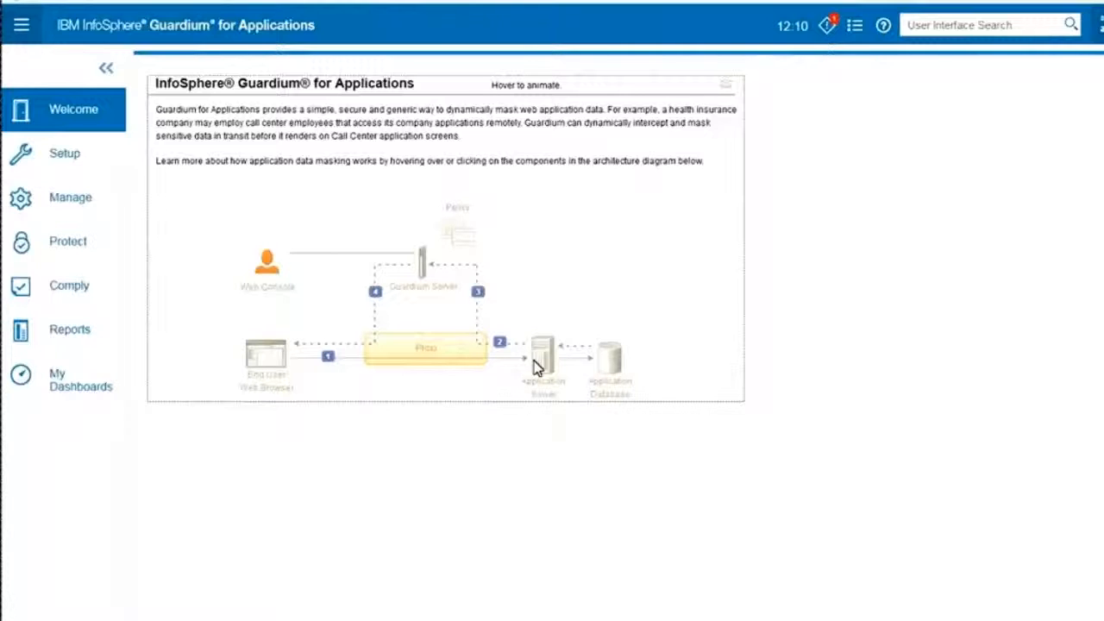
{"action": "mouse_move", "coordinate": [300, 354]}
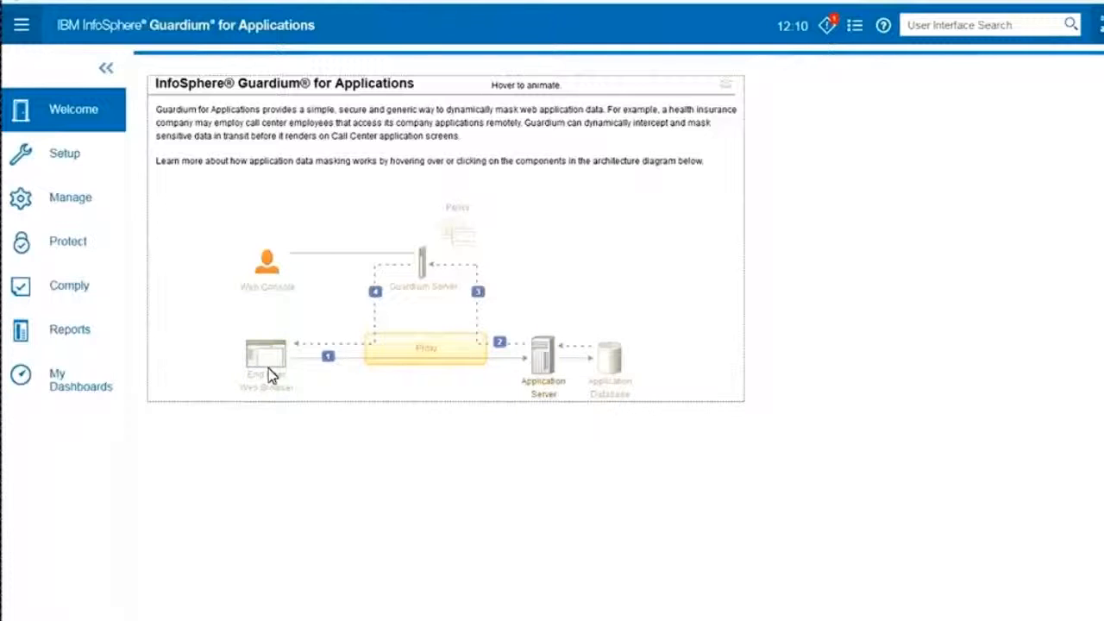
{"action": "mouse_move", "coordinate": [514, 357]}
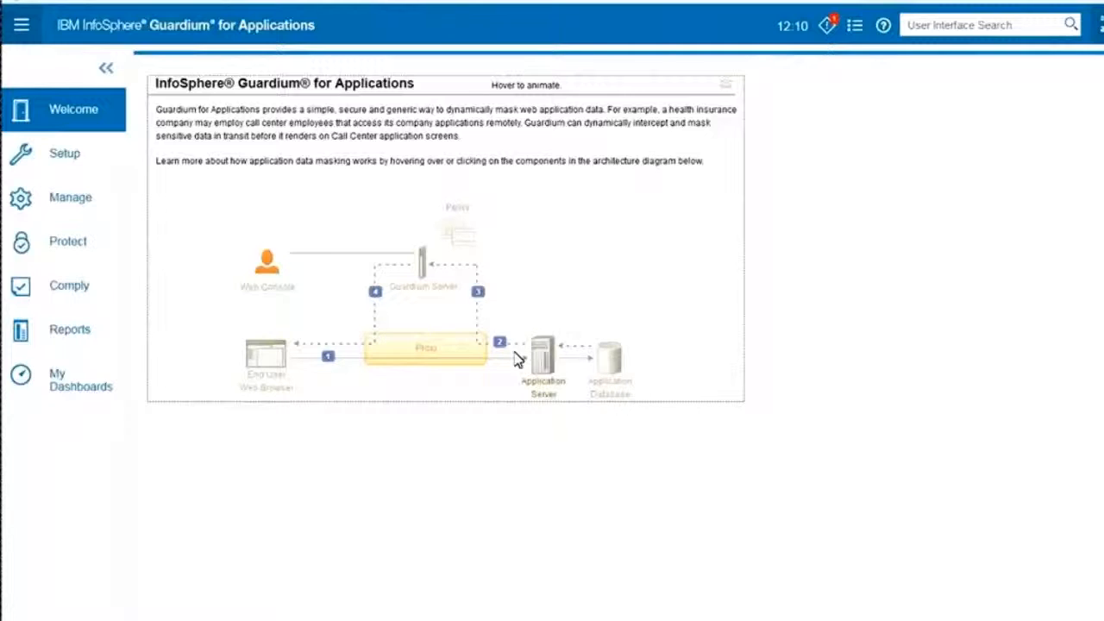
{"action": "mouse_move", "coordinate": [548, 355]}
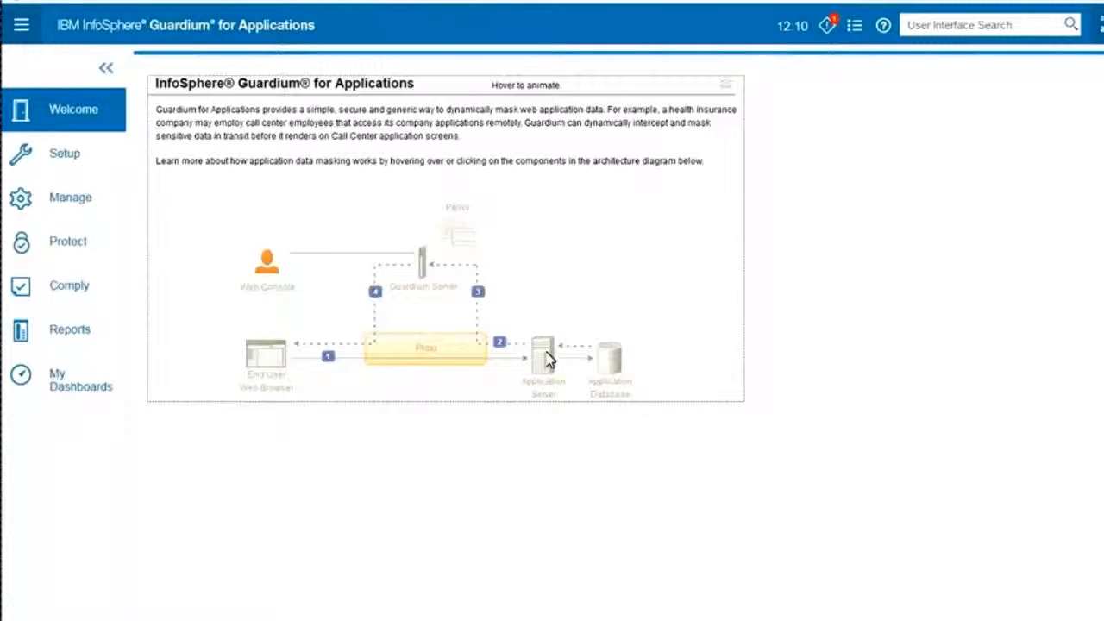
{"action": "mouse_move", "coordinate": [613, 366]}
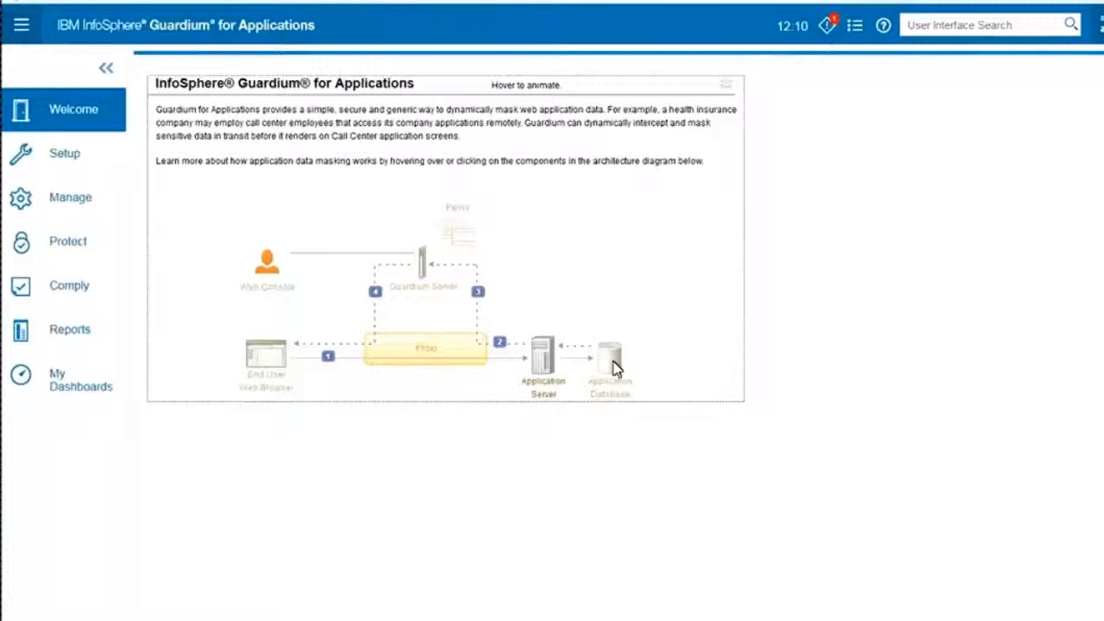
{"action": "mouse_move", "coordinate": [423, 262]}
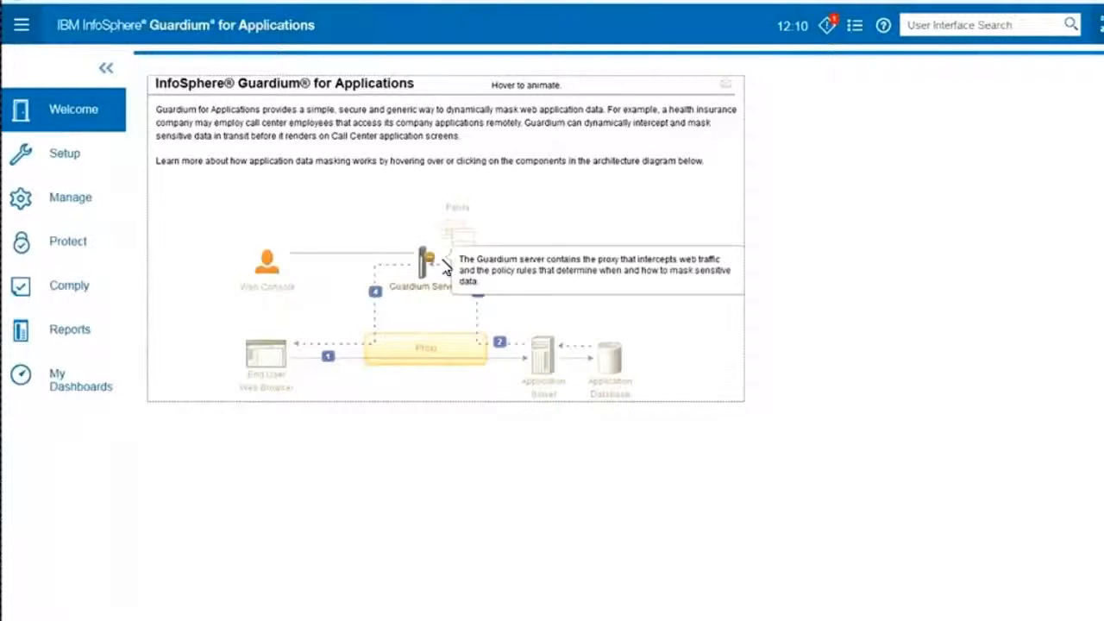
{"action": "mouse_move", "coordinate": [422, 262]}
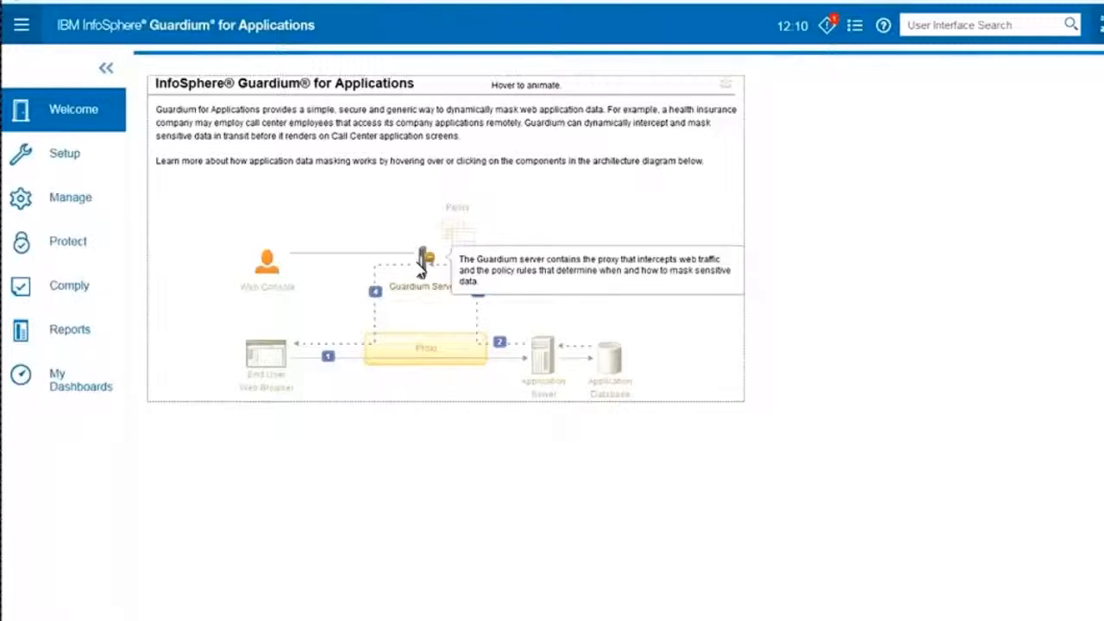
{"action": "mouse_move", "coordinate": [414, 266]}
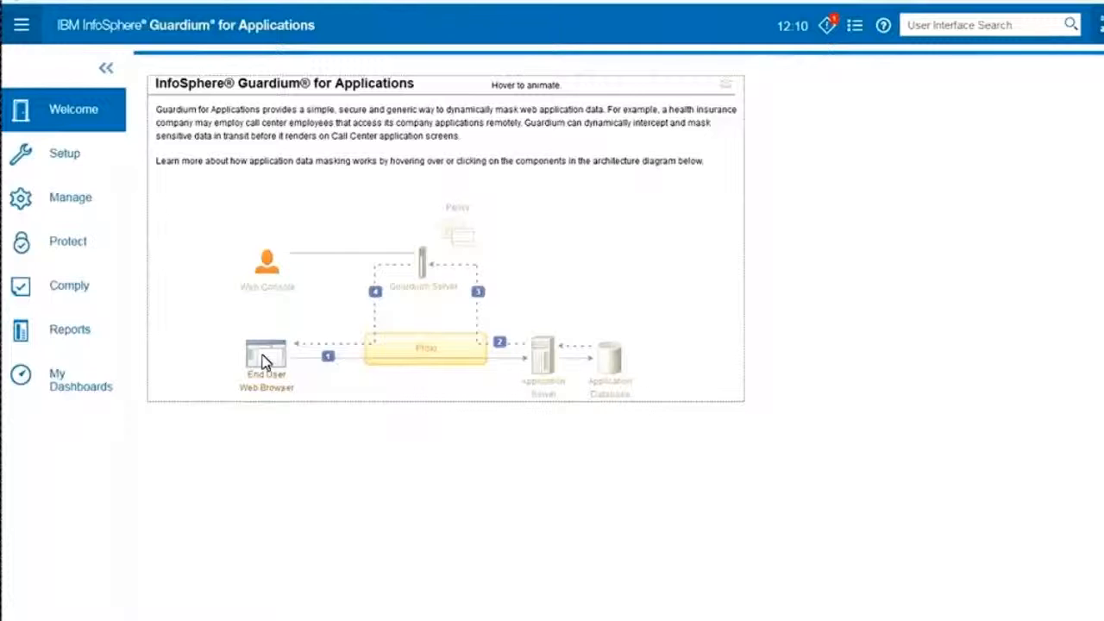
{"action": "mouse_move", "coordinate": [266, 357]}
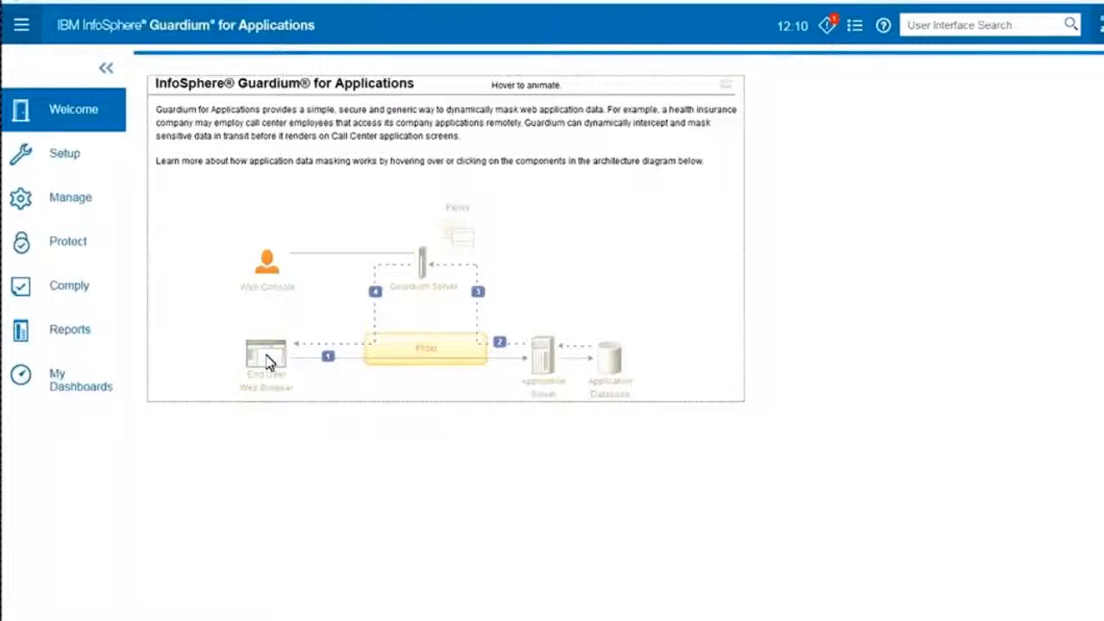
{"action": "mouse_move", "coordinate": [359, 403]}
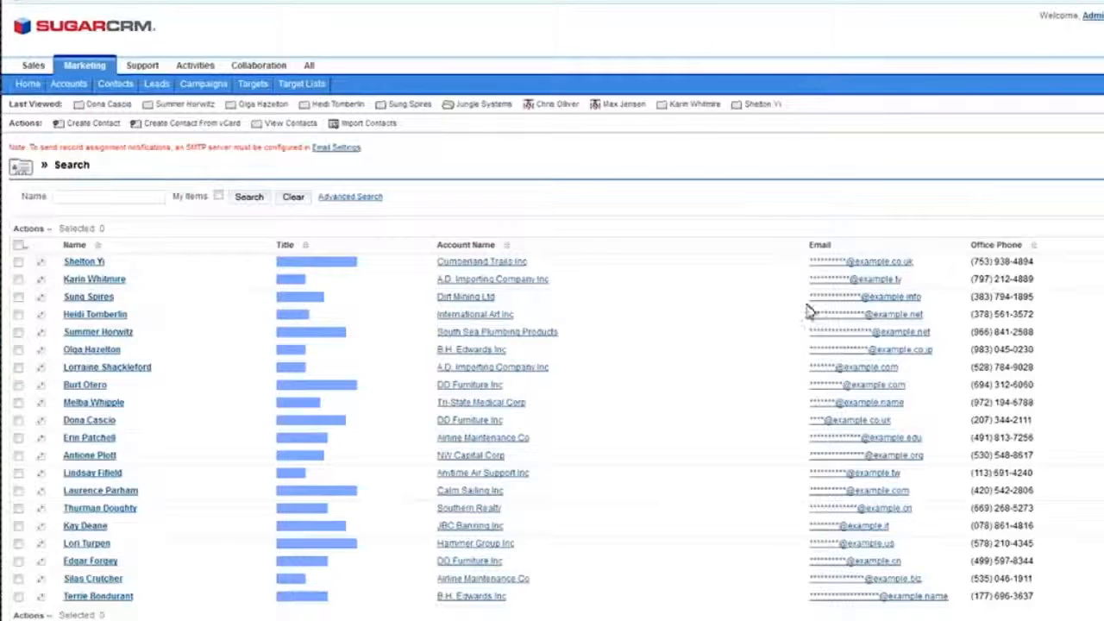
{"action": "mouse_move", "coordinate": [1000, 262]}
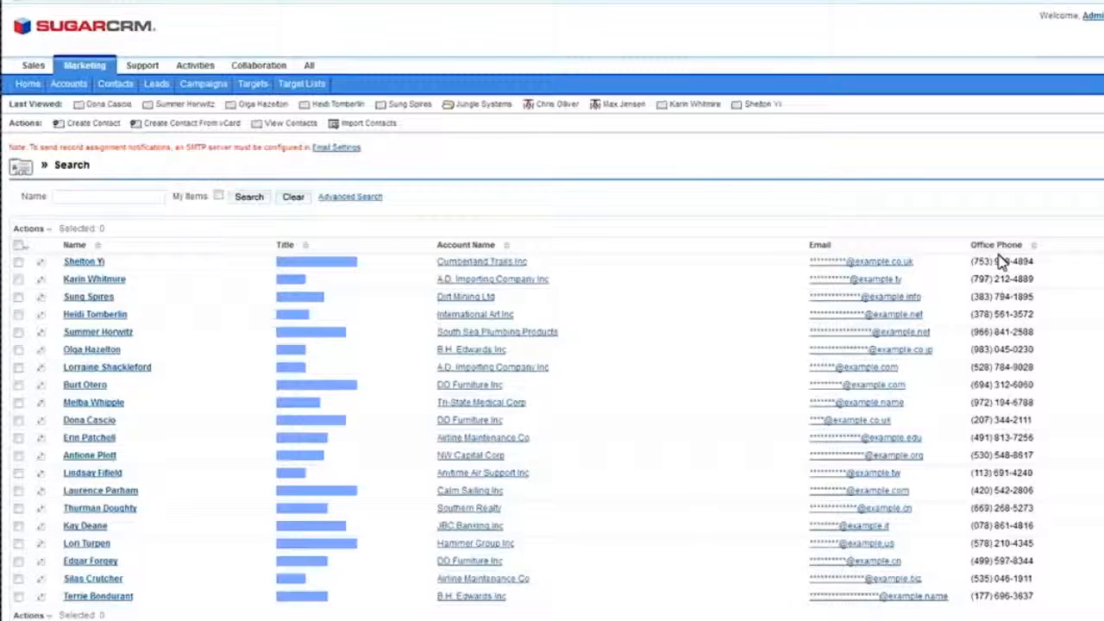